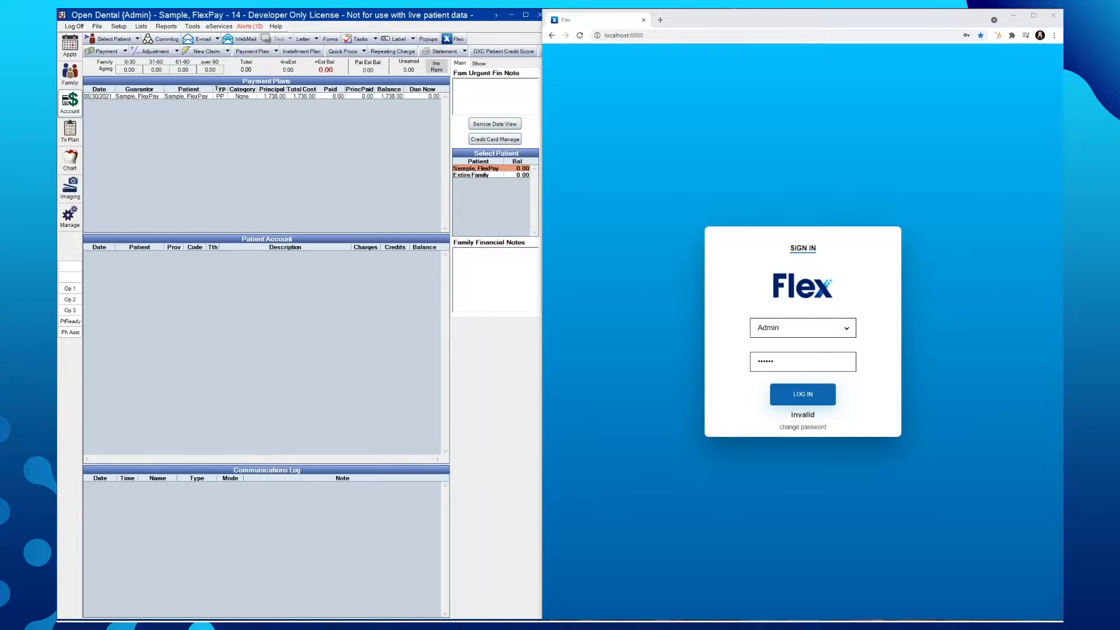
mouse_move(911, 370)
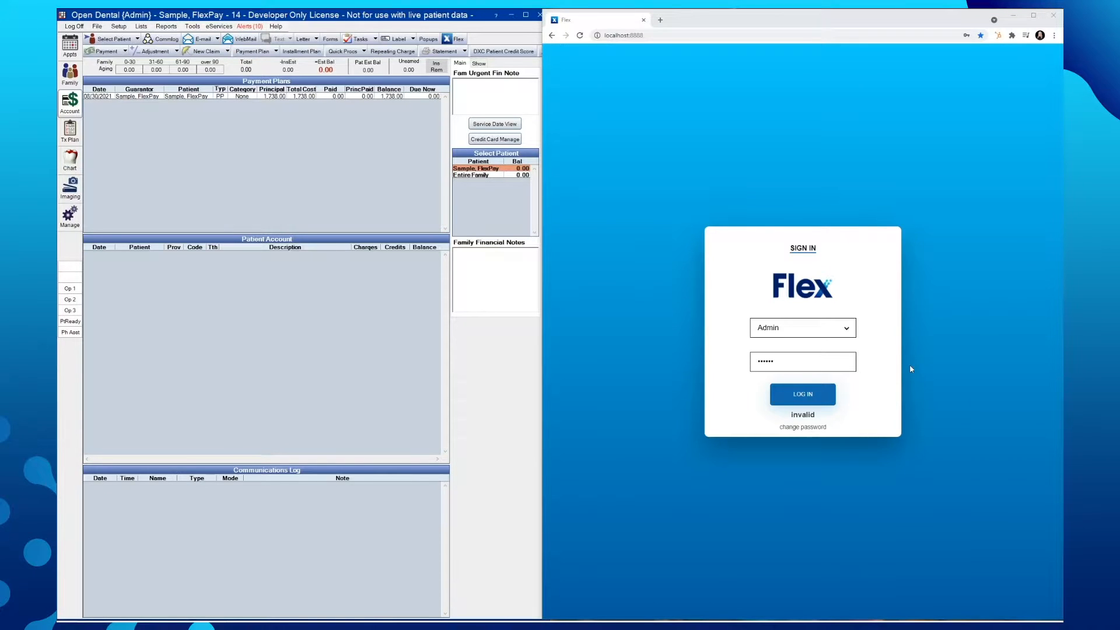
Step: Log in to Flex as Admin, landing on the August 30 2021 schedule
click(802, 393)
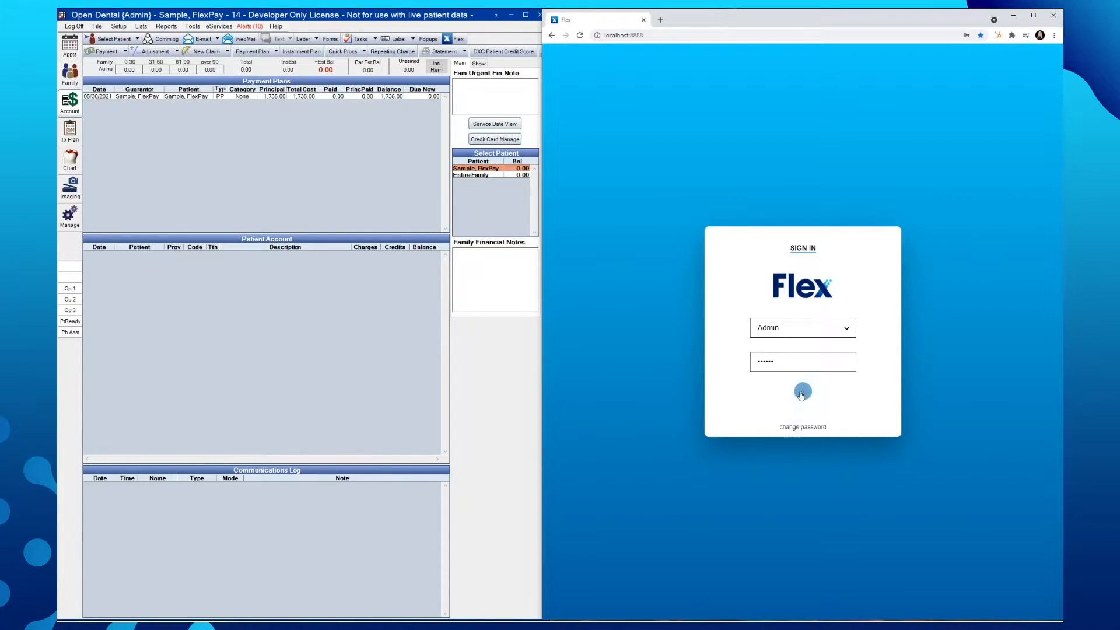
click(802, 392)
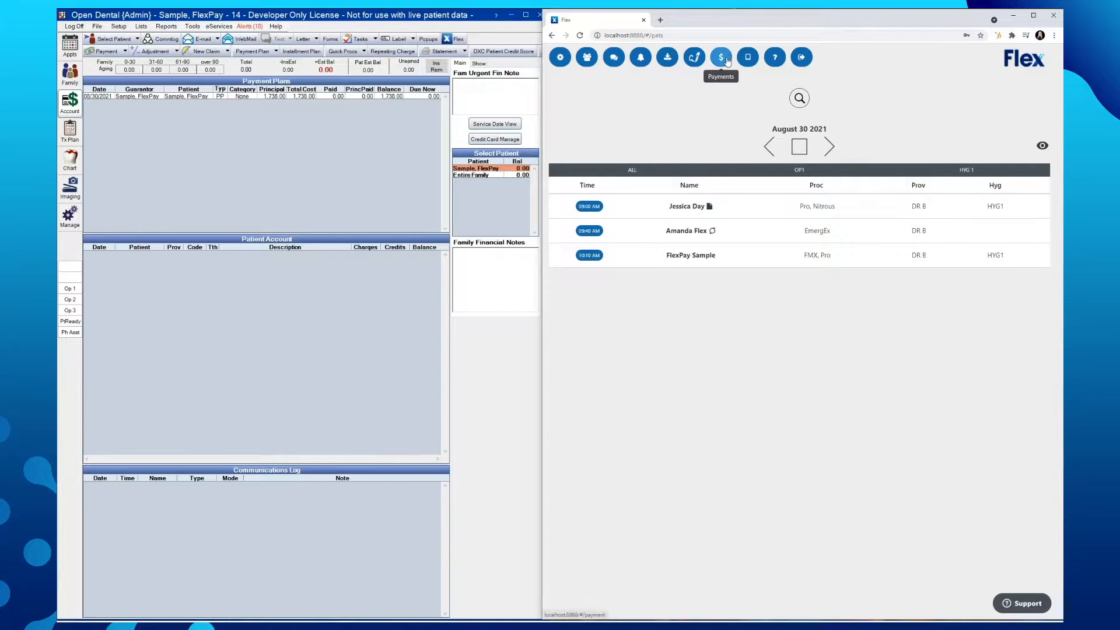
Step: Go to the Payments area and show the Recurring payments (beta) list
click(721, 57)
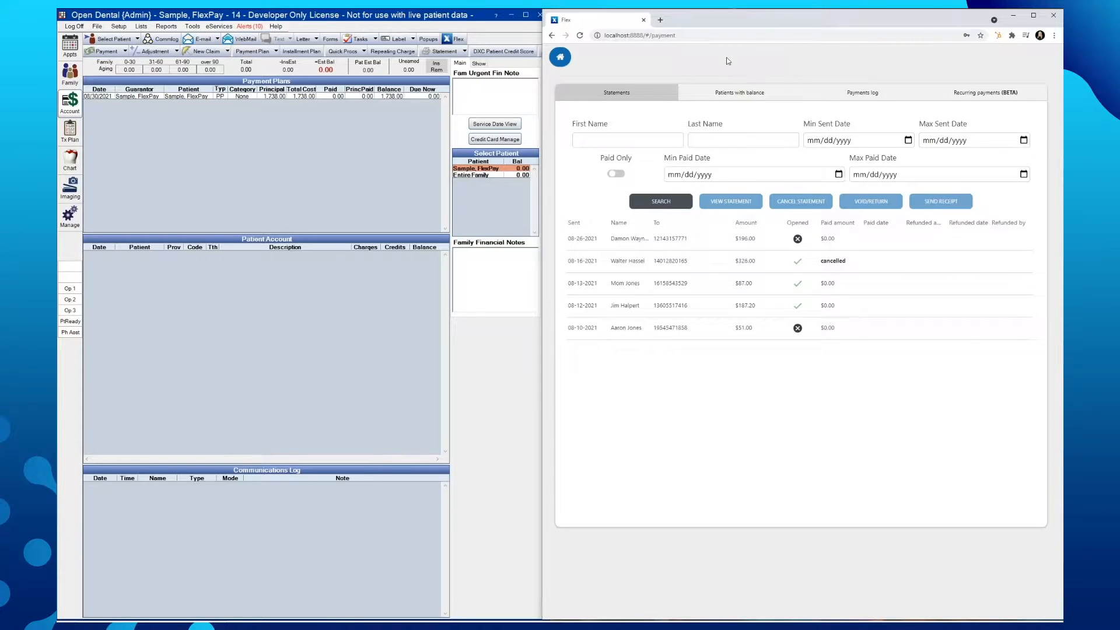
click(984, 93)
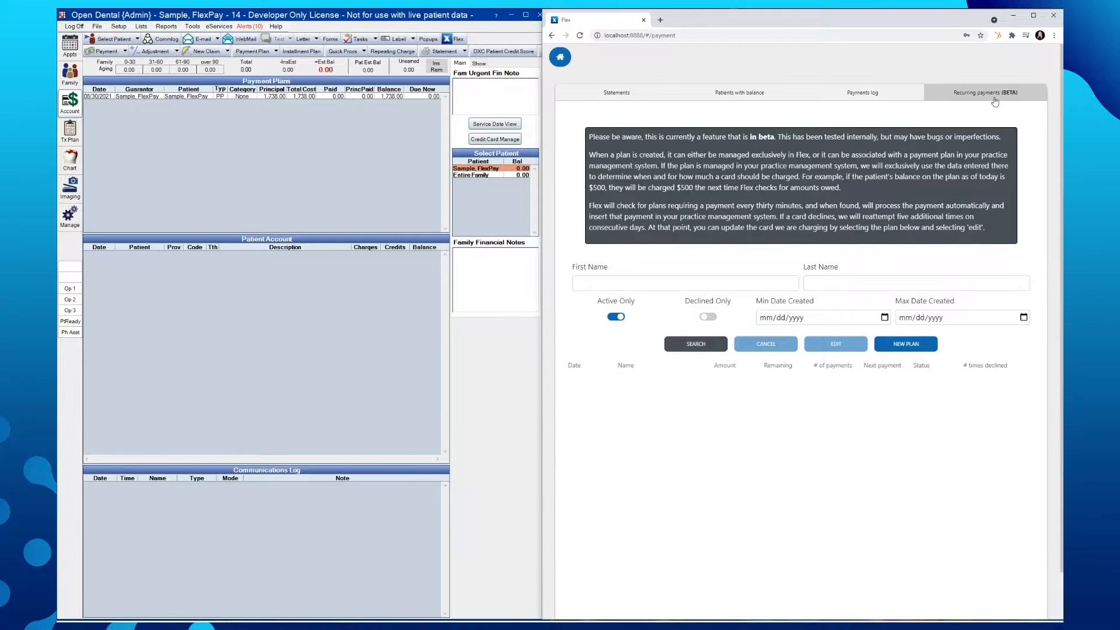
mouse_move(995, 323)
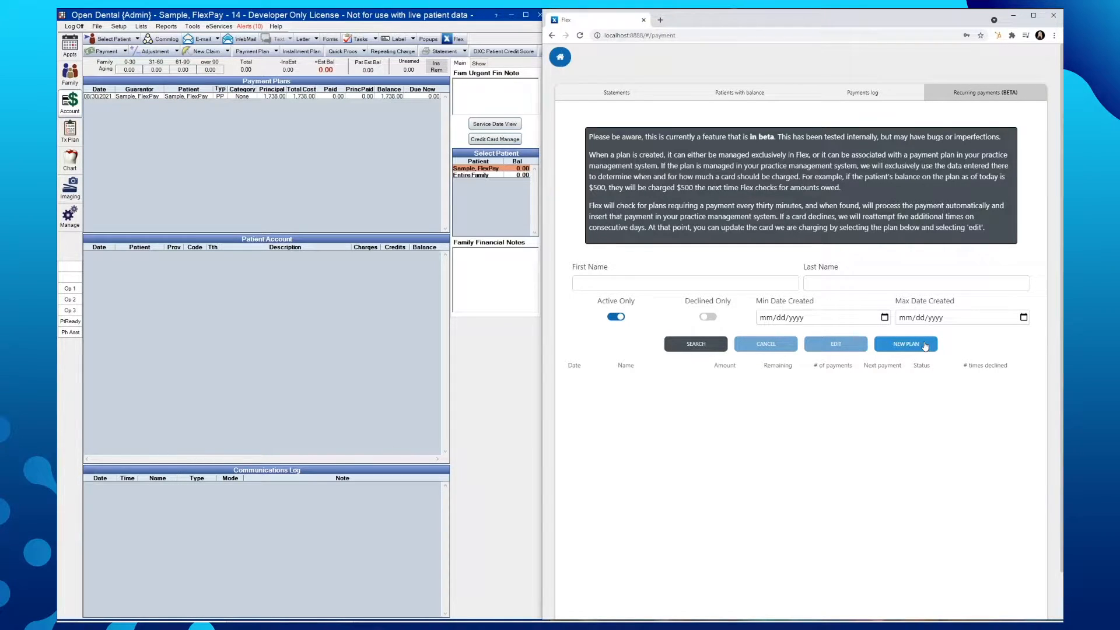
Step: Start a new plan and choose patient FlexPay Sample 04-14-1991 via patient search
click(905, 343)
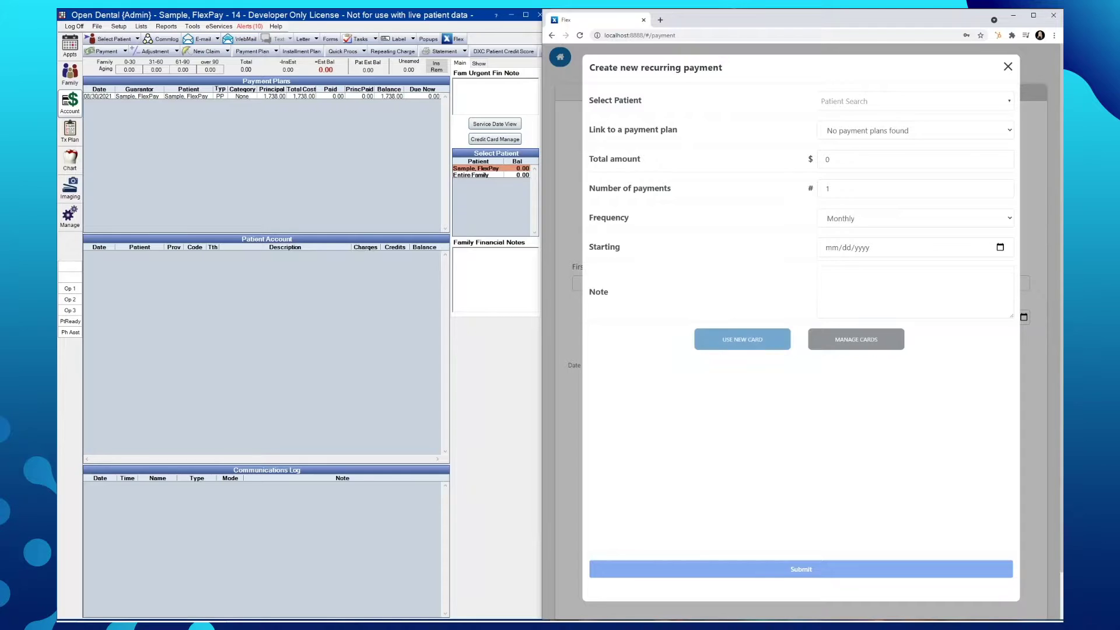
click(914, 100)
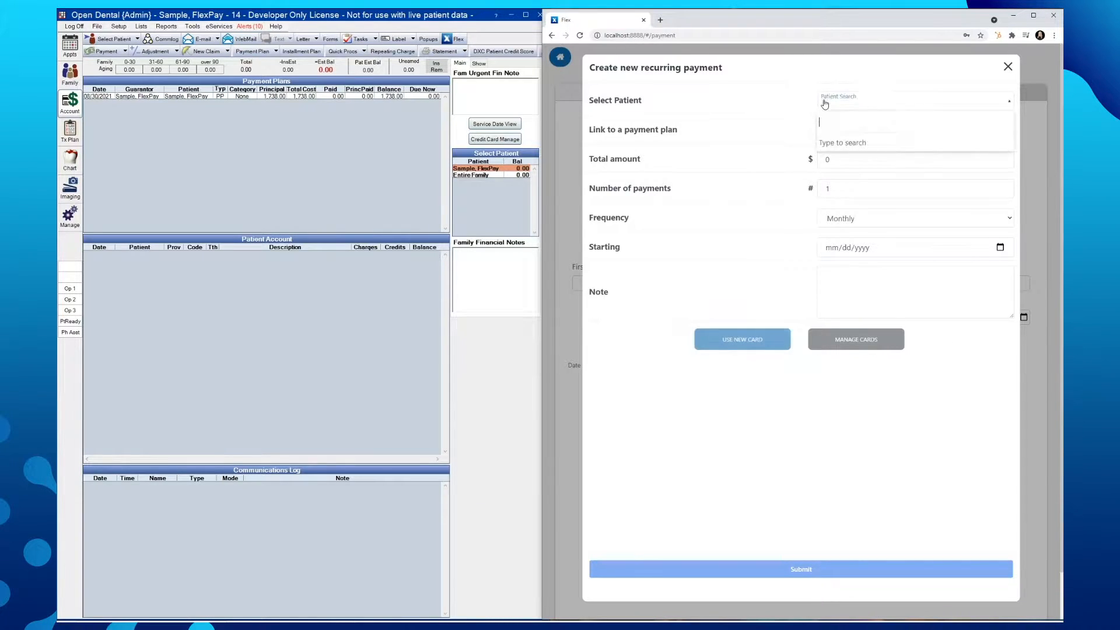
text(Fle)
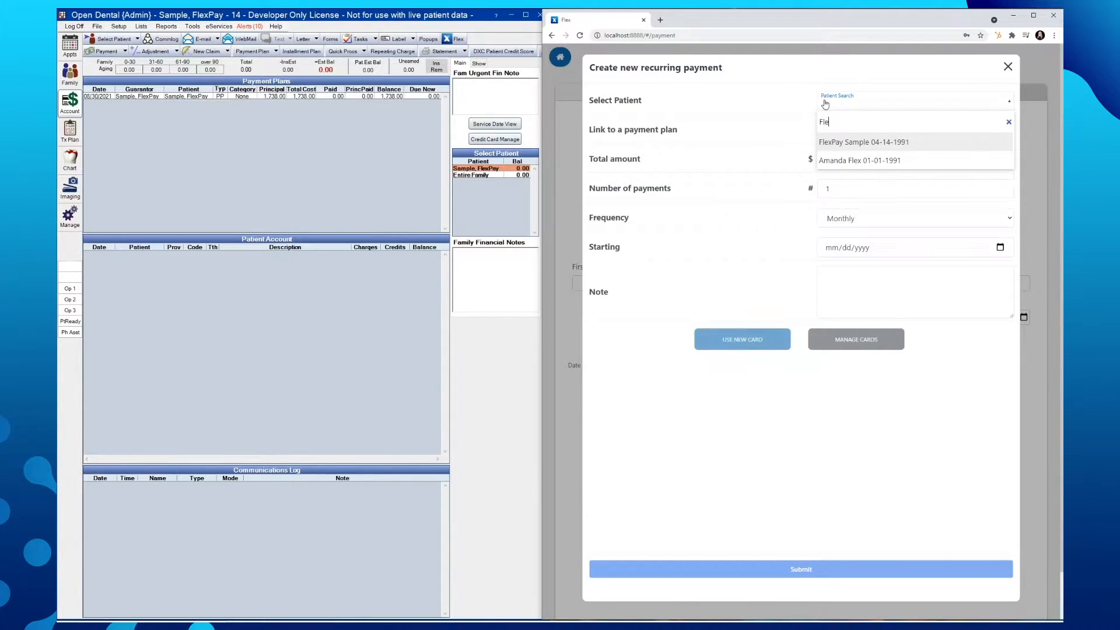
mouse_move(850, 148)
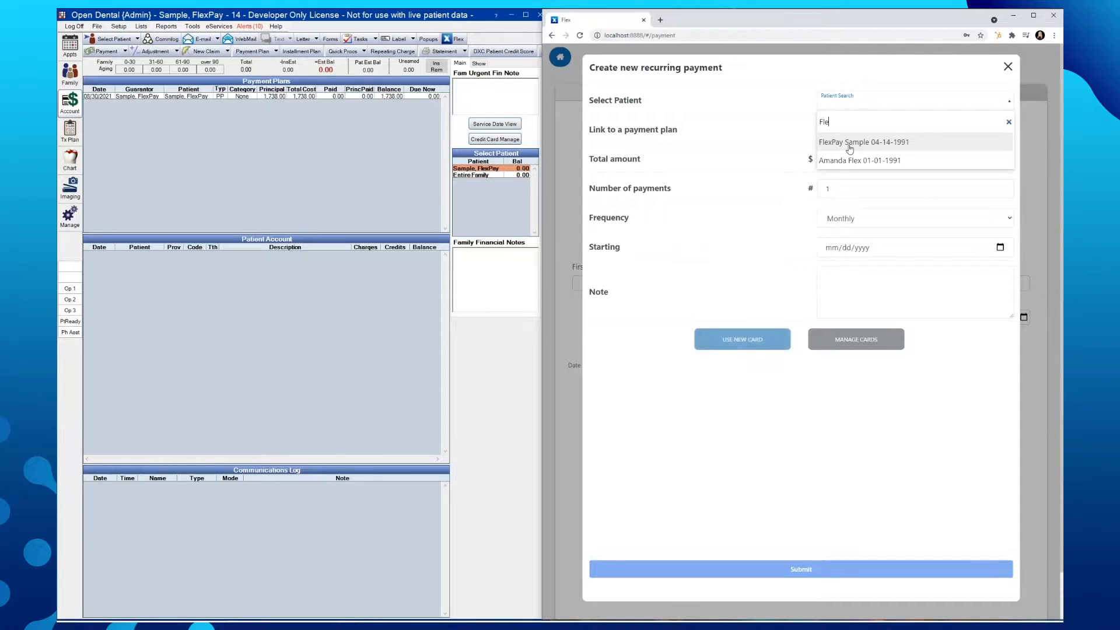
click(863, 142)
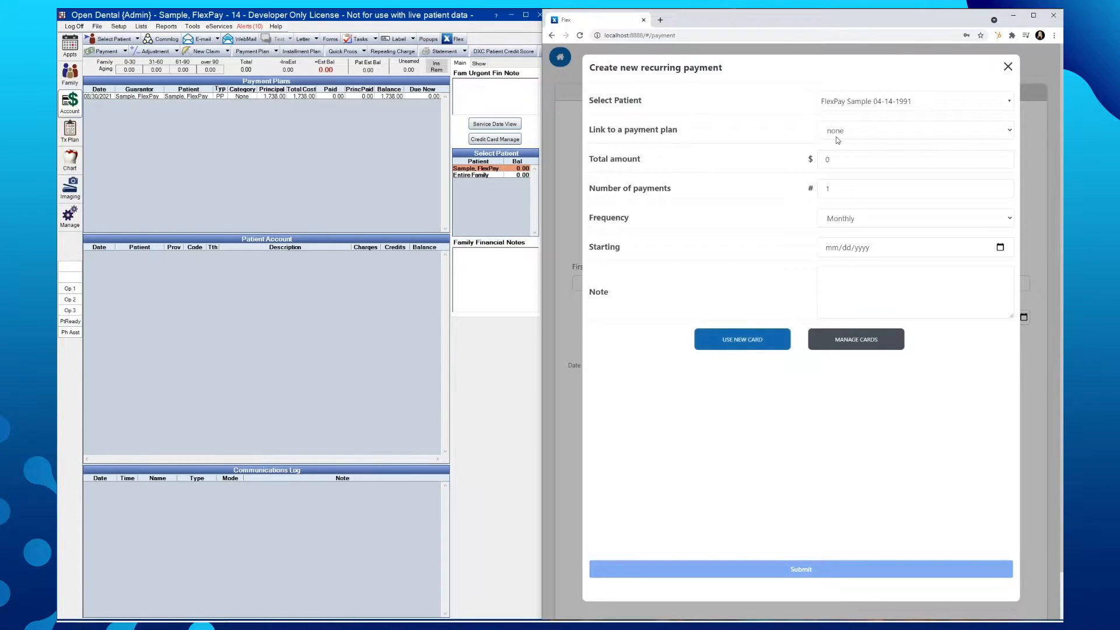
mouse_move(1009, 132)
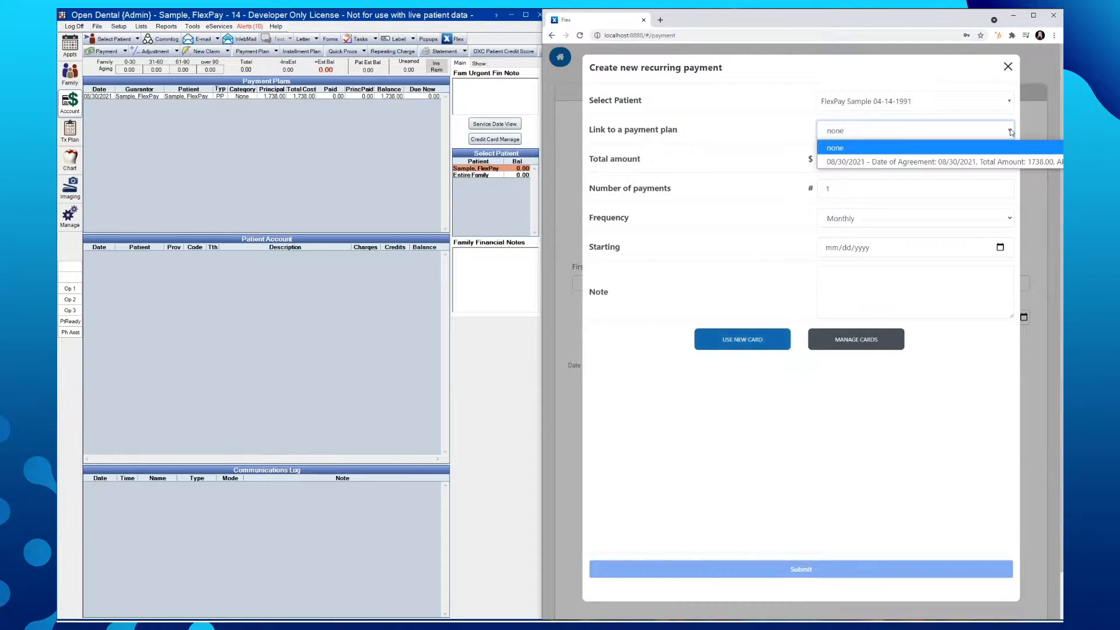
mouse_move(1013, 148)
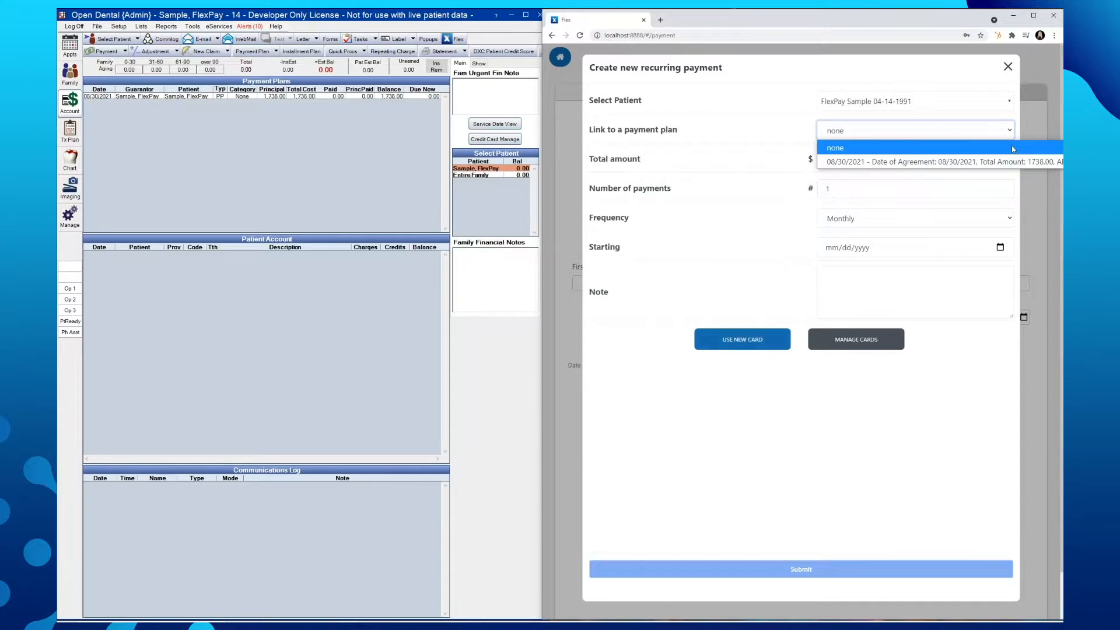
Step: Leave the plan link as none, enter total 1738 over 11 payments, frequency Monthly
click(833, 148)
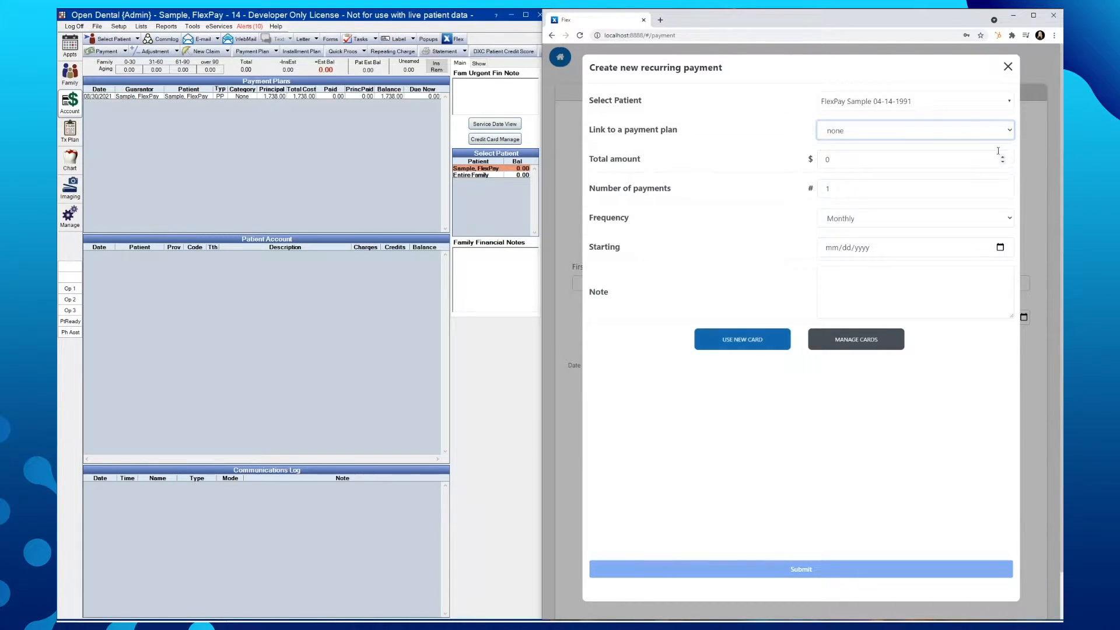
mouse_move(645, 162)
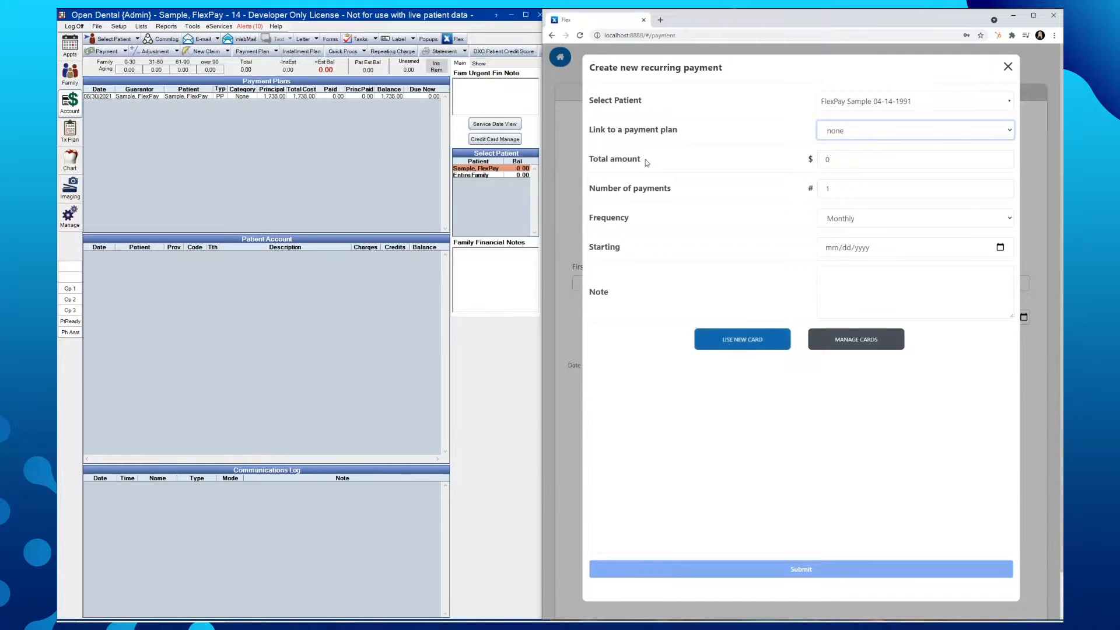
click(914, 159)
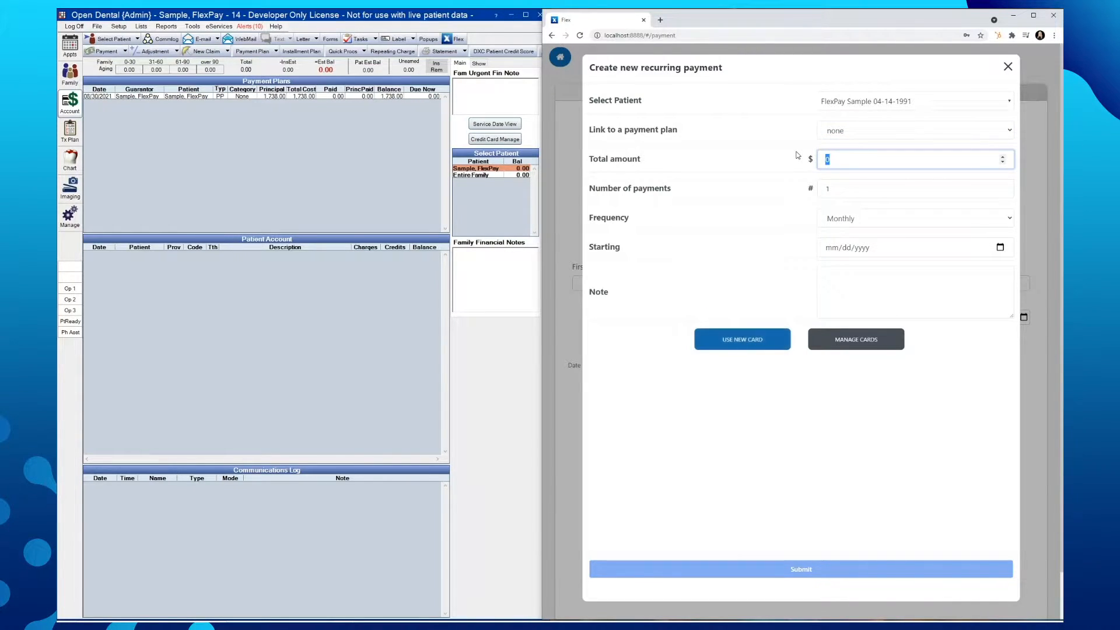
text(1738)
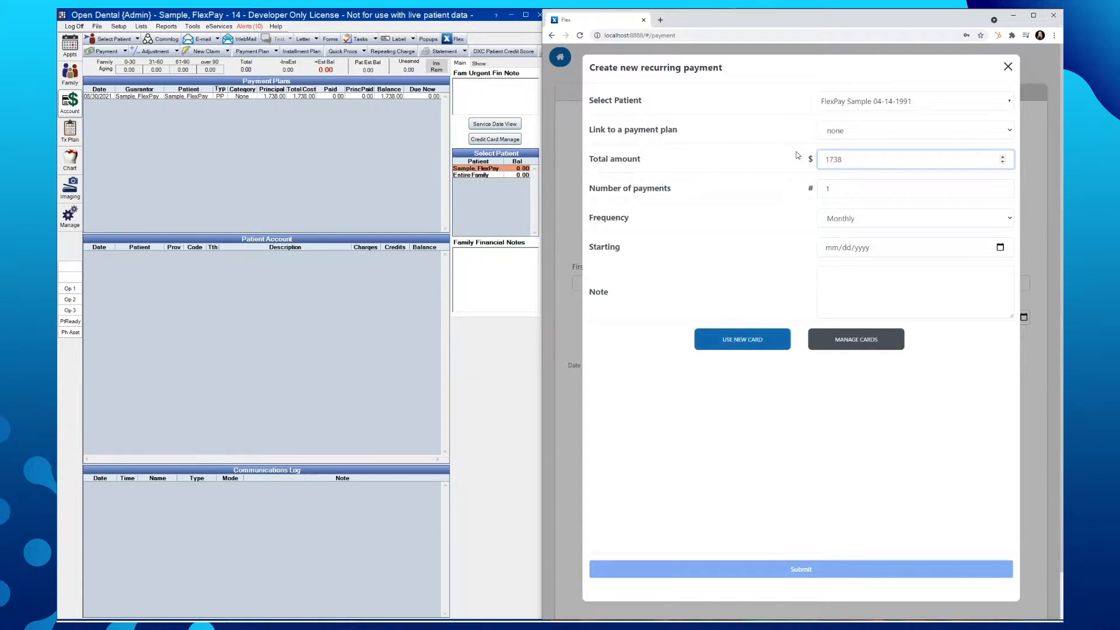
click(914, 188)
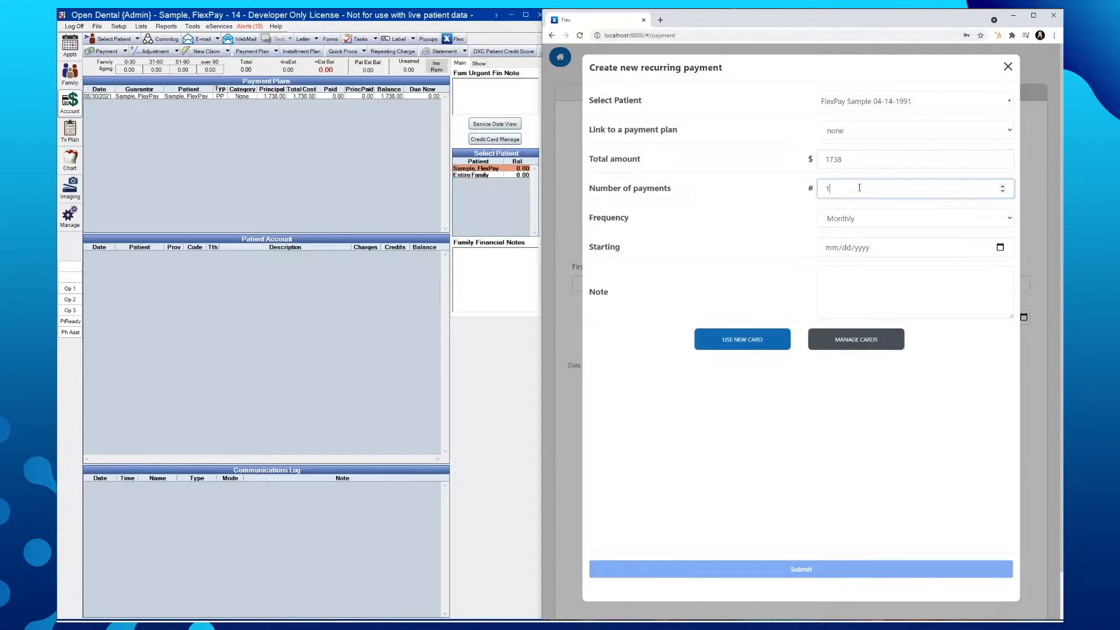
text(1)
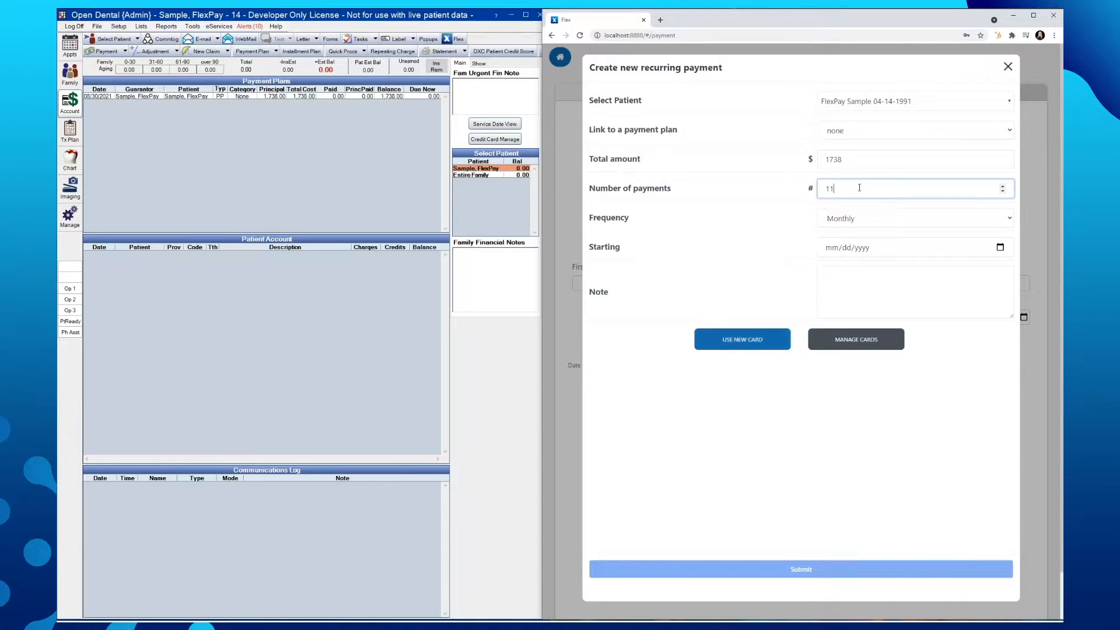
mouse_move(857, 188)
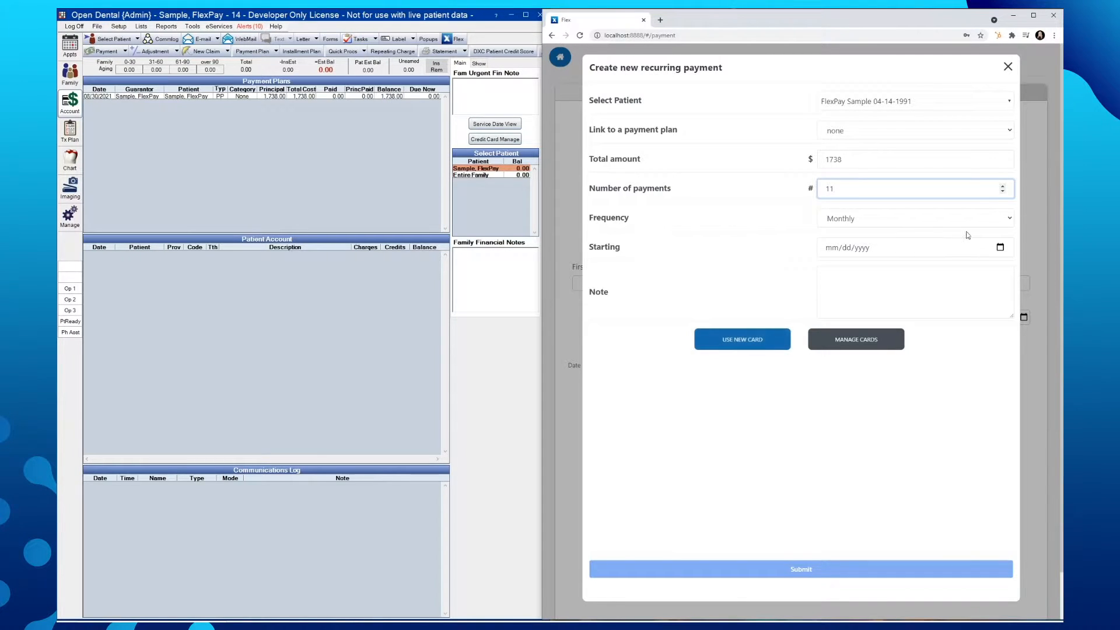
click(1006, 218)
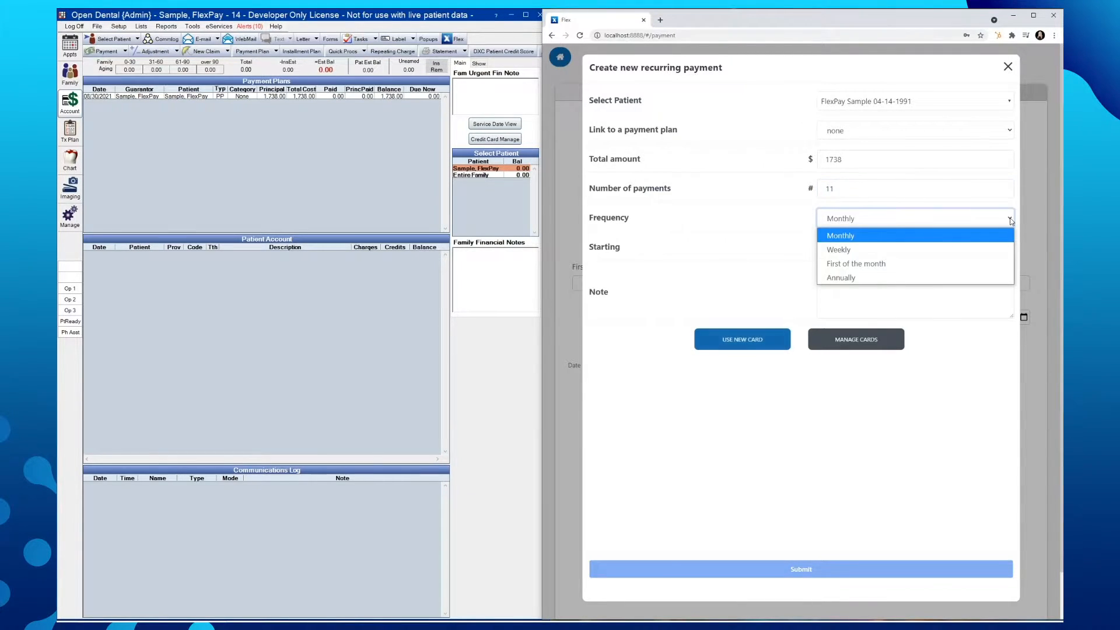
mouse_move(946, 240)
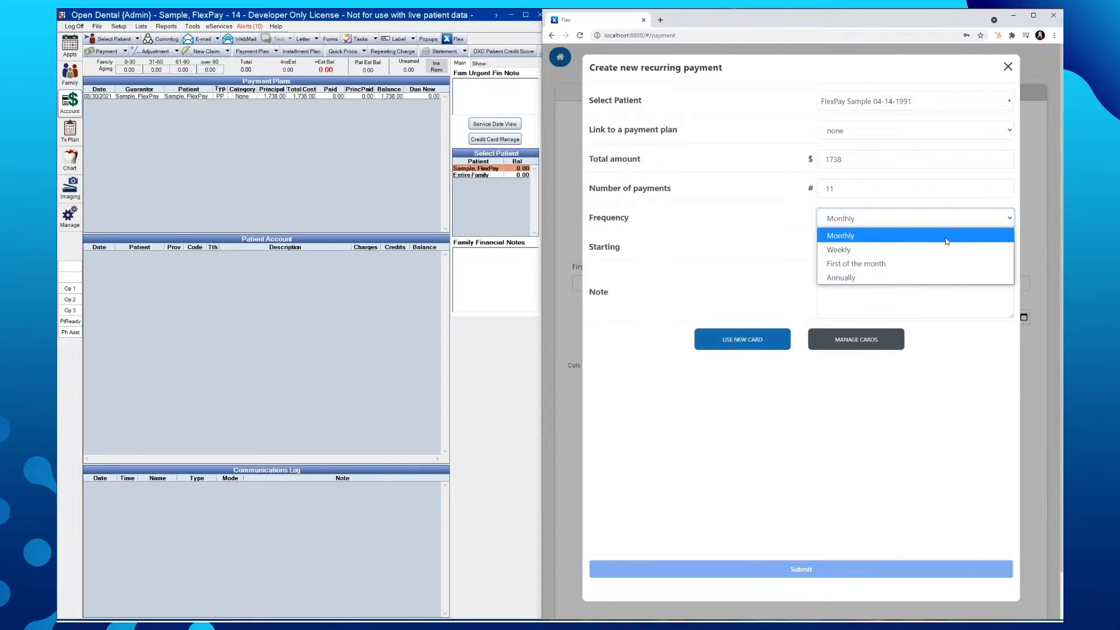
mouse_move(998, 273)
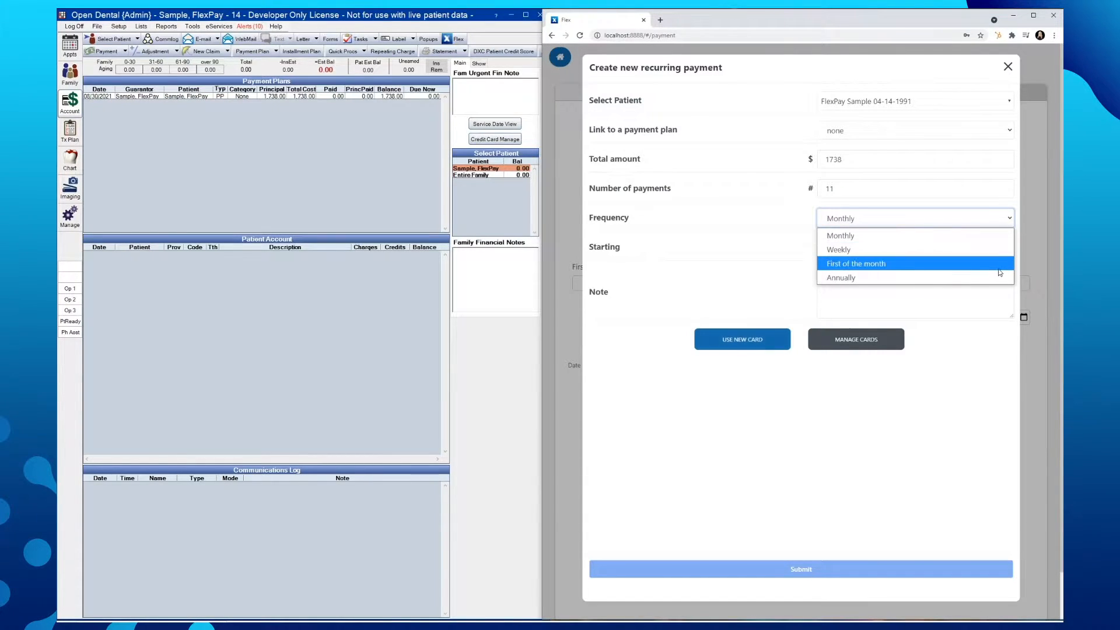
mouse_move(995, 288)
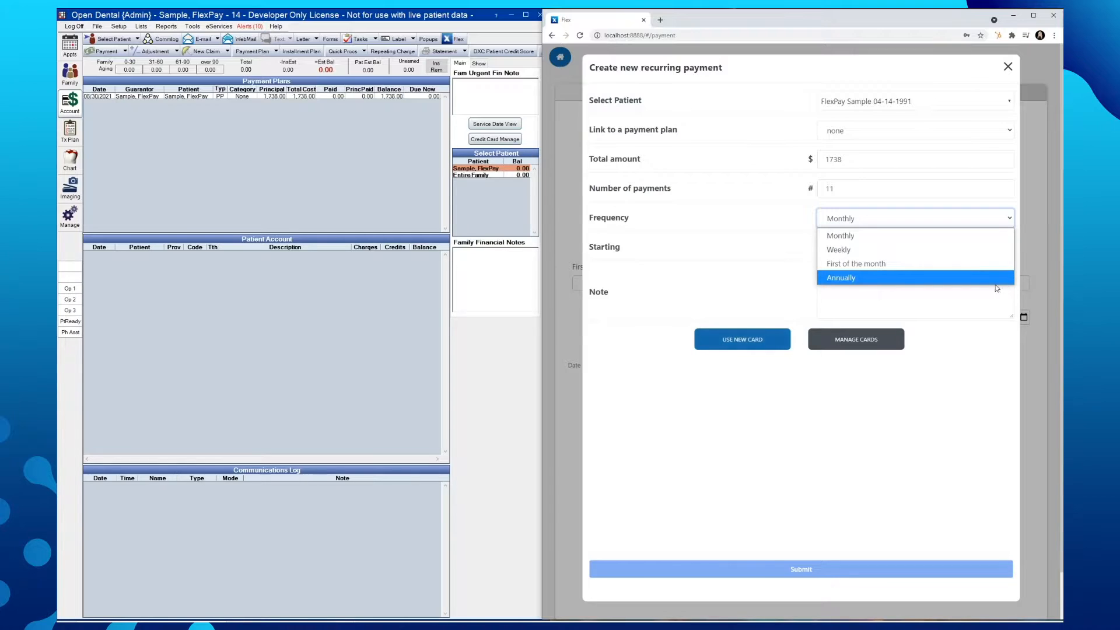
click(840, 236)
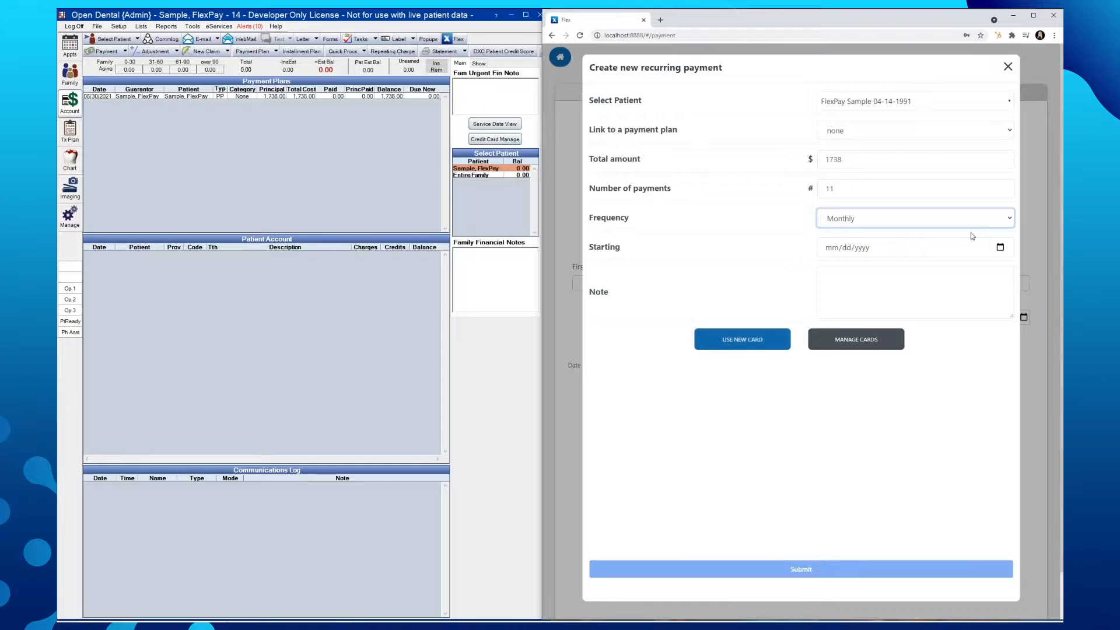
Step: Set the start date to August 30 2021 and note 'Signed Auth 08/30/21'
click(999, 247)
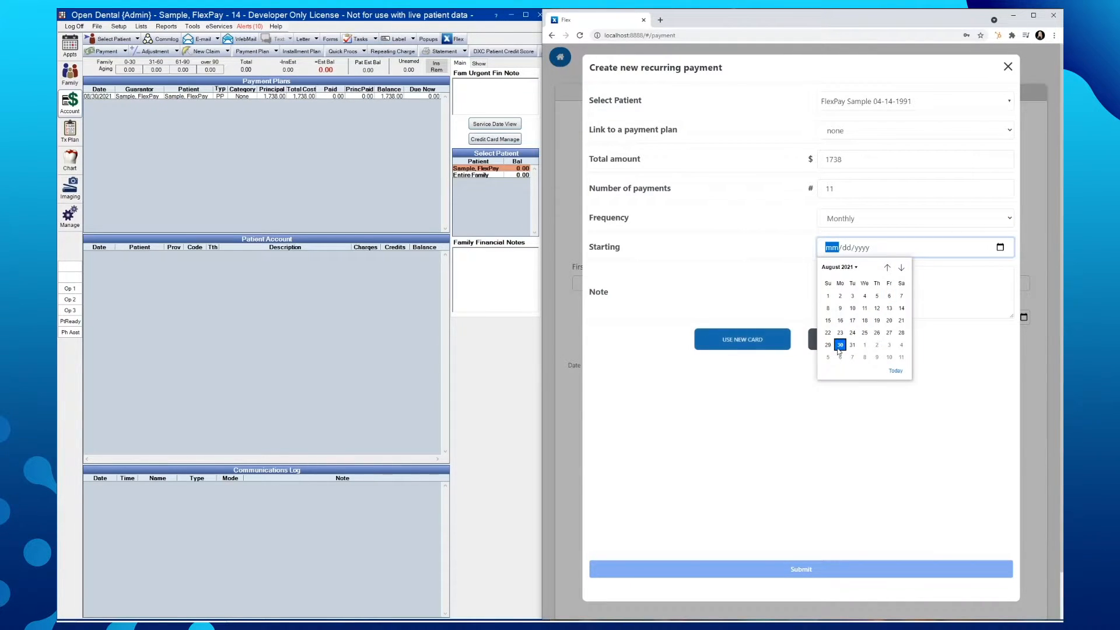
click(840, 345)
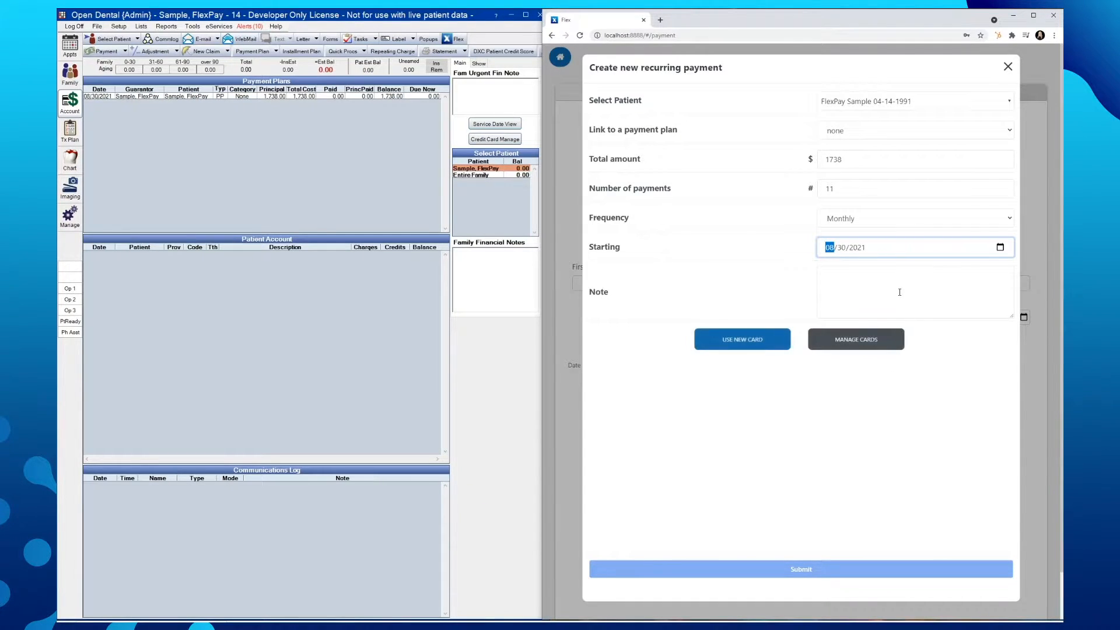
text(Signed Auth 08/30/21)
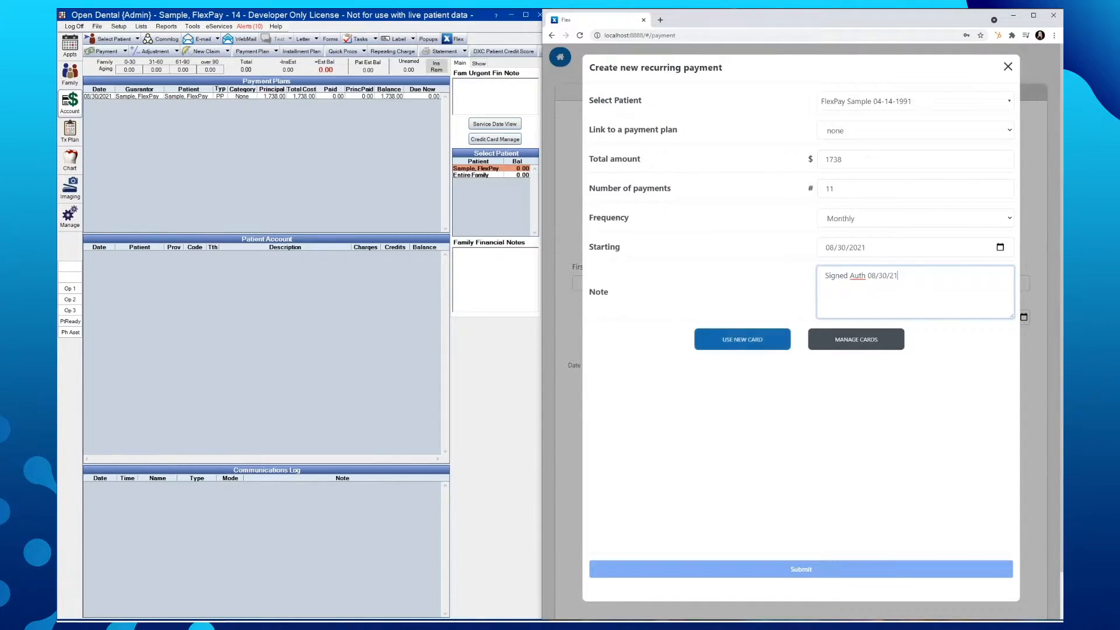
mouse_move(768, 371)
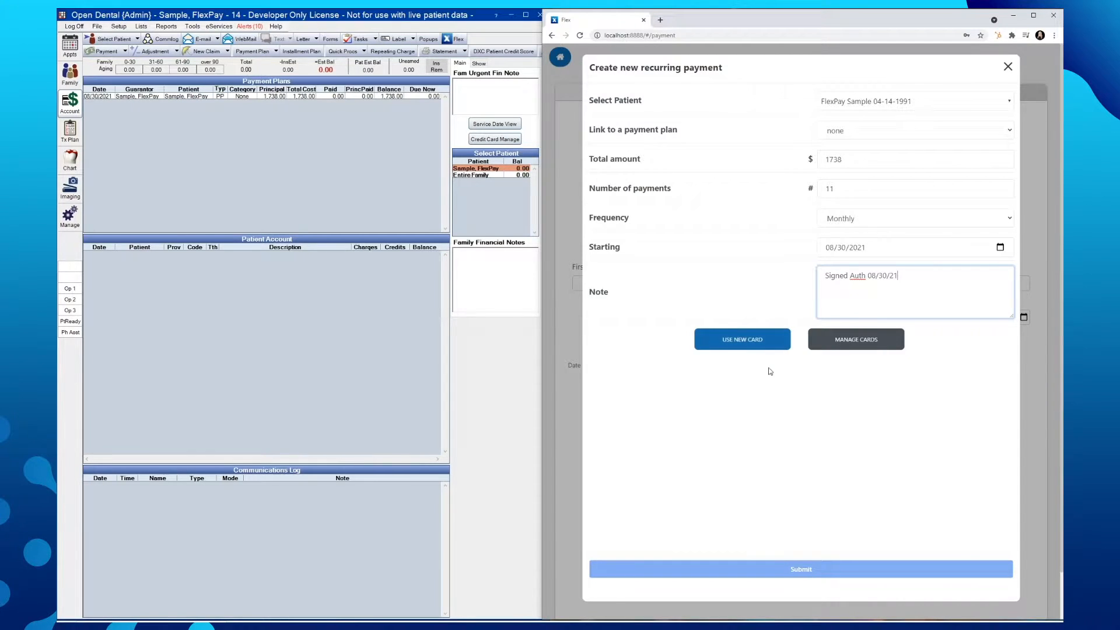
mouse_move(742, 343)
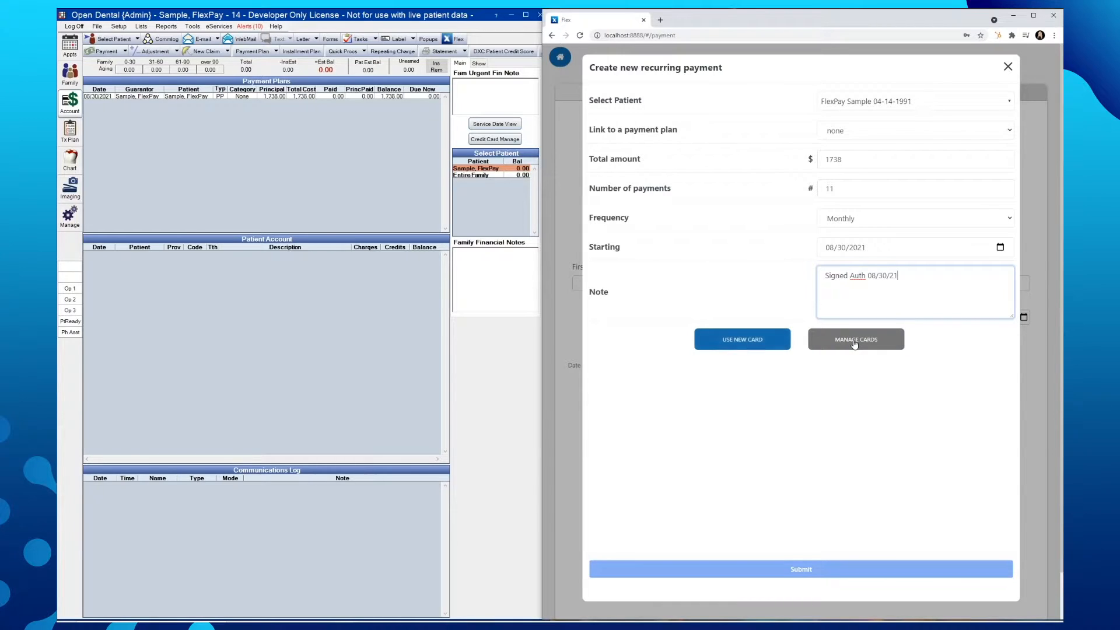
Step: Dismiss the empty stored cards list and choose to use a new card
click(855, 339)
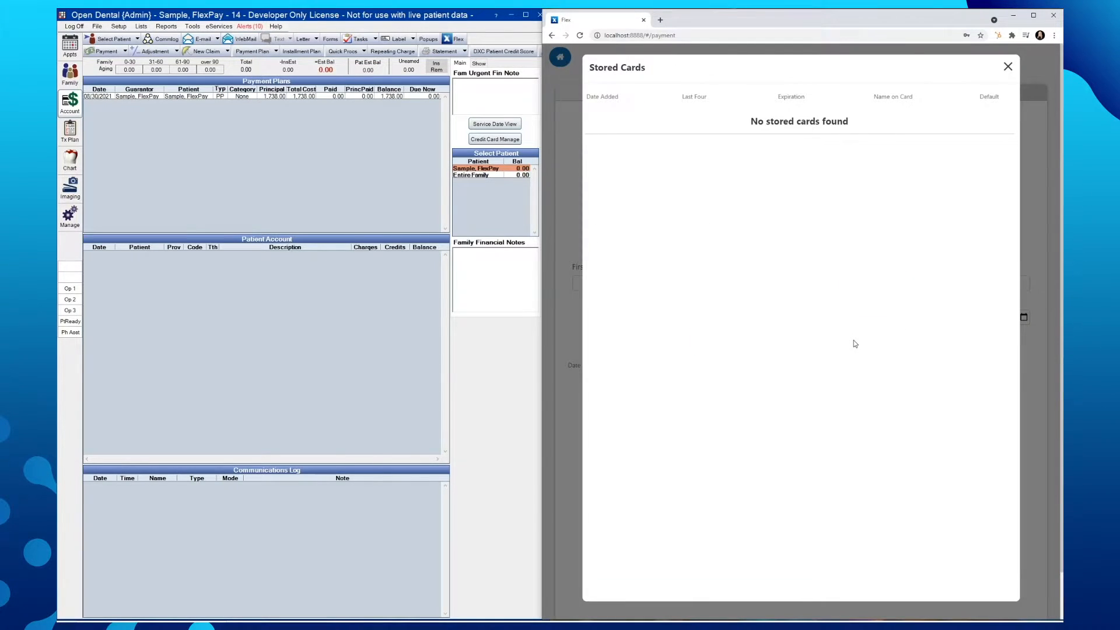
mouse_move(727, 165)
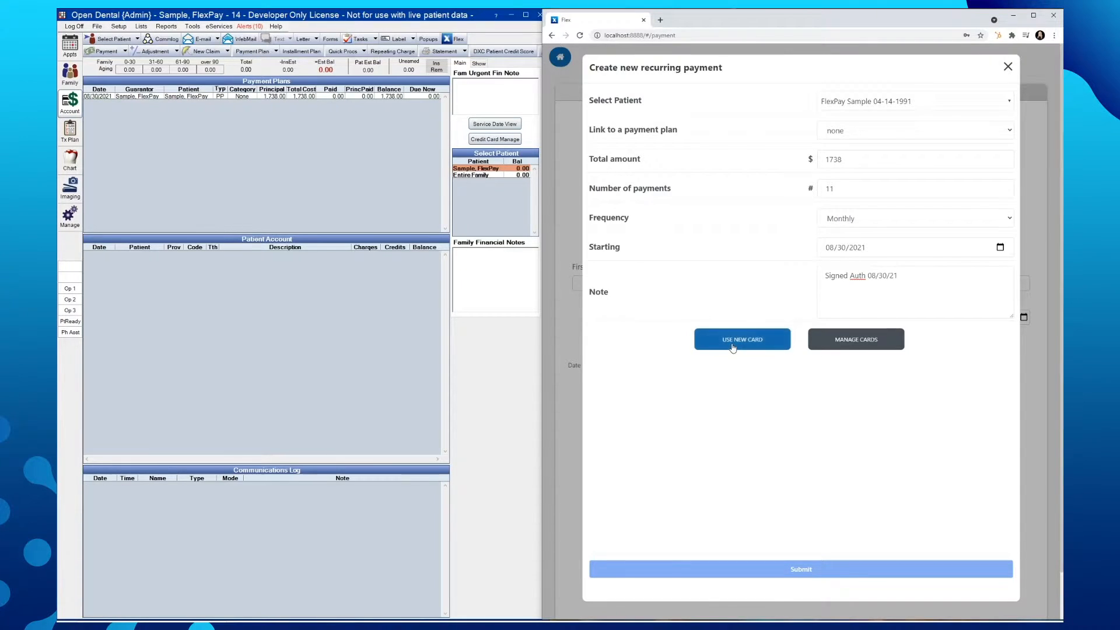
click(742, 340)
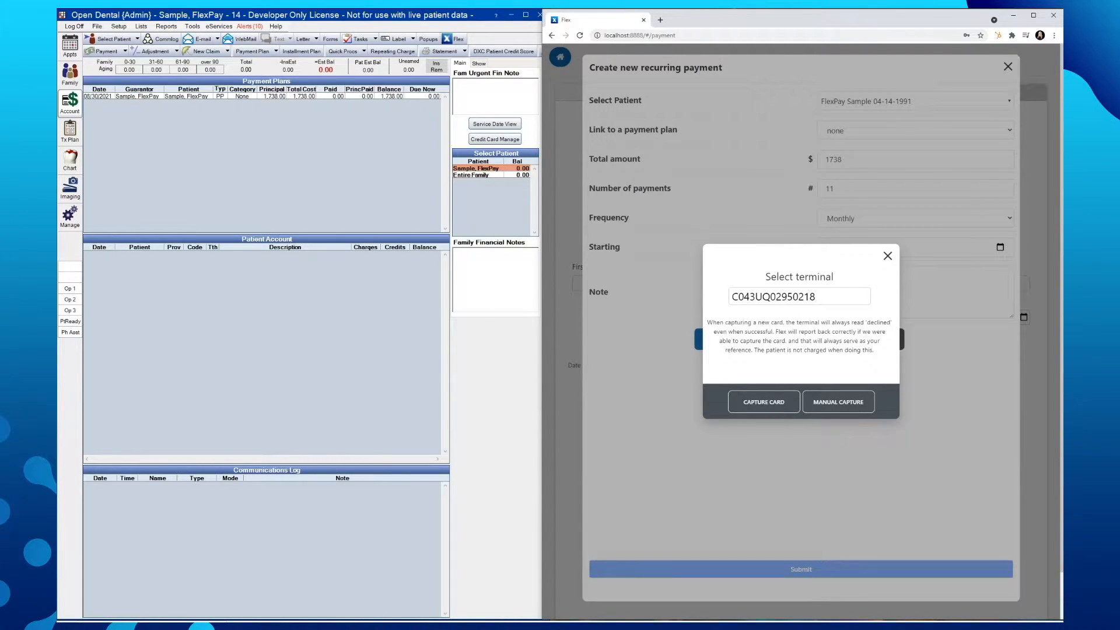
click(762, 401)
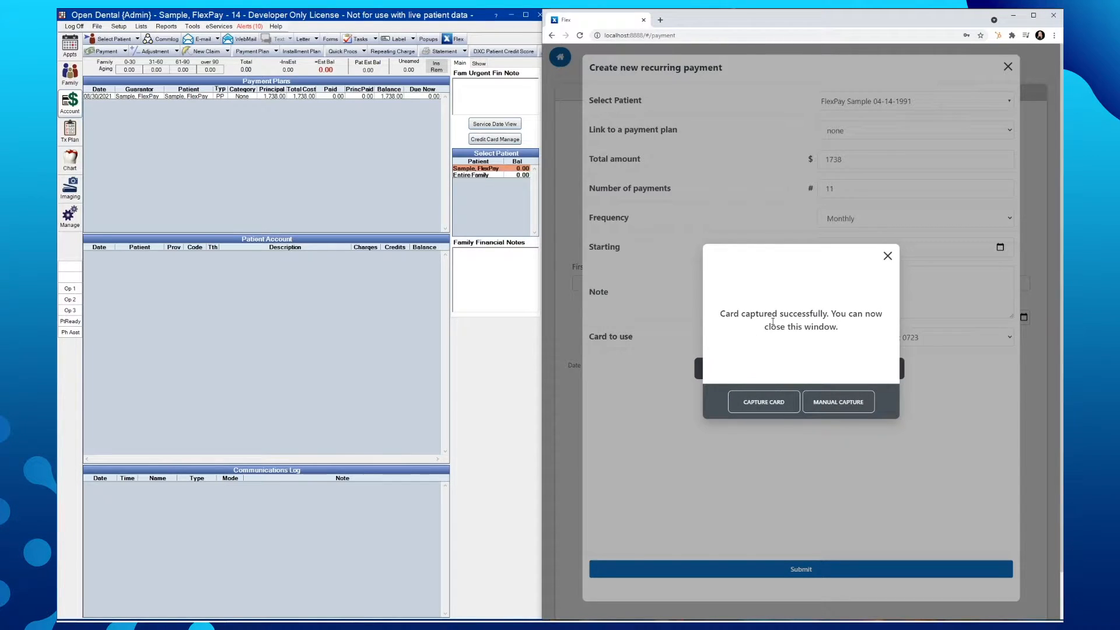
mouse_move(827, 300)
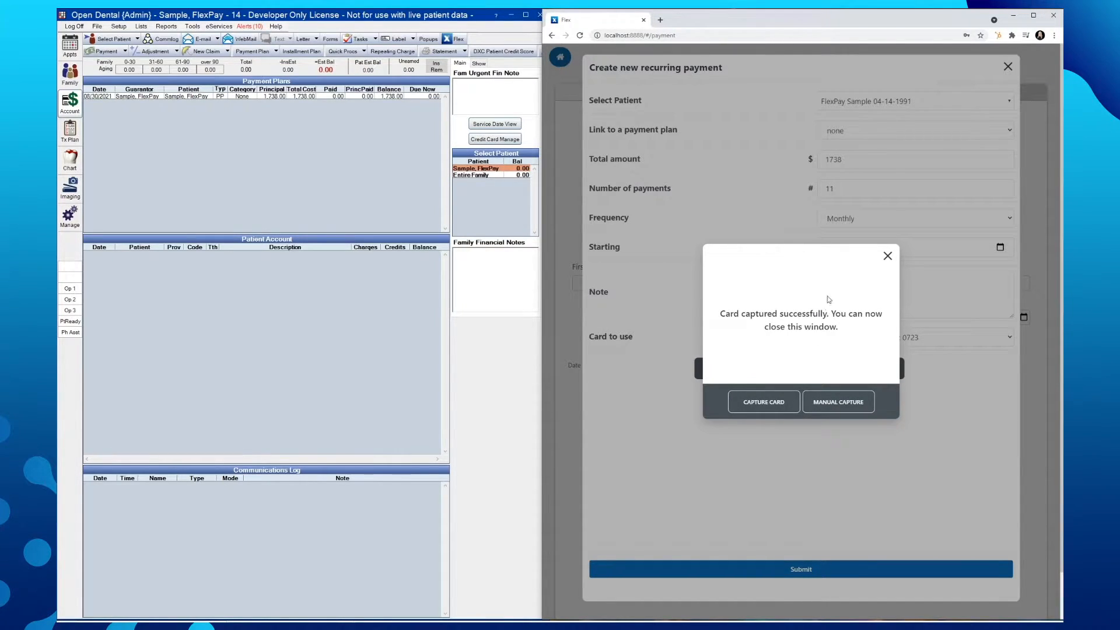
mouse_move(878, 276)
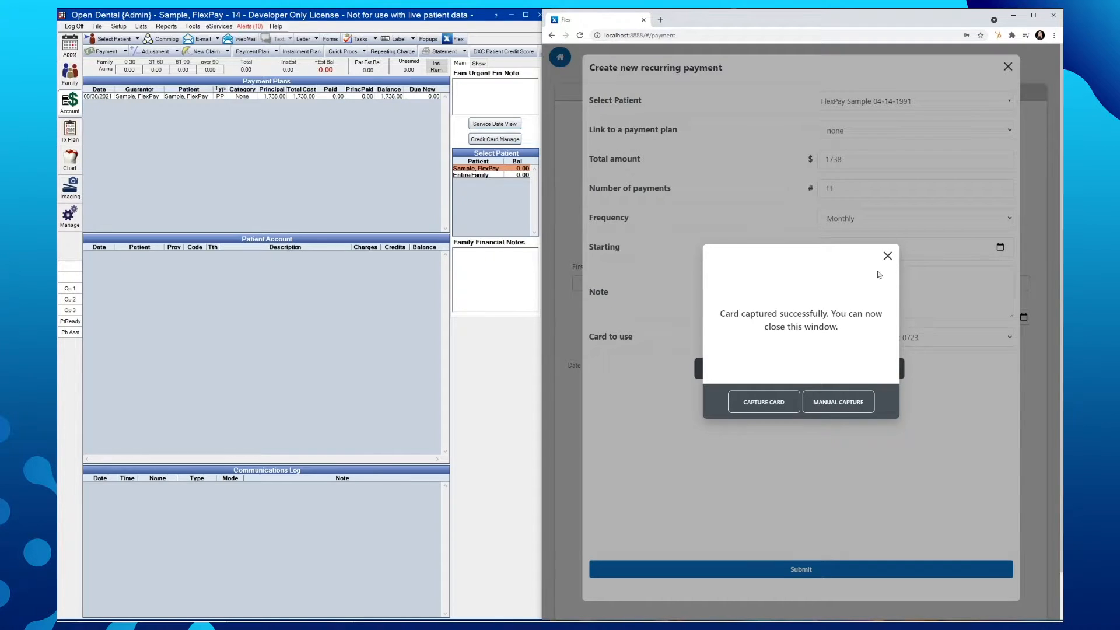
click(887, 255)
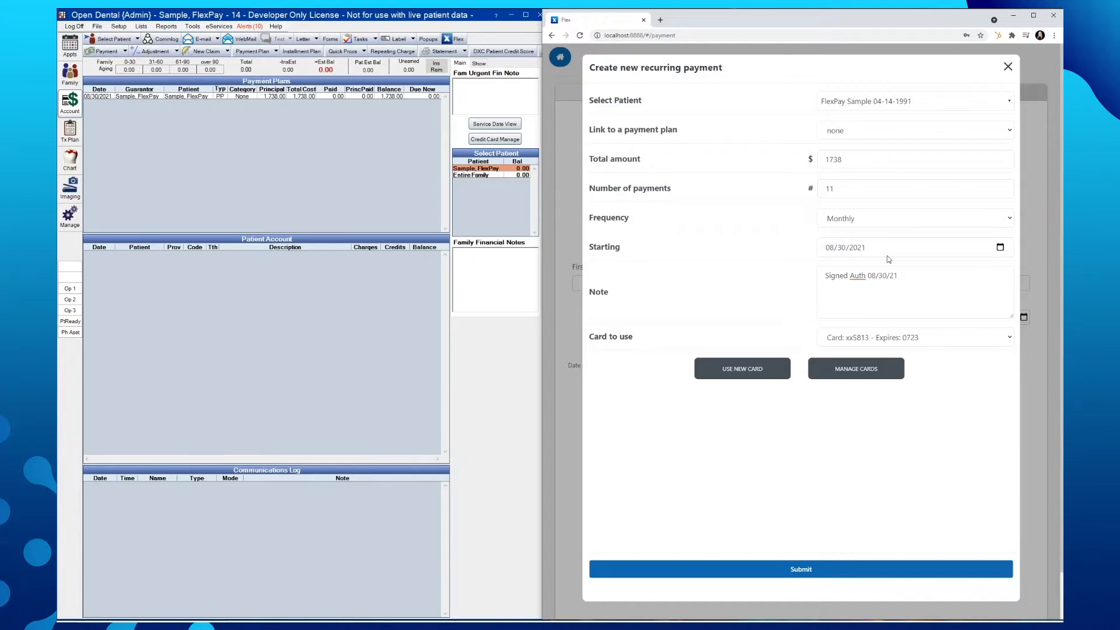
mouse_move(871, 346)
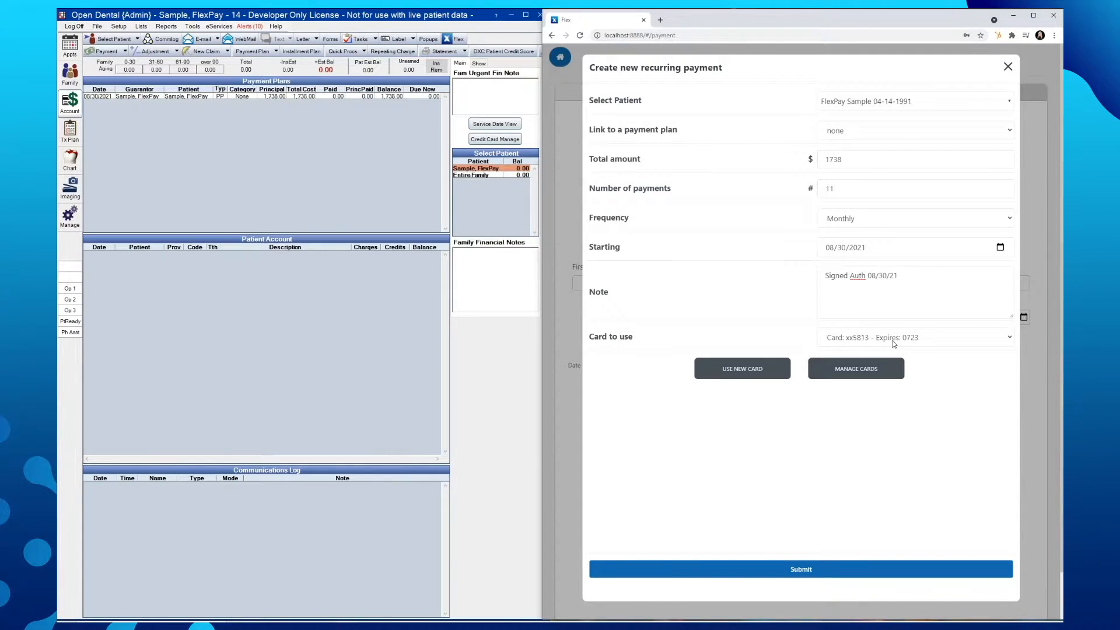
mouse_move(1010, 342)
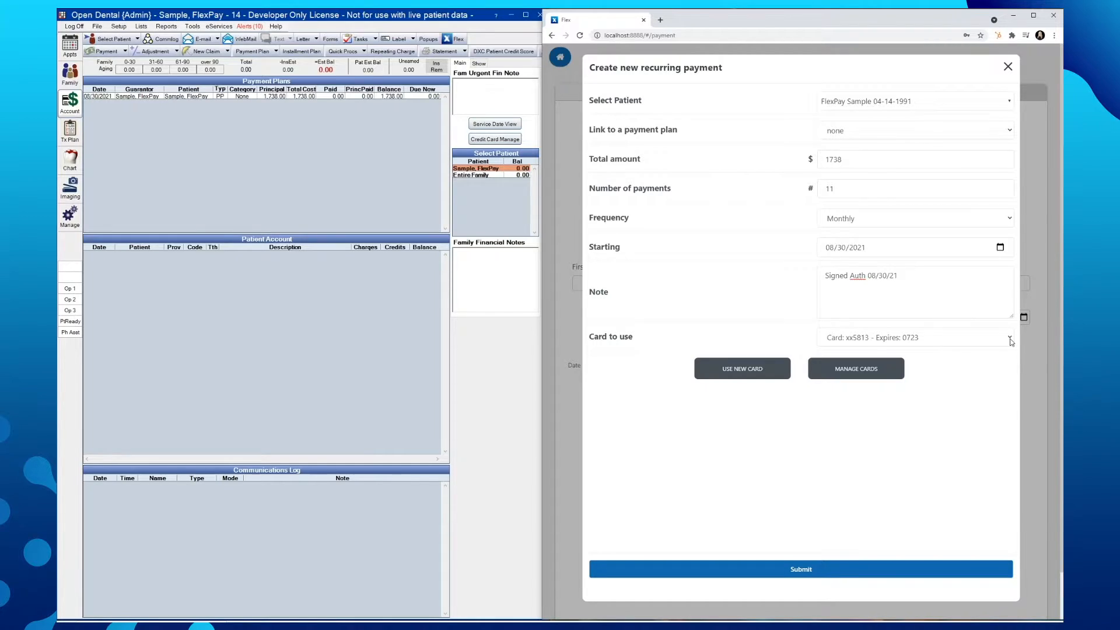
click(1009, 337)
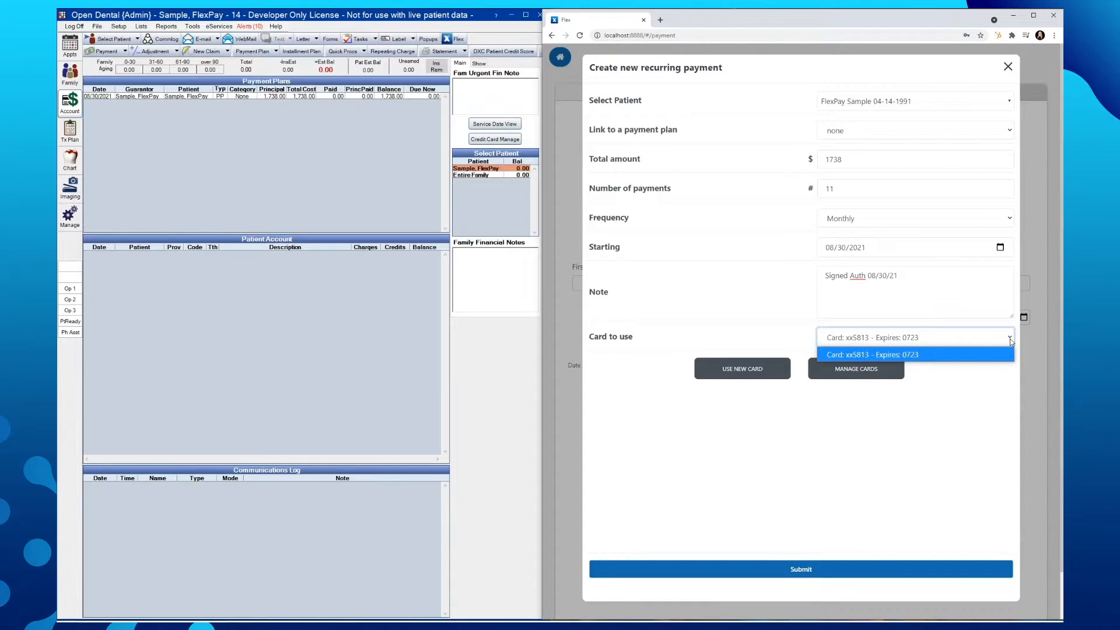
mouse_move(1009, 355)
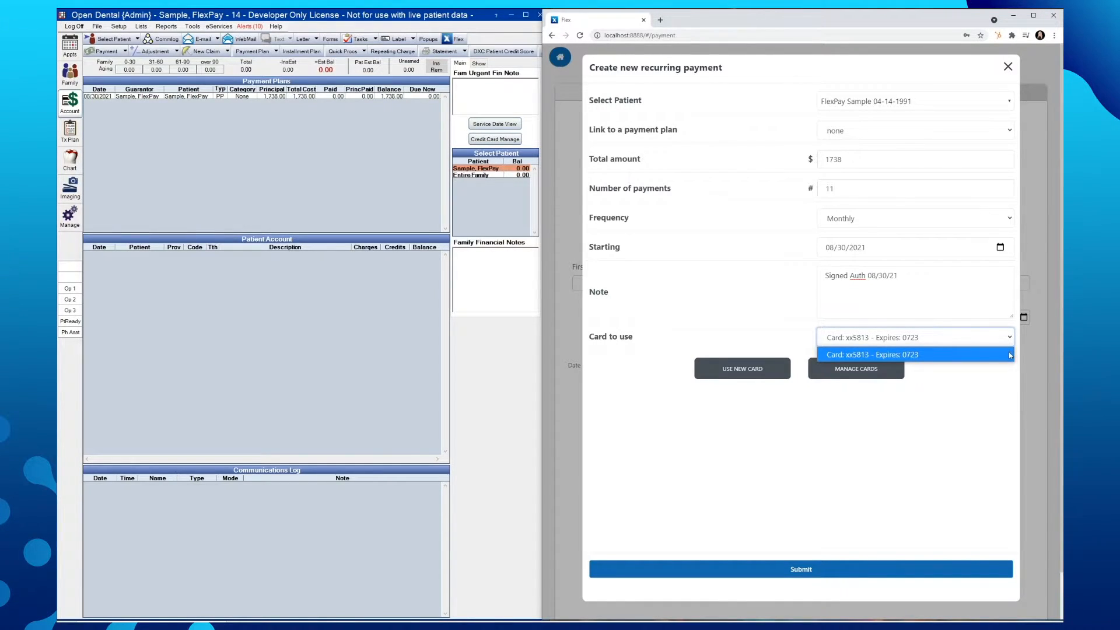
click(914, 354)
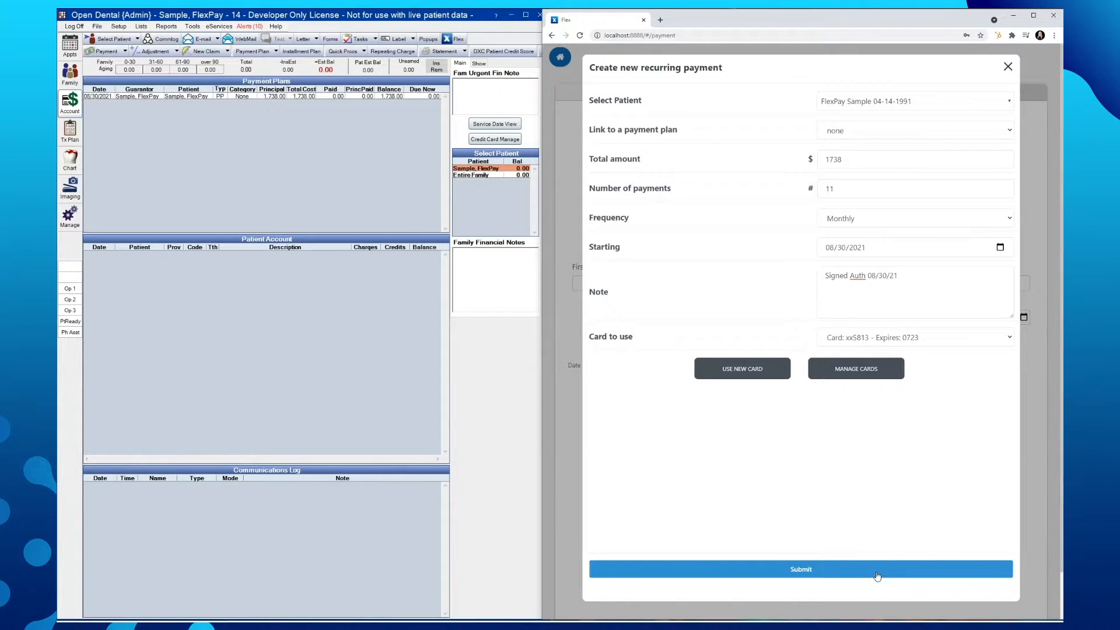
Step: Submit the plan, creating an active $1738, 11-payment monthly plan for FlexPay Sample
click(800, 568)
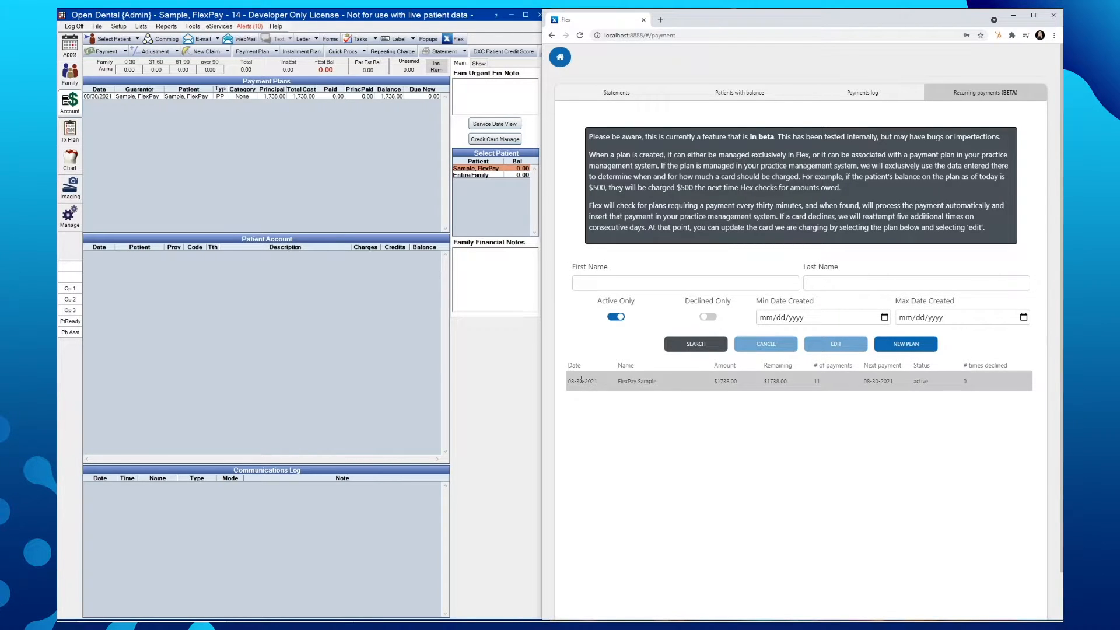
mouse_move(632, 380)
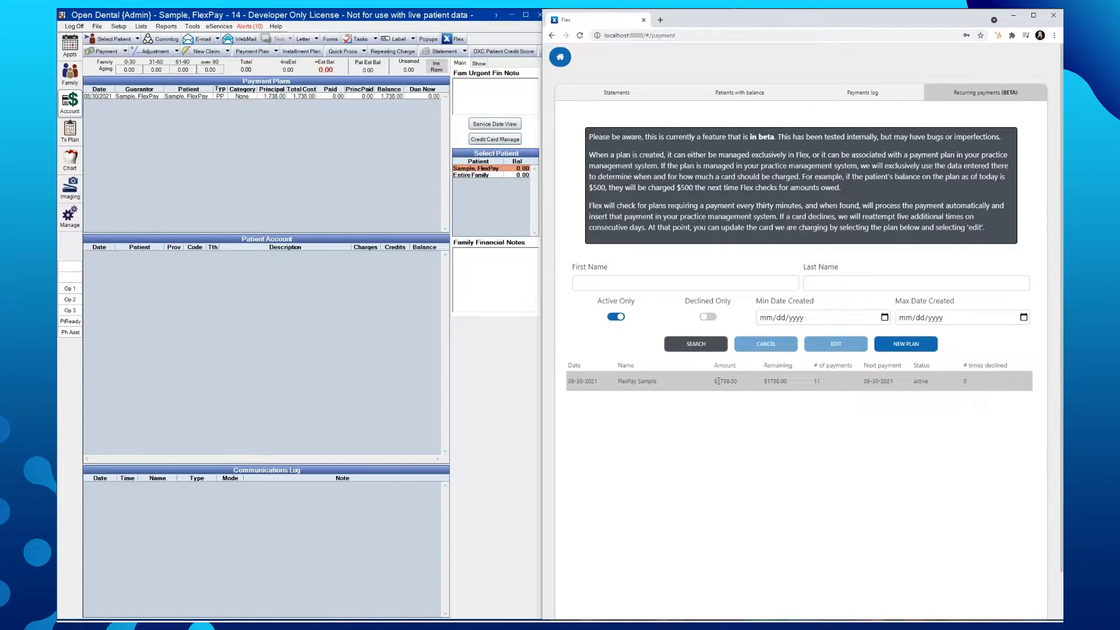
mouse_move(771, 380)
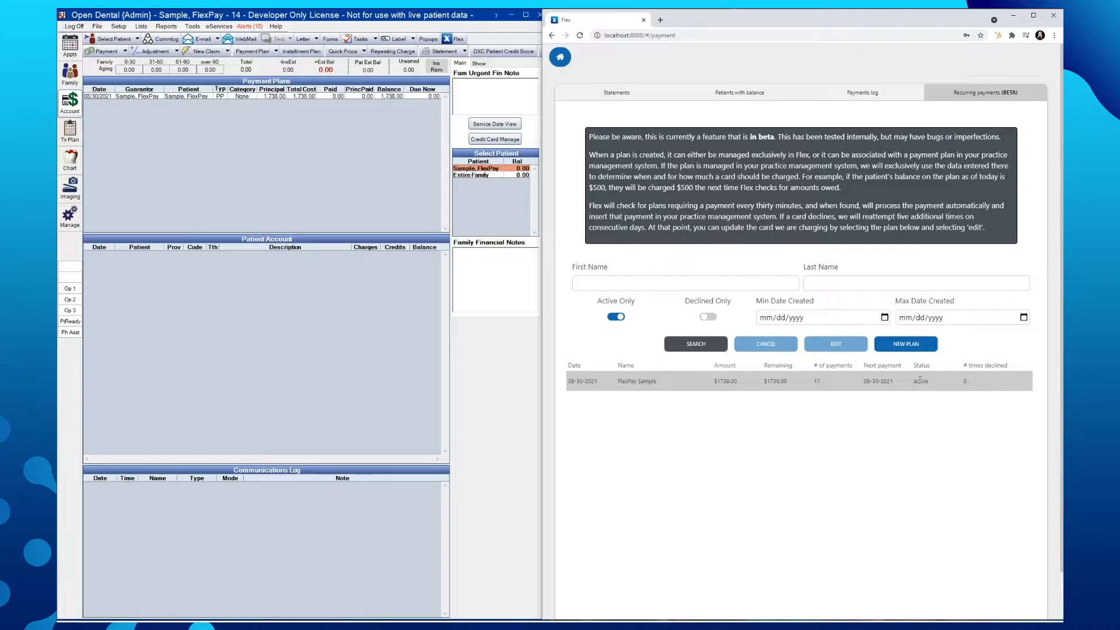
mouse_move(962, 384)
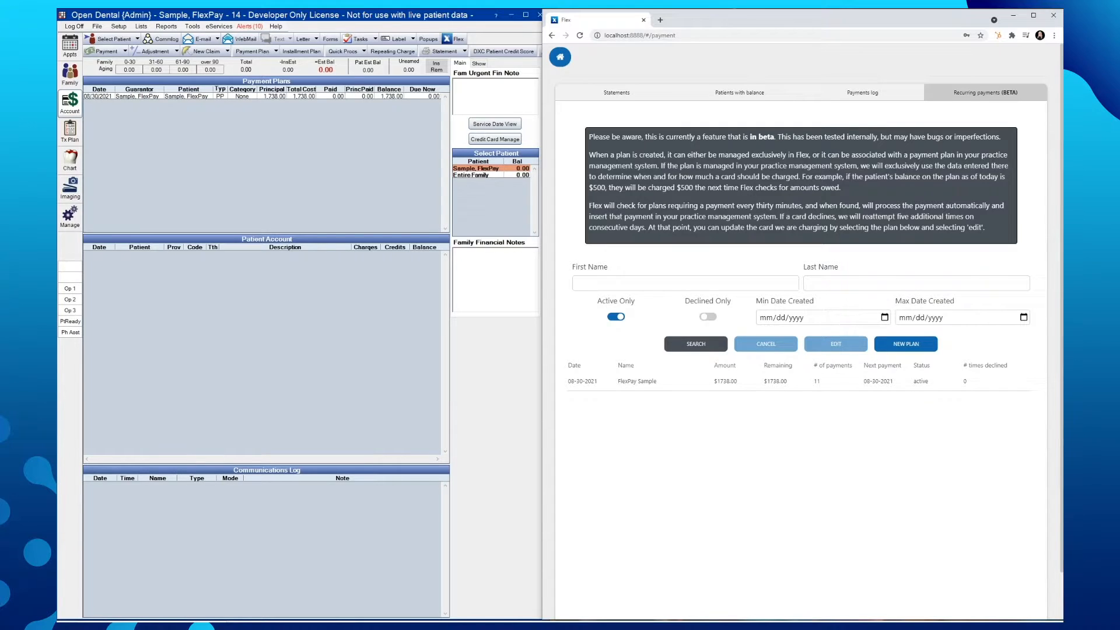
mouse_move(828, 359)
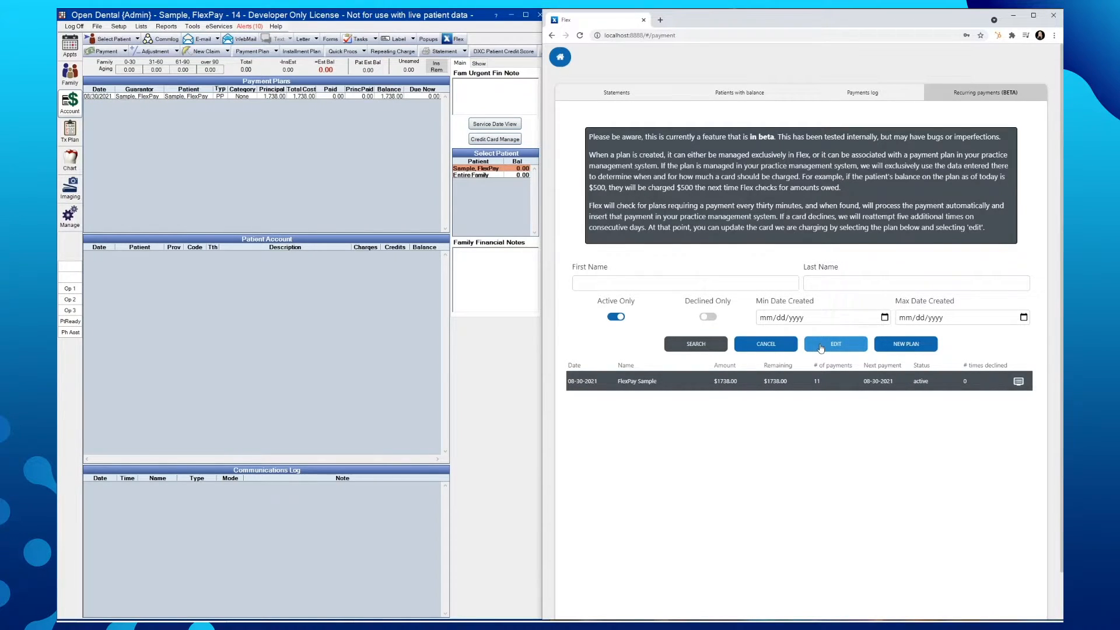
Step: Open the FlexPay Sample plan in edit view showing its pending $158 payments
click(835, 343)
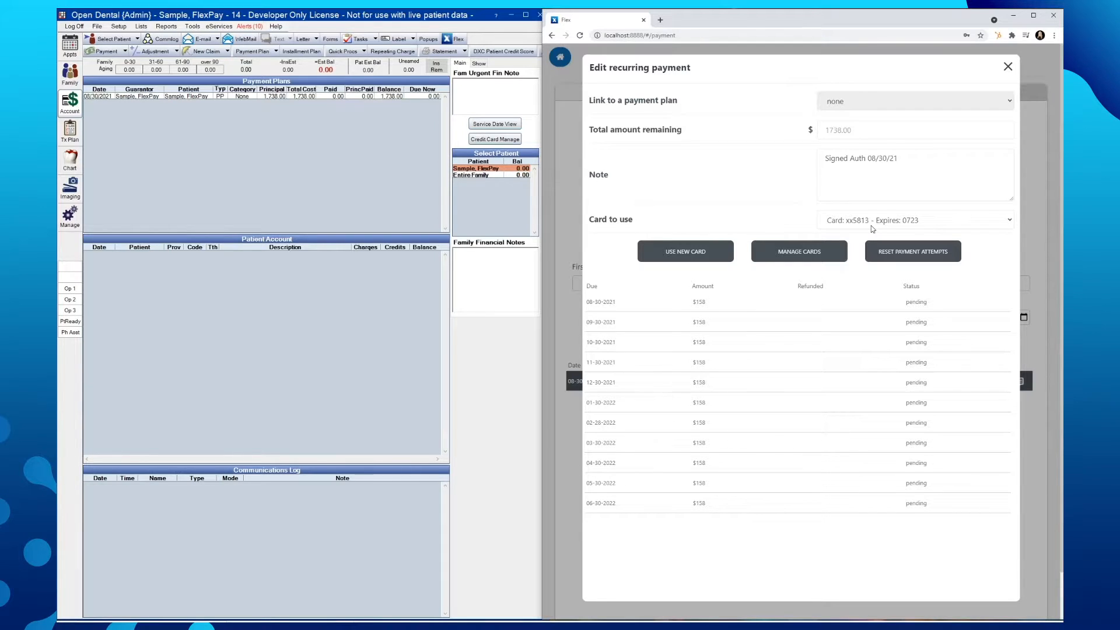
mouse_move(883, 230)
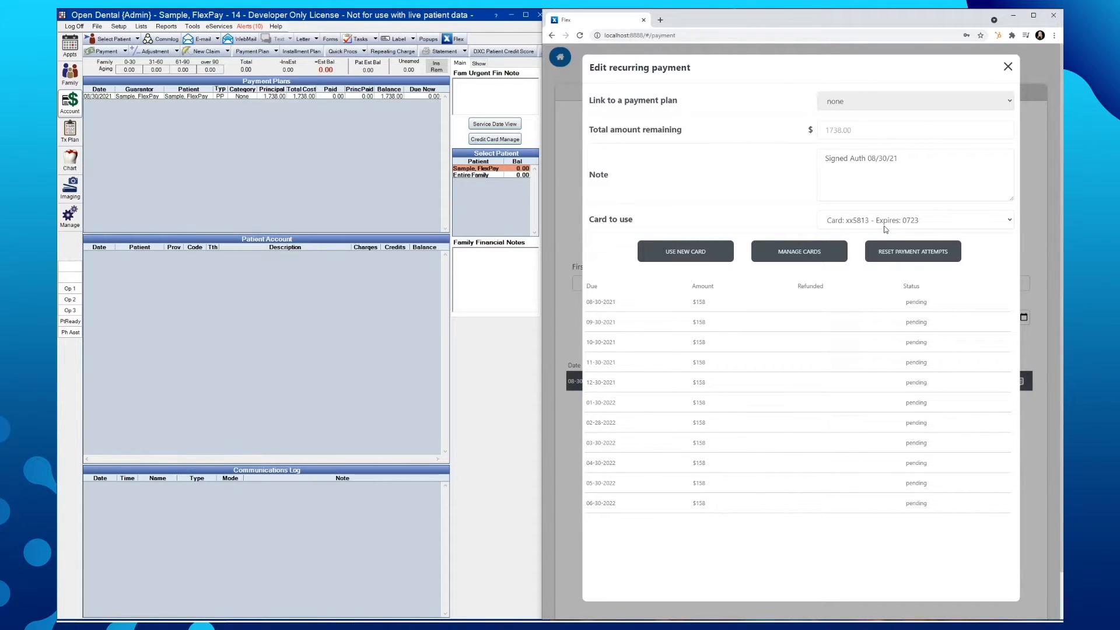
click(1007, 219)
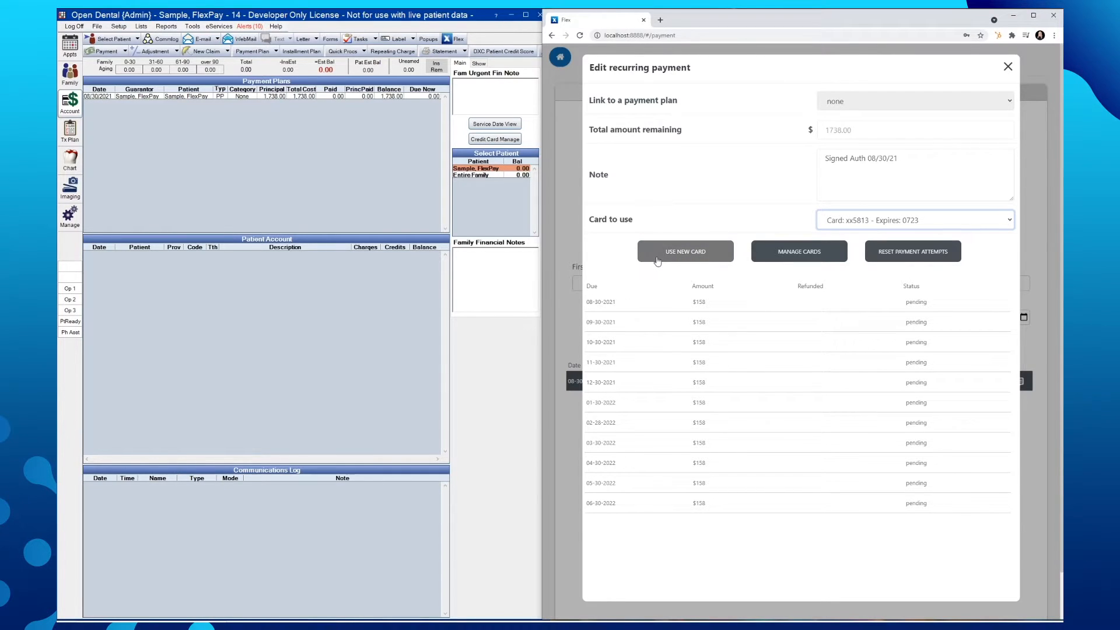
Step: Begin capturing a replacement card for the plan from the terminal
click(685, 251)
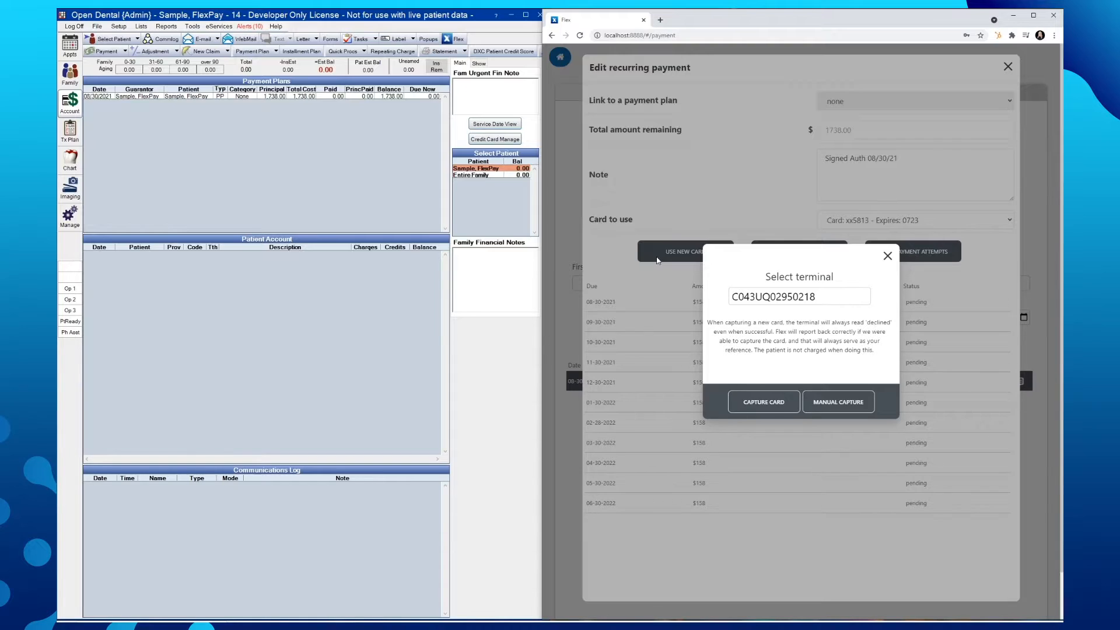
mouse_move(803, 308)
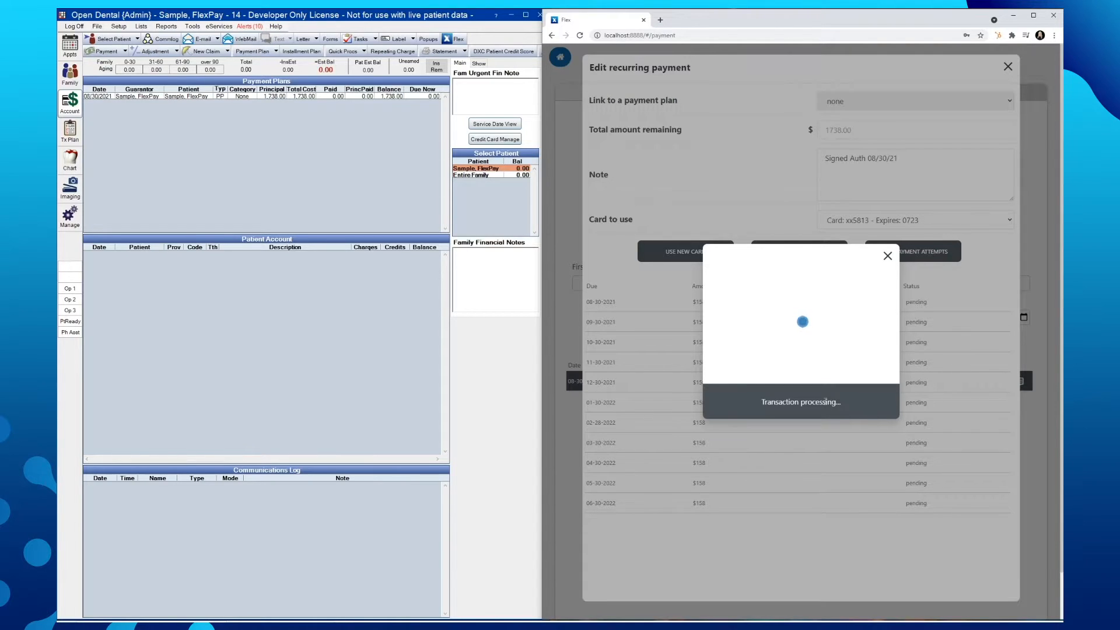
mouse_move(837, 358)
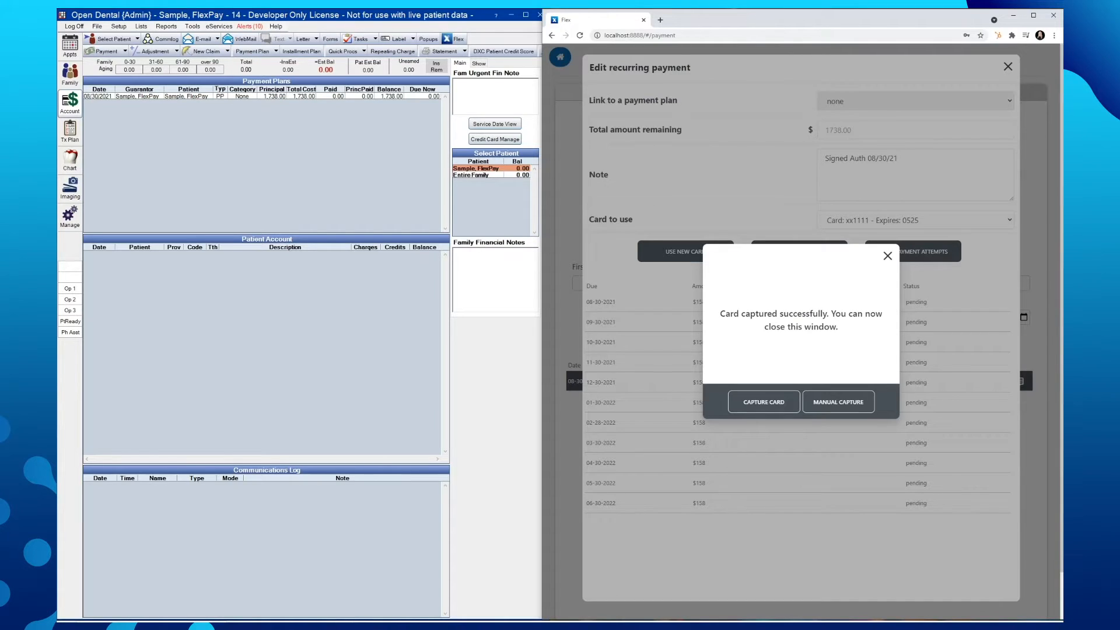
mouse_move(887, 257)
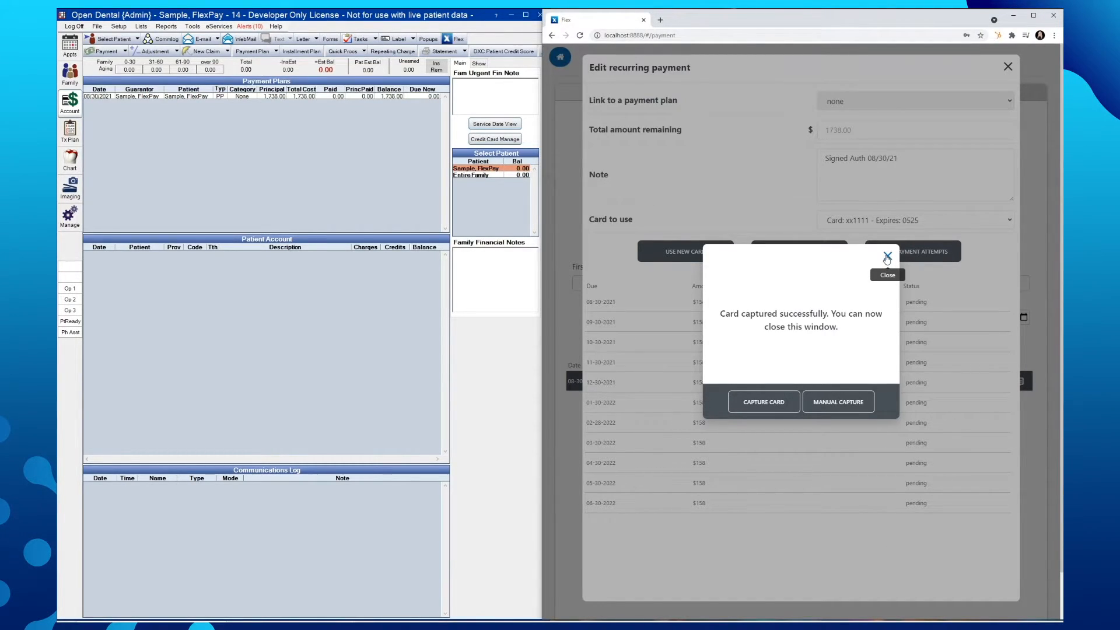
Step: Dismiss the card capture confirmation and keep card xx1111 (0525) as the card to use
click(886, 275)
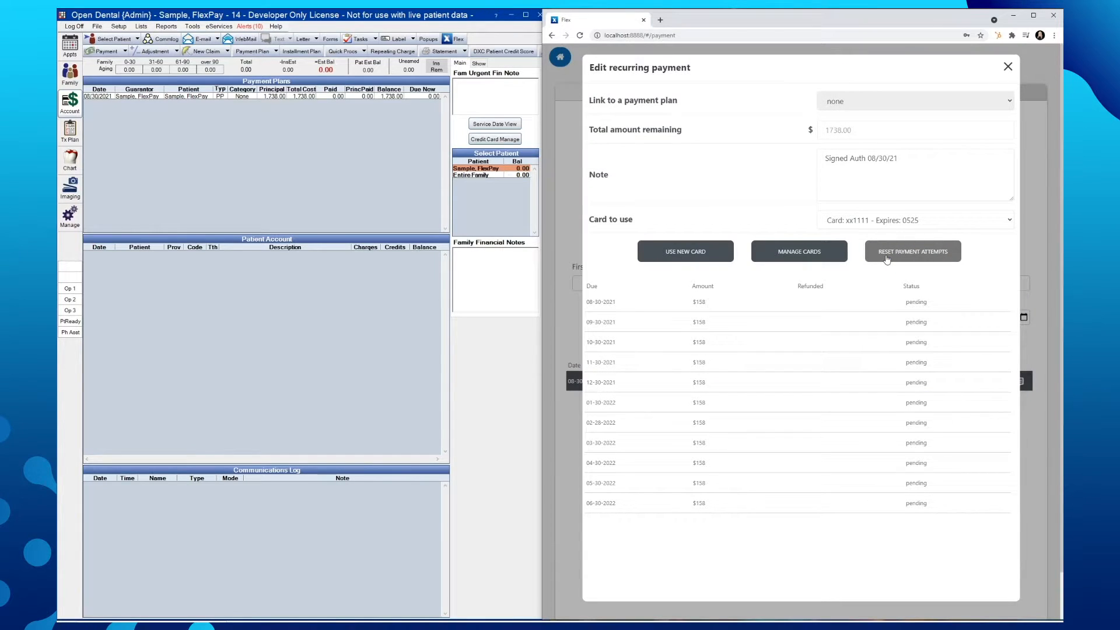
mouse_move(1013, 279)
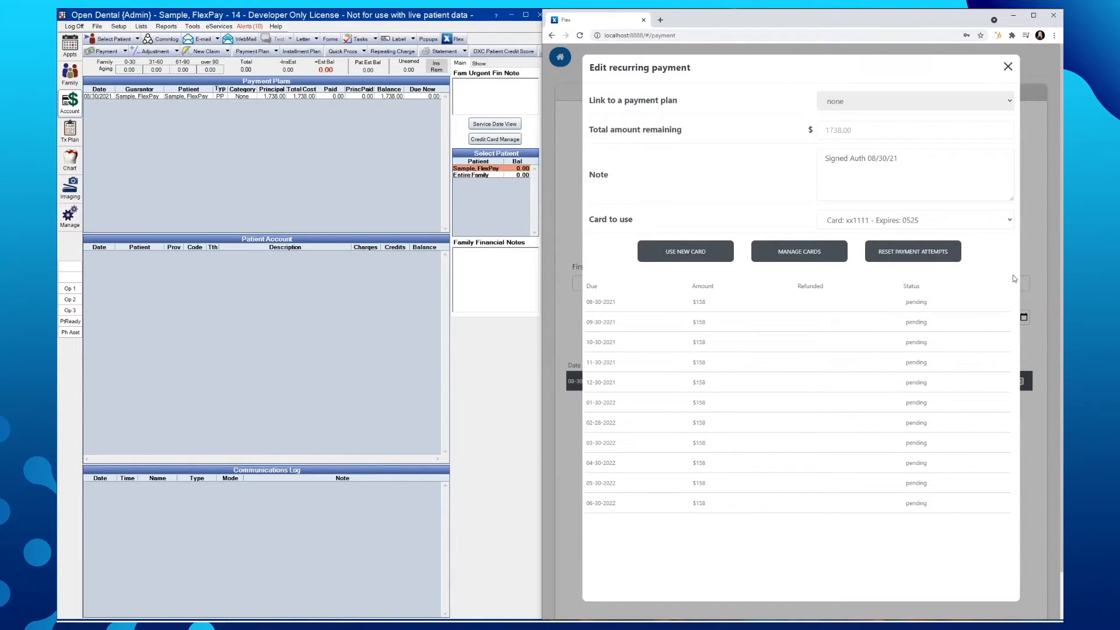
mouse_move(1003, 233)
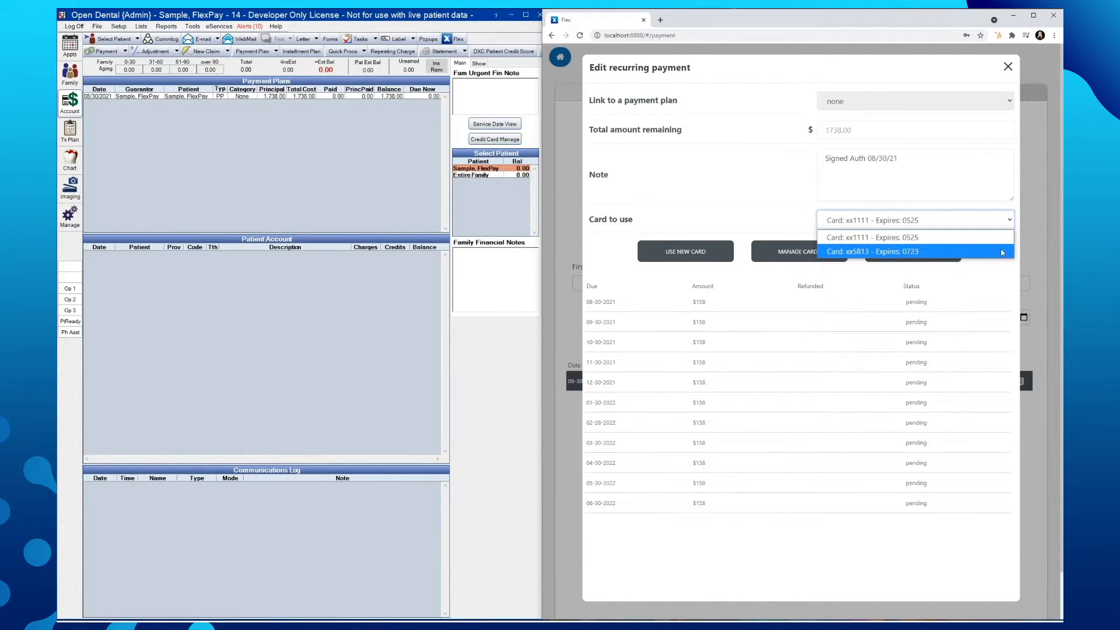
mouse_move(1003, 272)
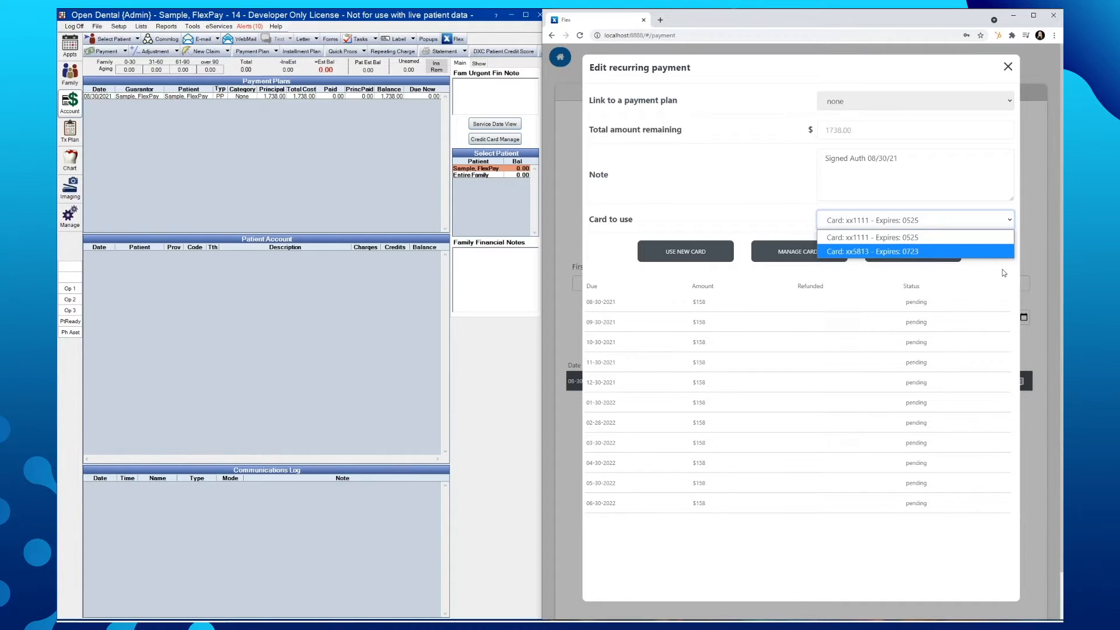
click(890, 237)
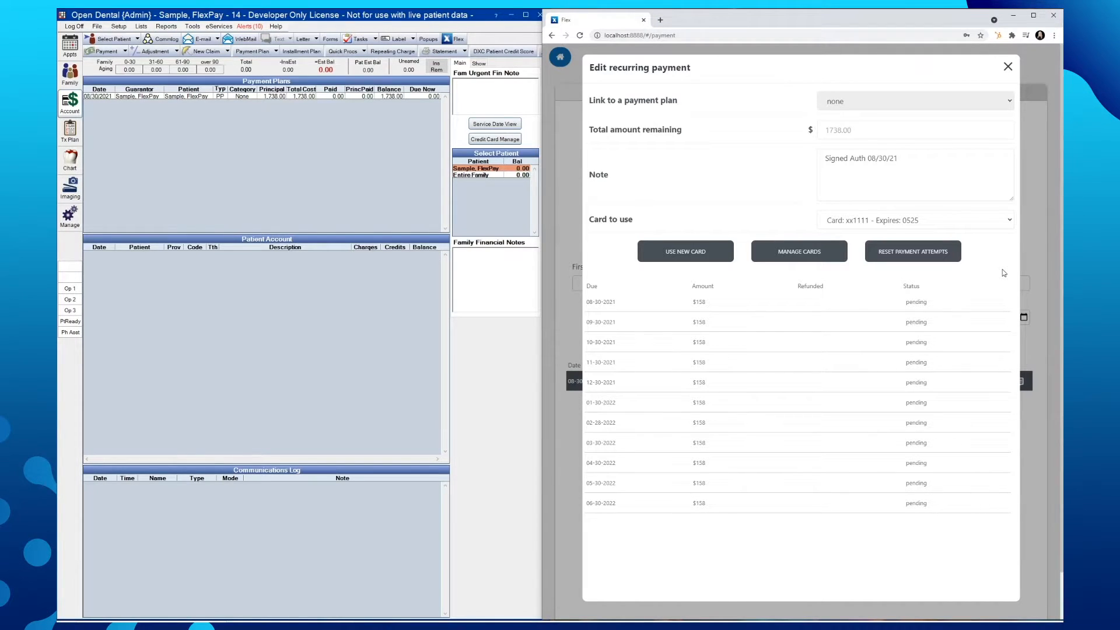
mouse_move(906, 227)
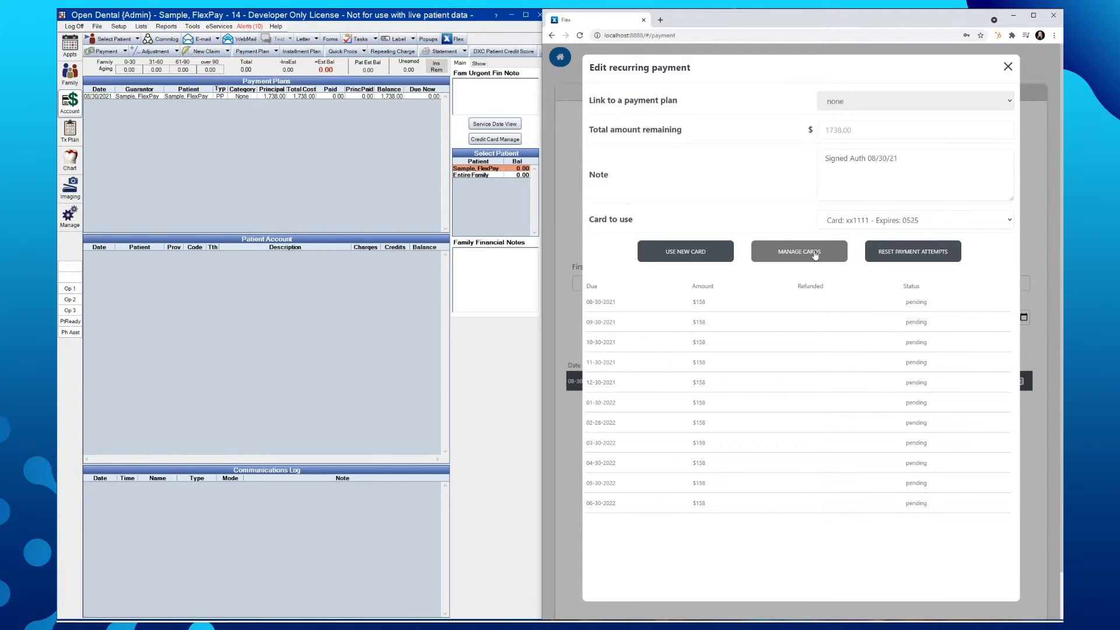
Step: View the Stored Cards list via Manage Cards, showing cards 1111 and 5813
click(797, 251)
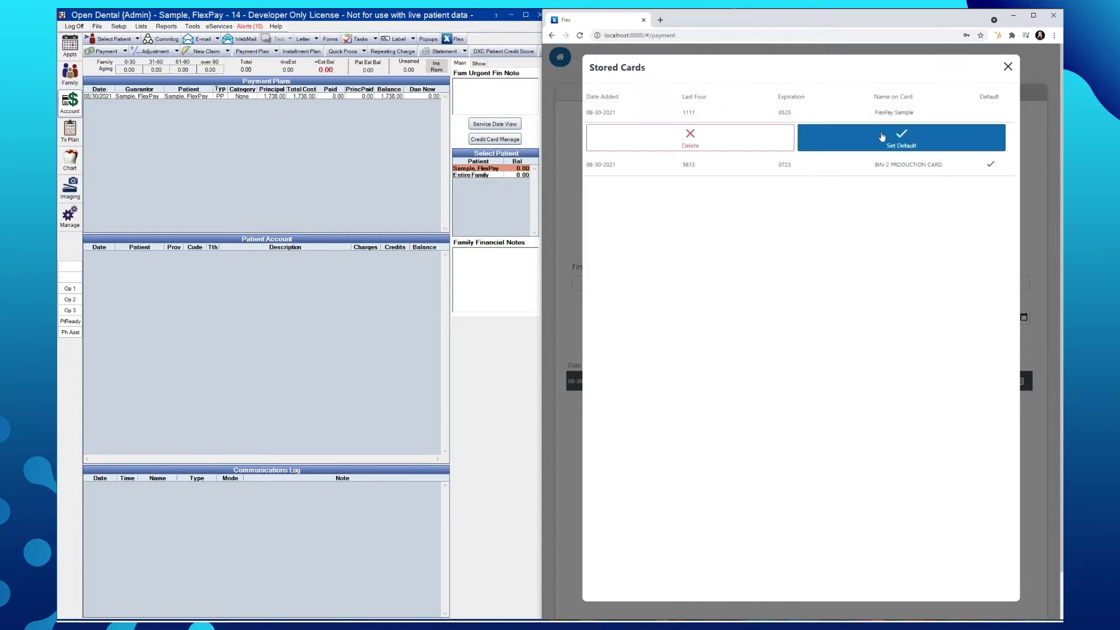
mouse_move(835, 101)
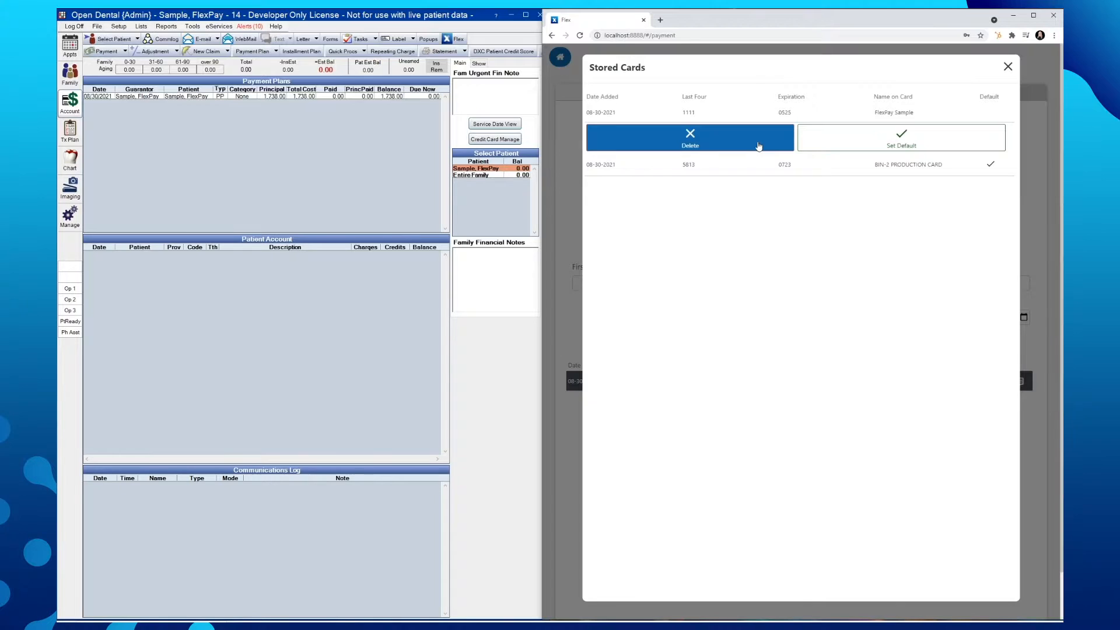
mouse_move(1007, 67)
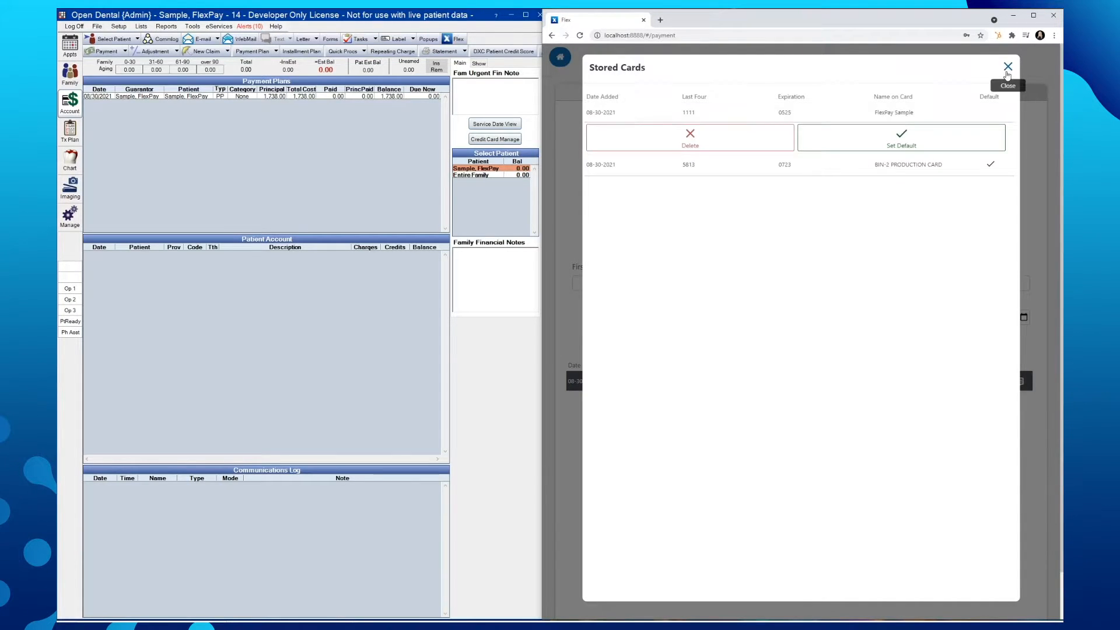
Step: Close Stored Cards to review the posted $158 FlexPay payment in Open Dental
click(1007, 67)
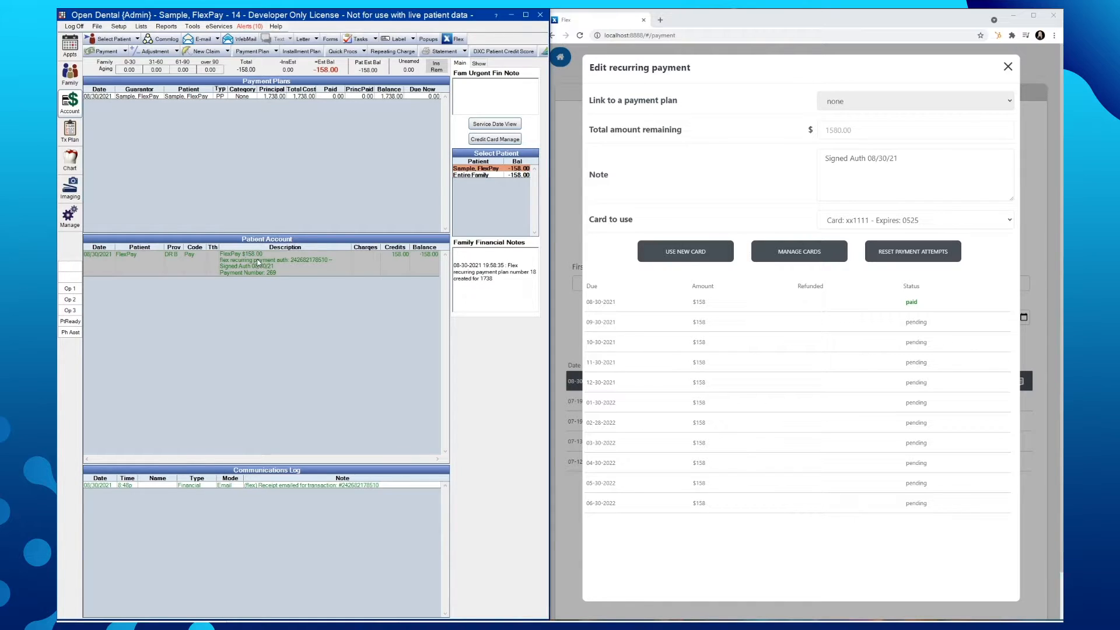
mouse_move(313, 266)
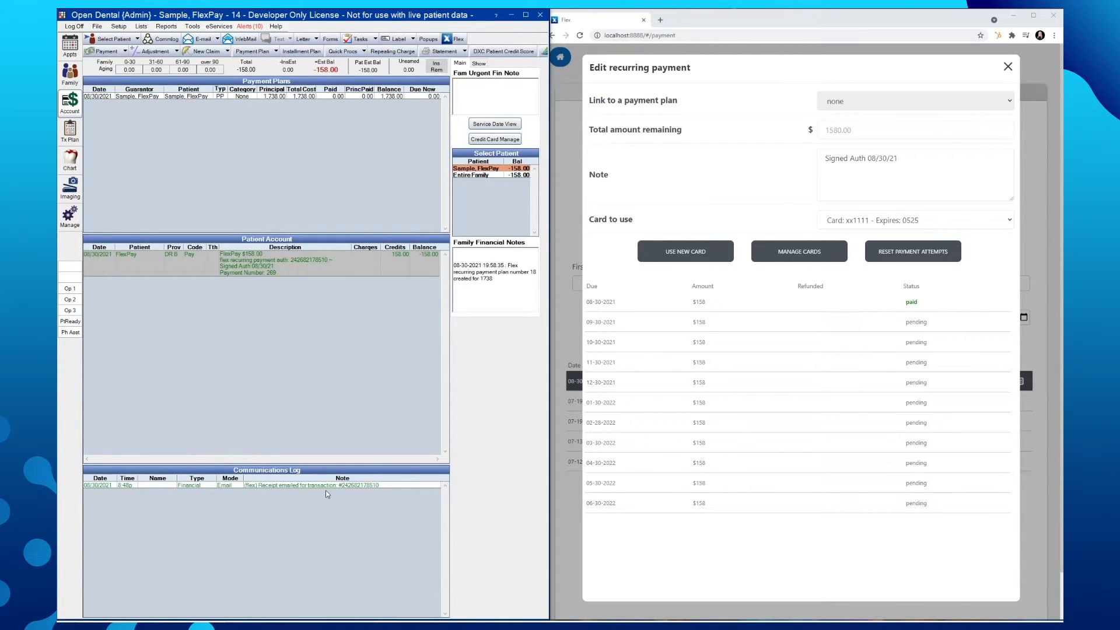
mouse_move(183, 510)
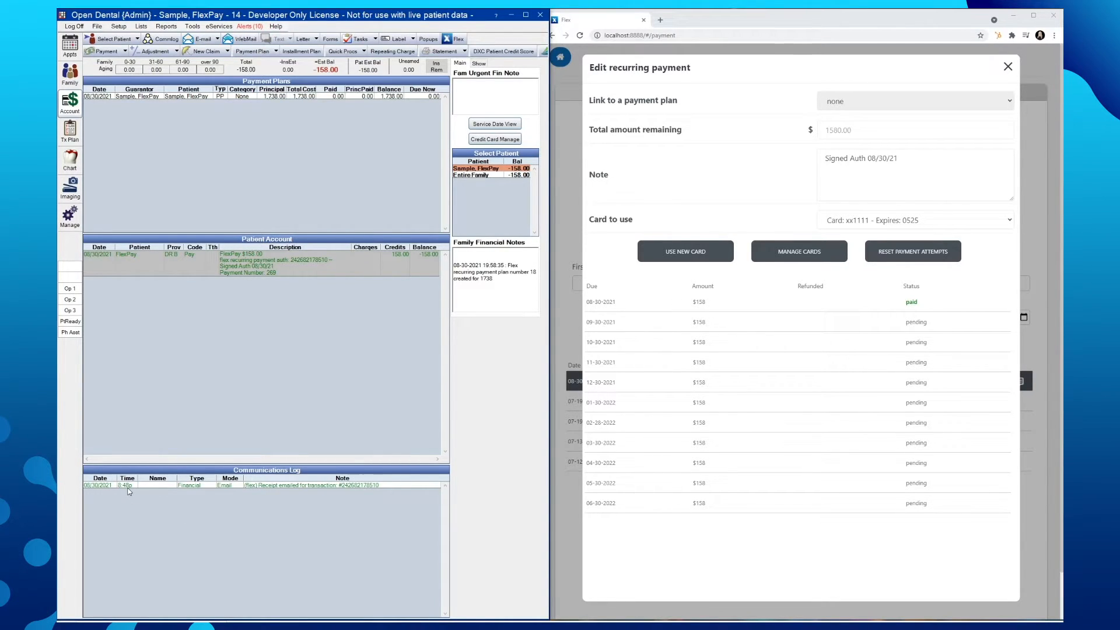
mouse_move(523, 316)
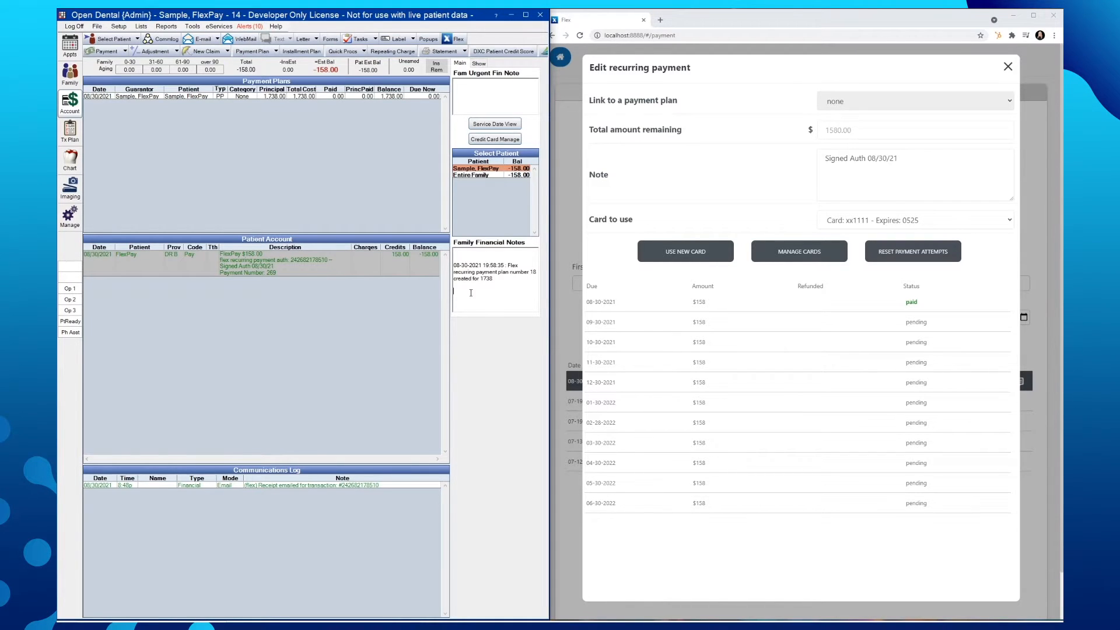
mouse_move(480, 348)
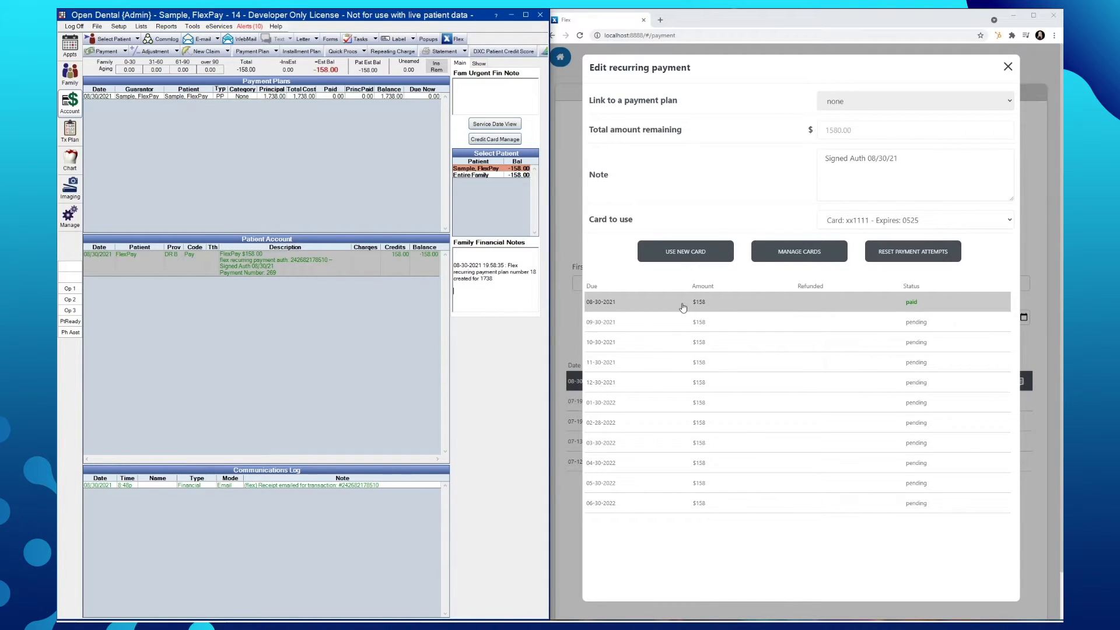
Step: Refund $158 on the paid 08-30-2021 payment and acknowledge the refund success message
click(683, 301)
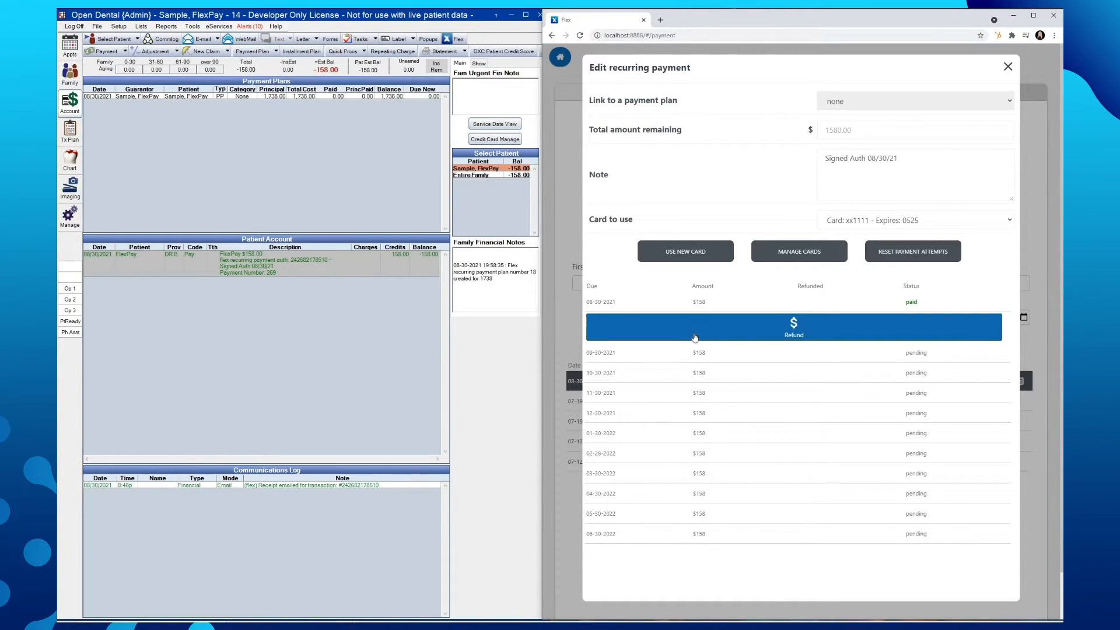
click(793, 327)
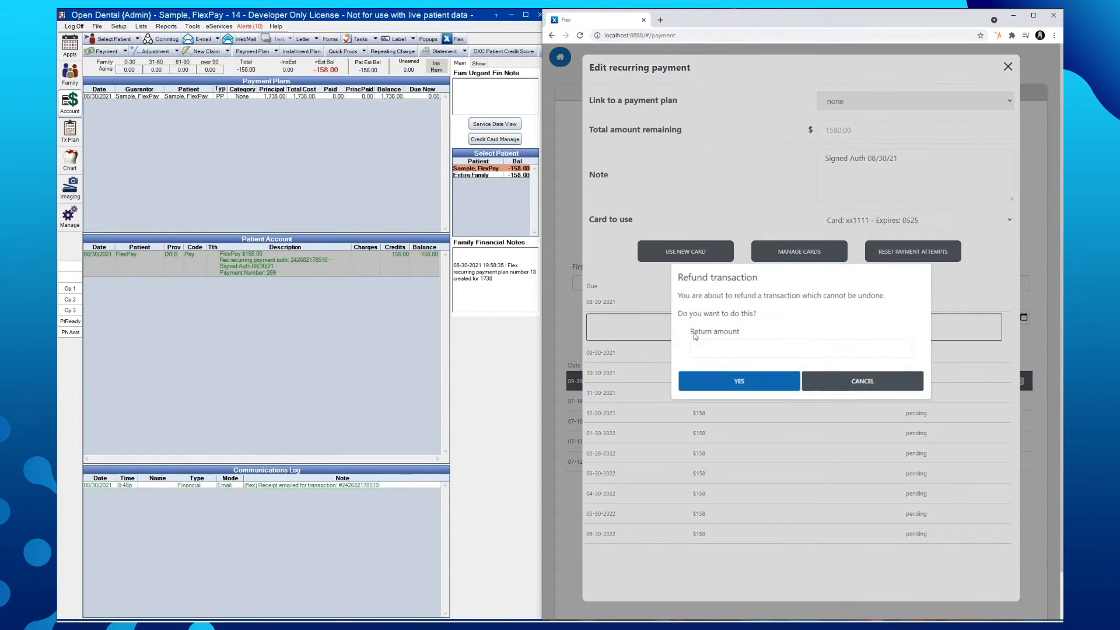
text(158)
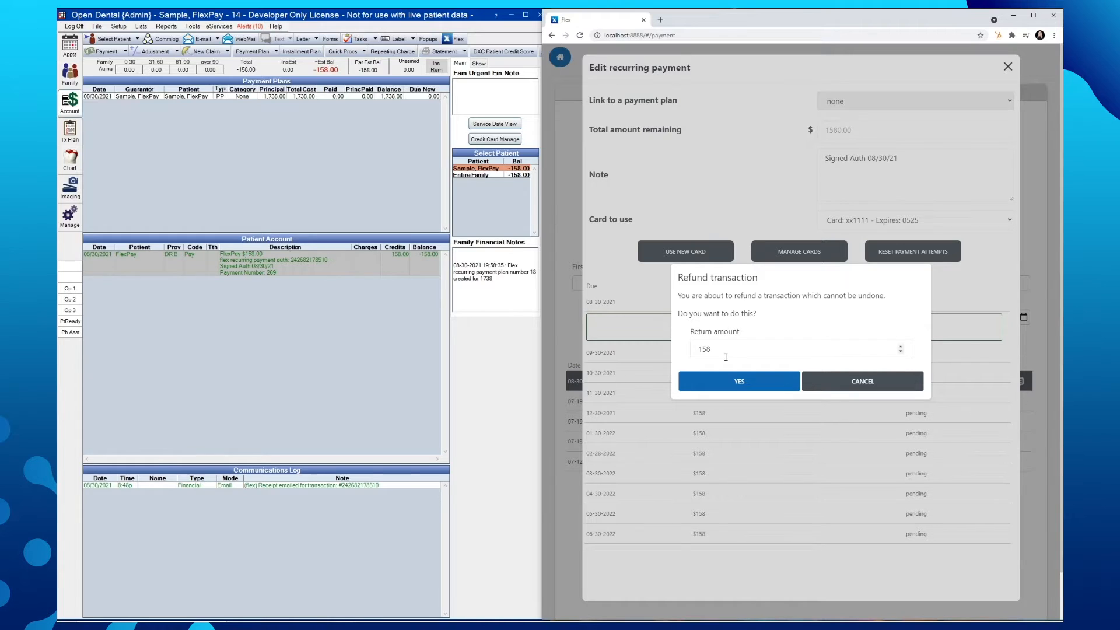
click(738, 380)
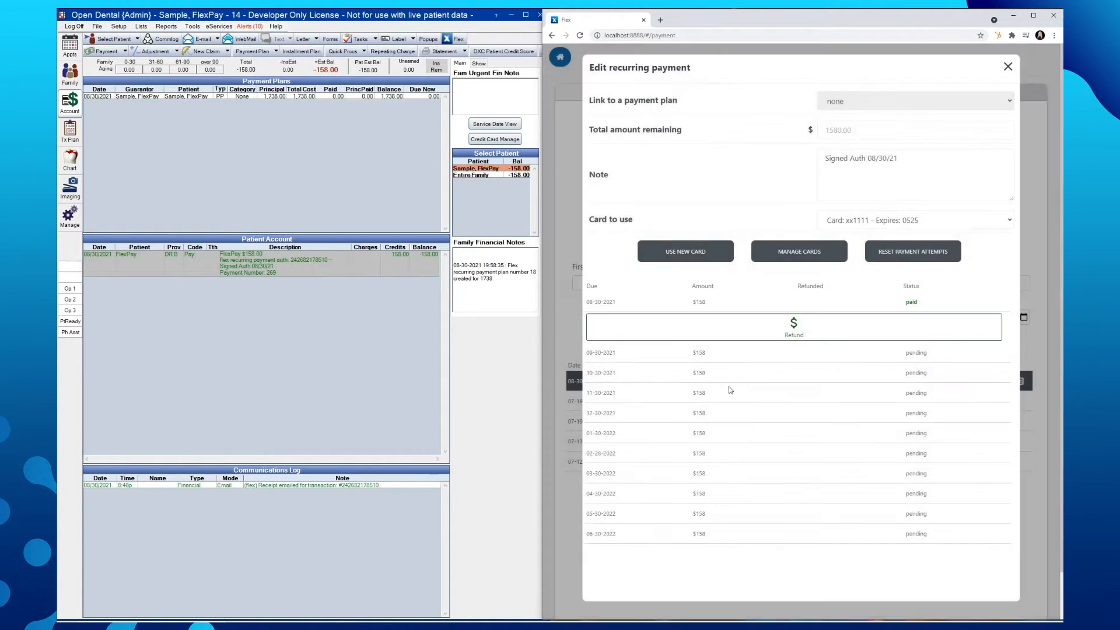
click(793, 326)
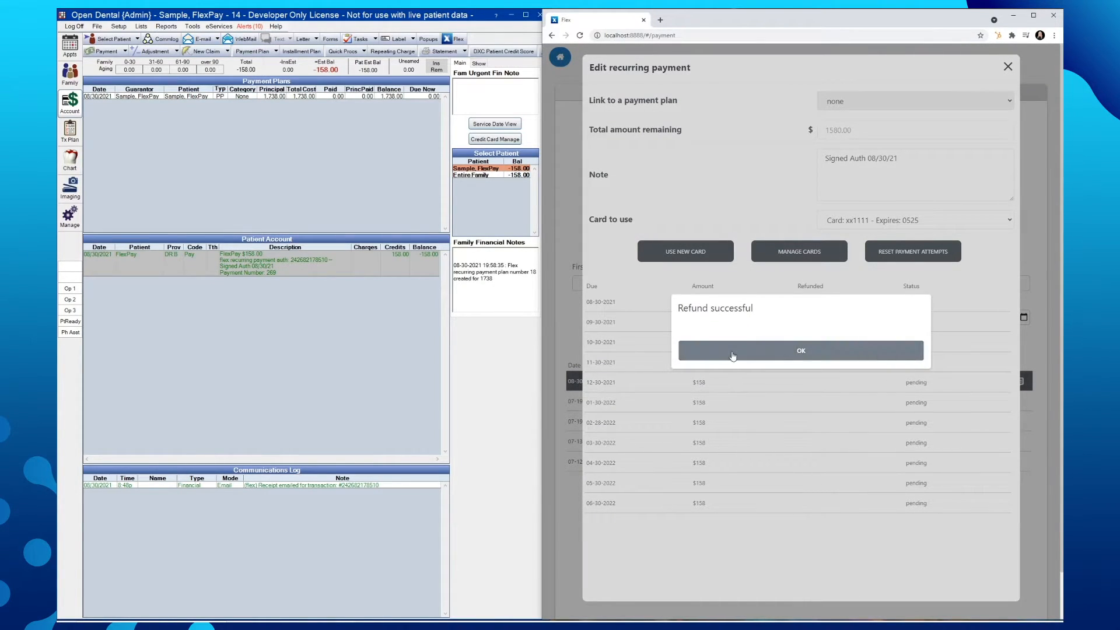
click(800, 350)
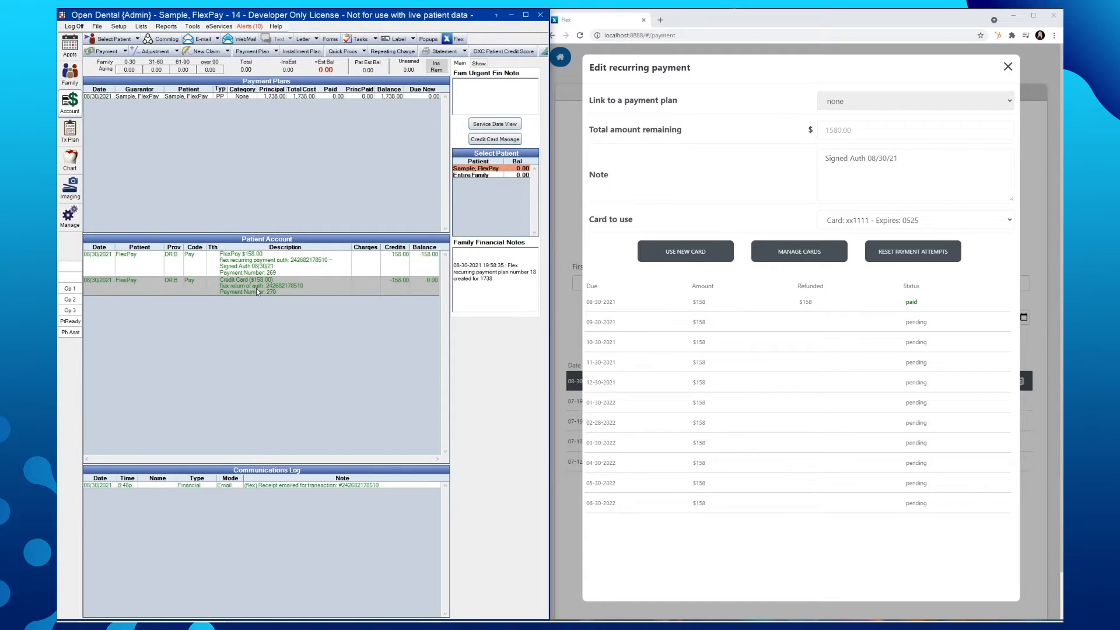
mouse_move(290, 294)
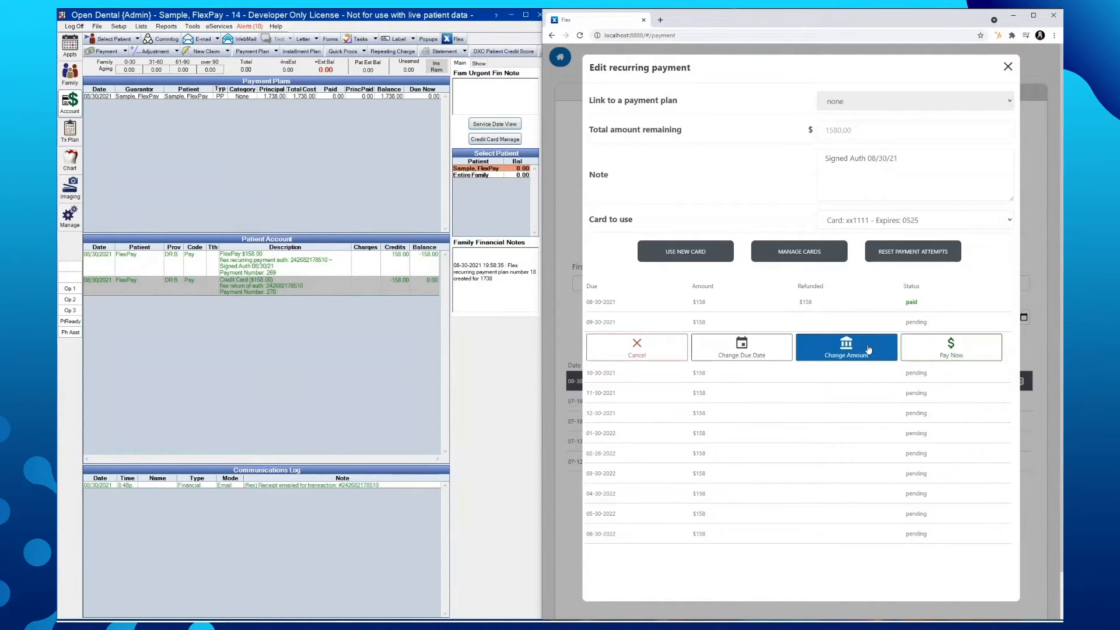
Step: Choose Change Amount on the pending 09-30-2021 $158 payment
click(845, 348)
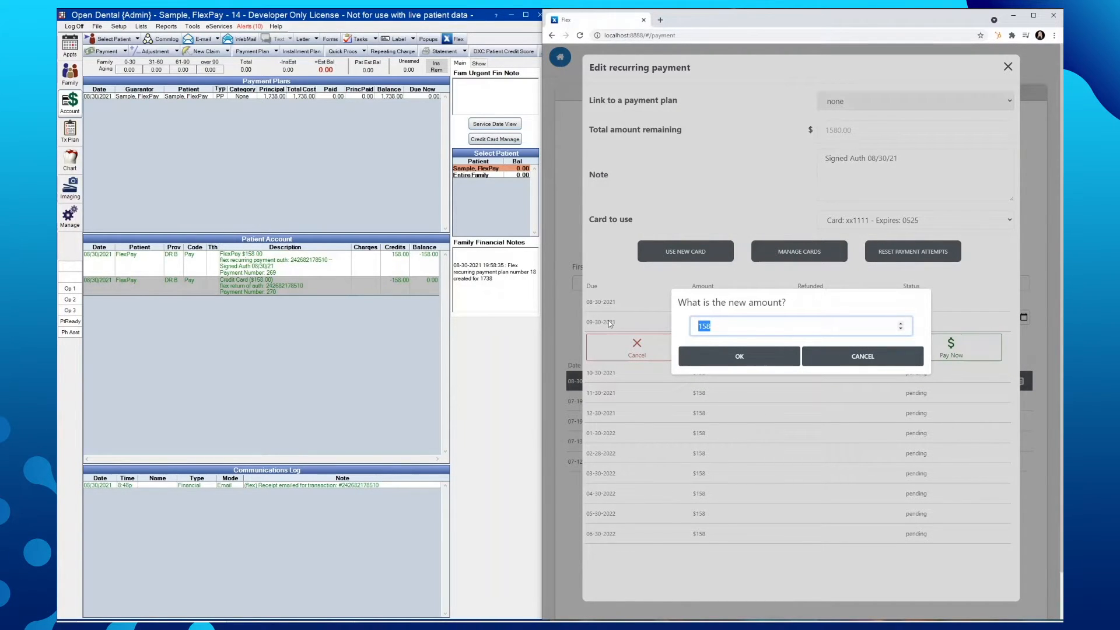
Step: Set the September payment to $316 and close the Edit recurring payment dialog
text(316)
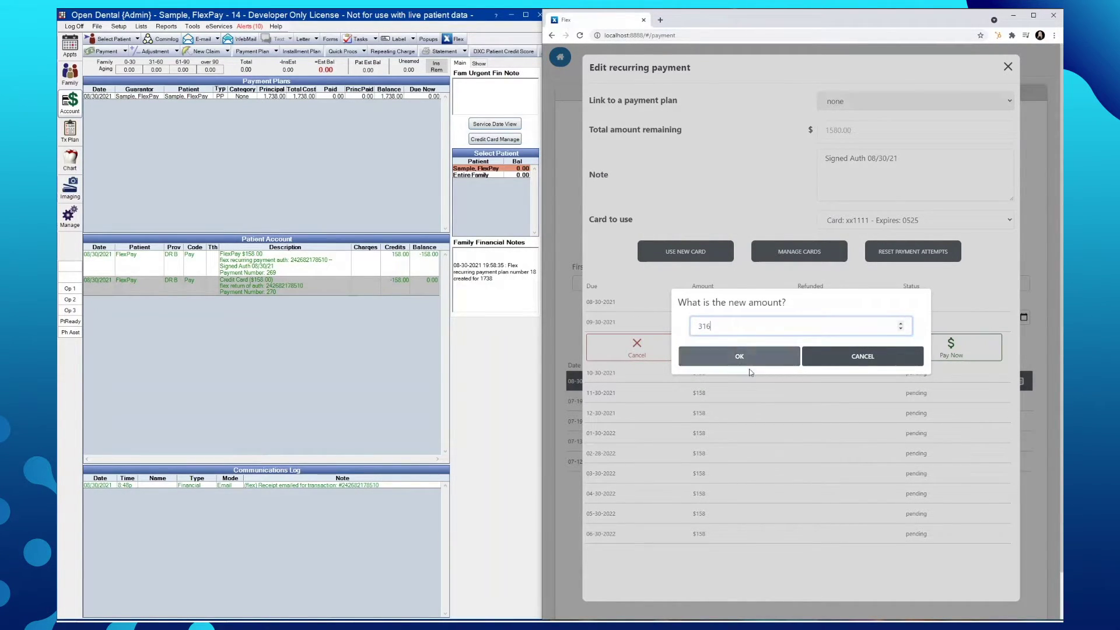
click(739, 356)
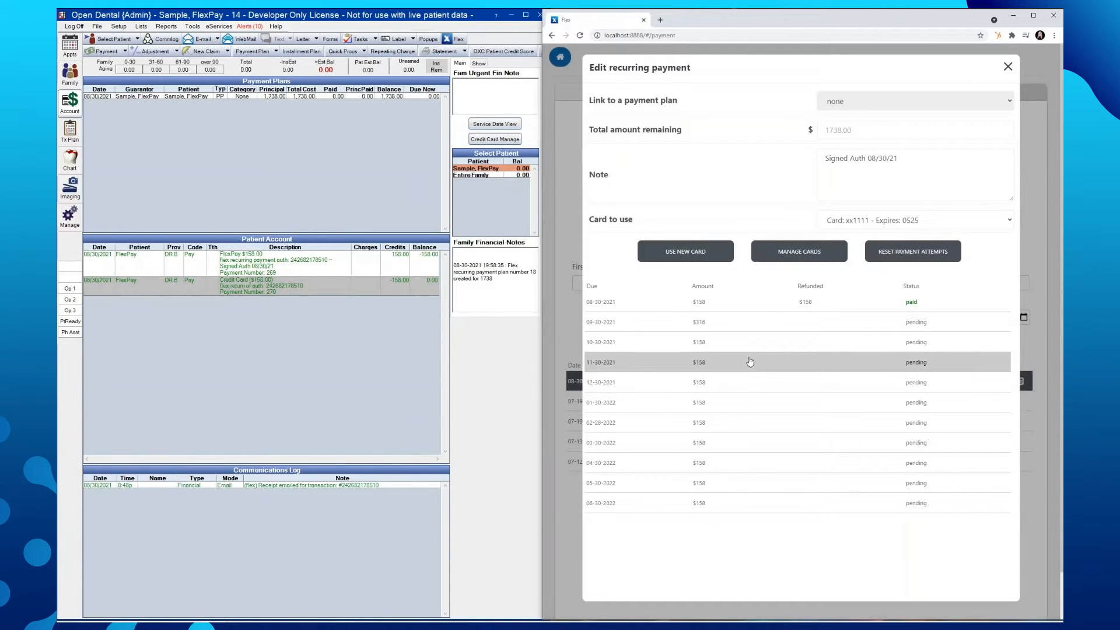
mouse_move(1008, 67)
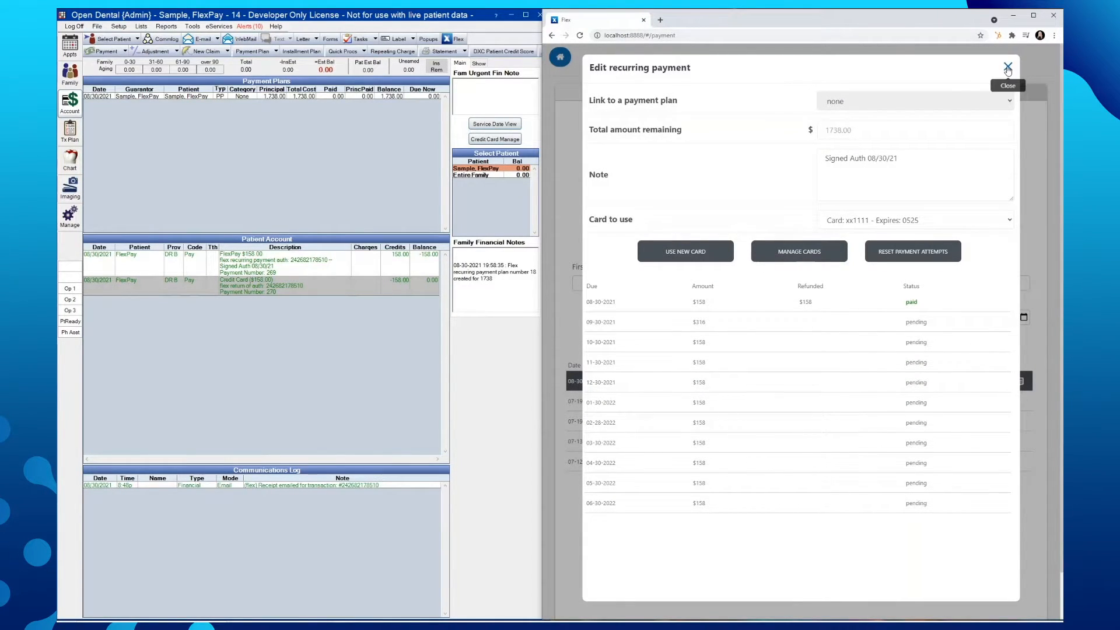
click(1007, 67)
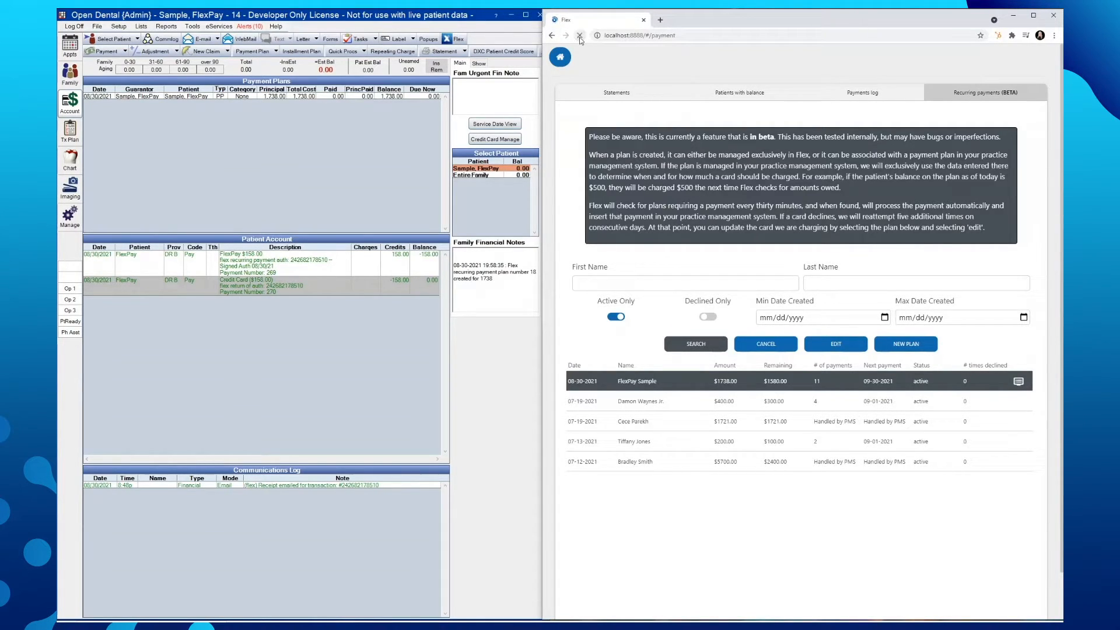
Step: Reload Flex and re-run the Recurring payments search showing $1896 total, $1738 remaining
click(616, 92)
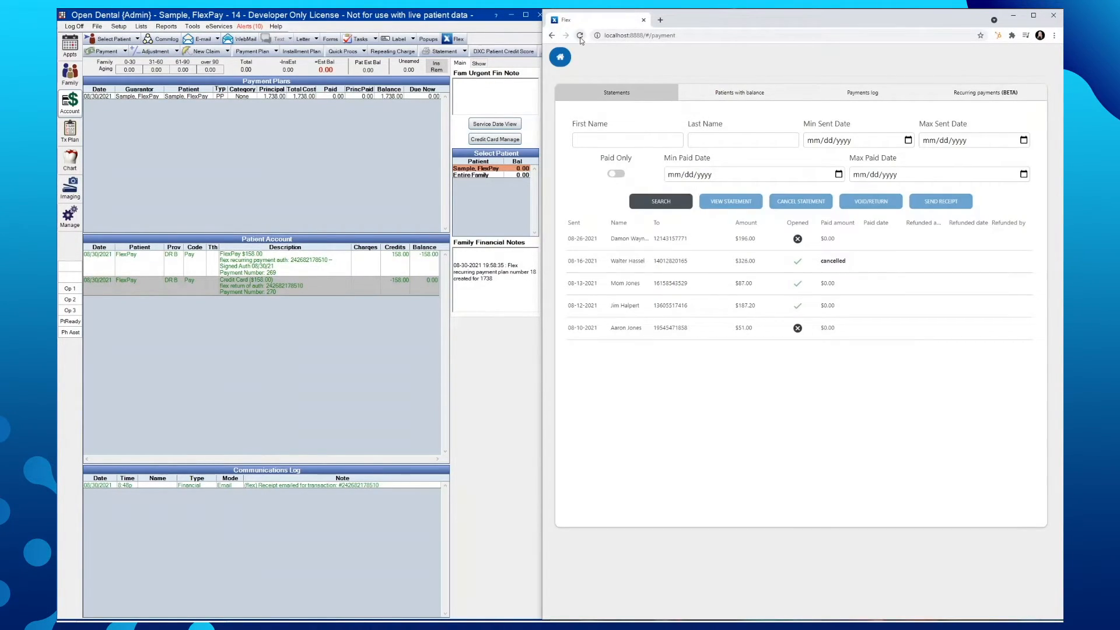
click(985, 92)
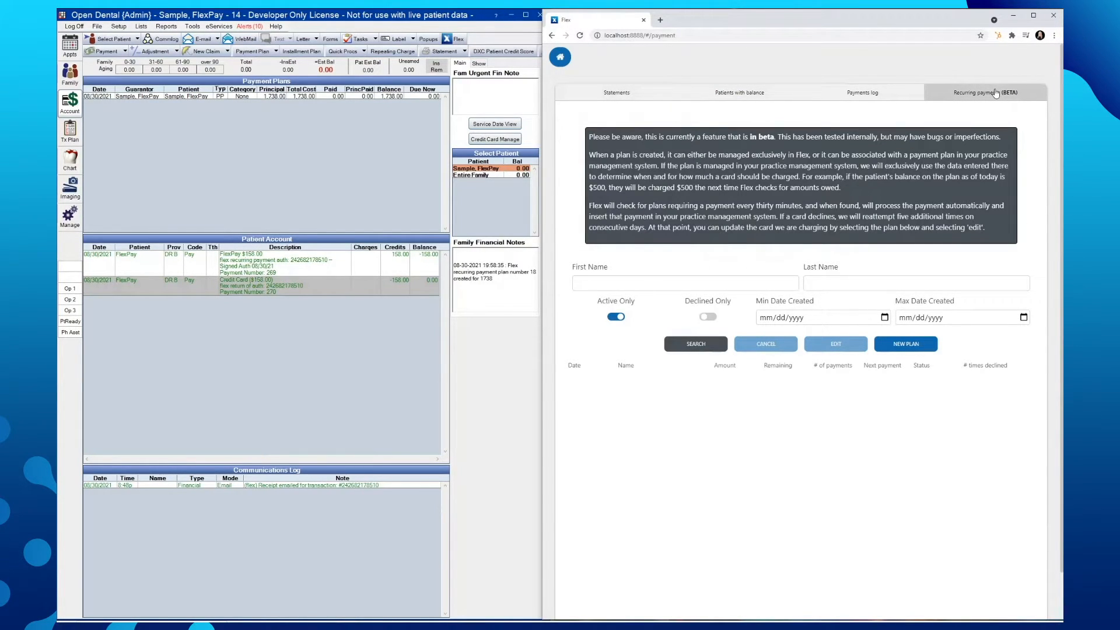
click(695, 343)
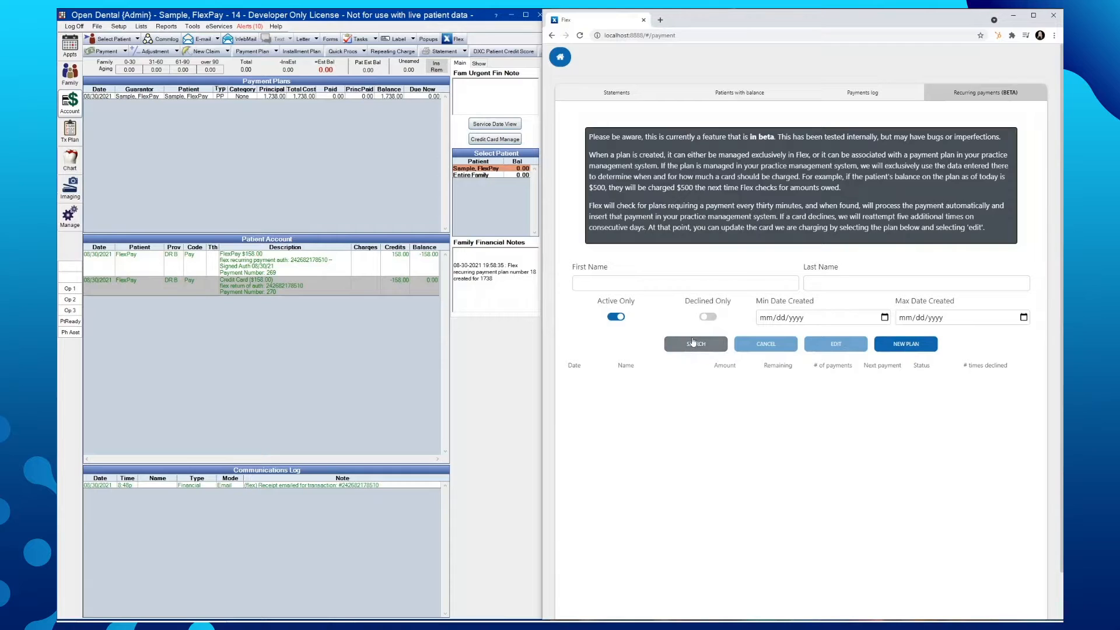
click(695, 343)
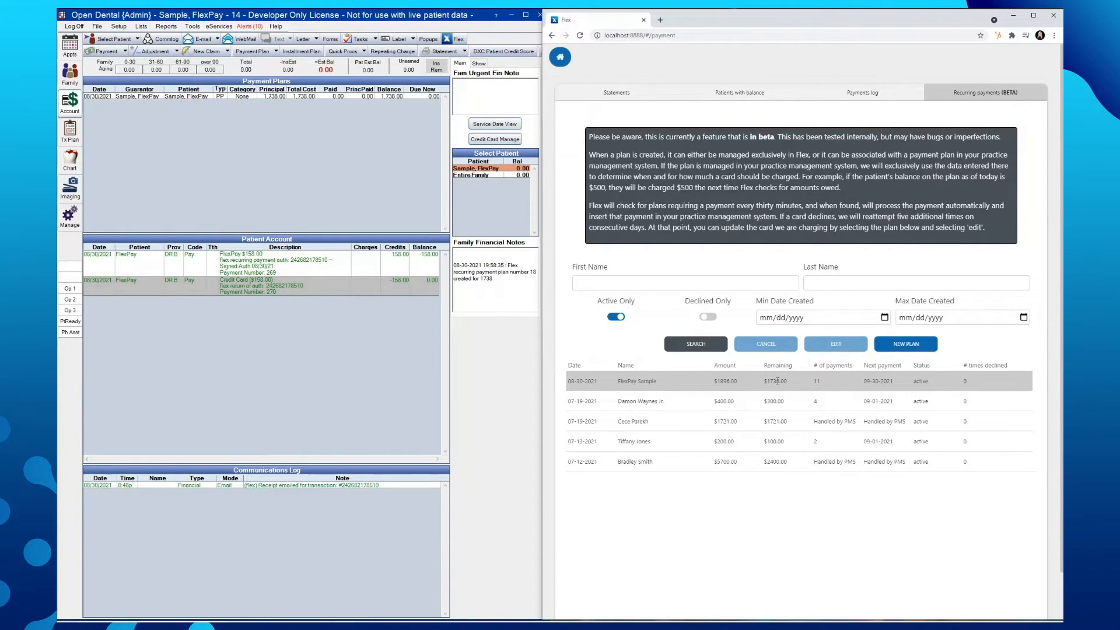
mouse_move(814, 378)
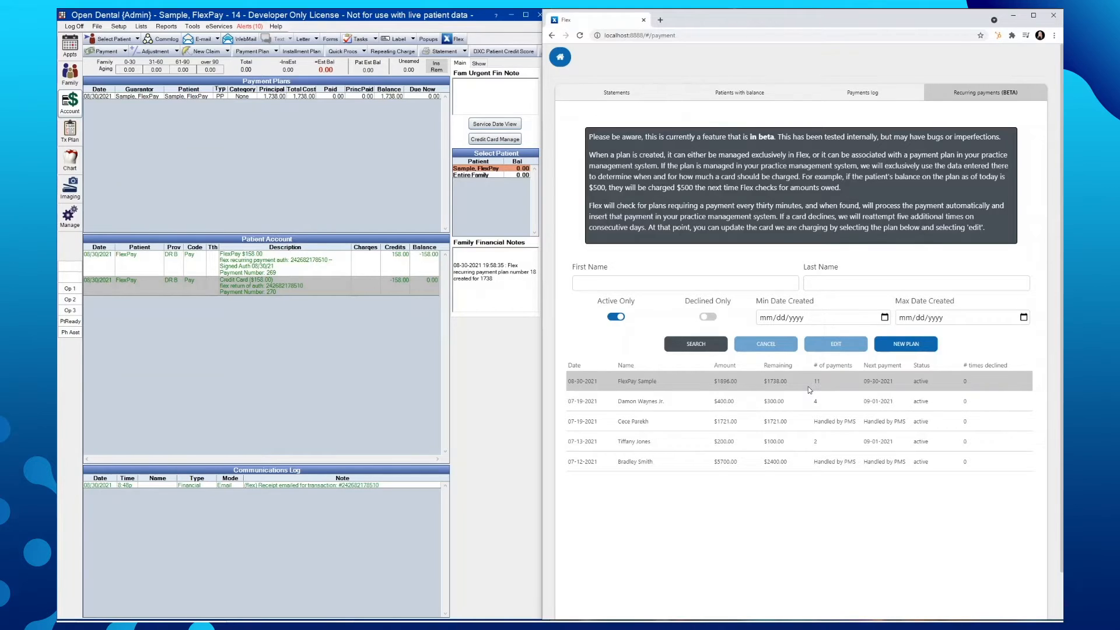
Step: In the FlexPay Sample plan, set the October payment's new charge date to 10/05/2021 with Also Update Later Payments on
click(834, 343)
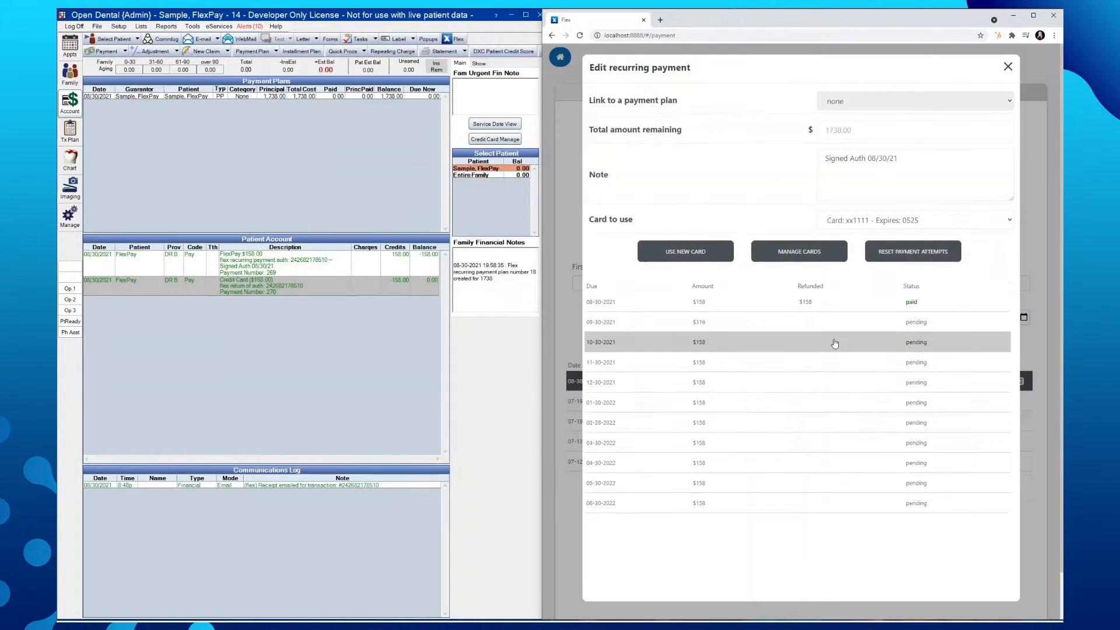
mouse_move(810, 352)
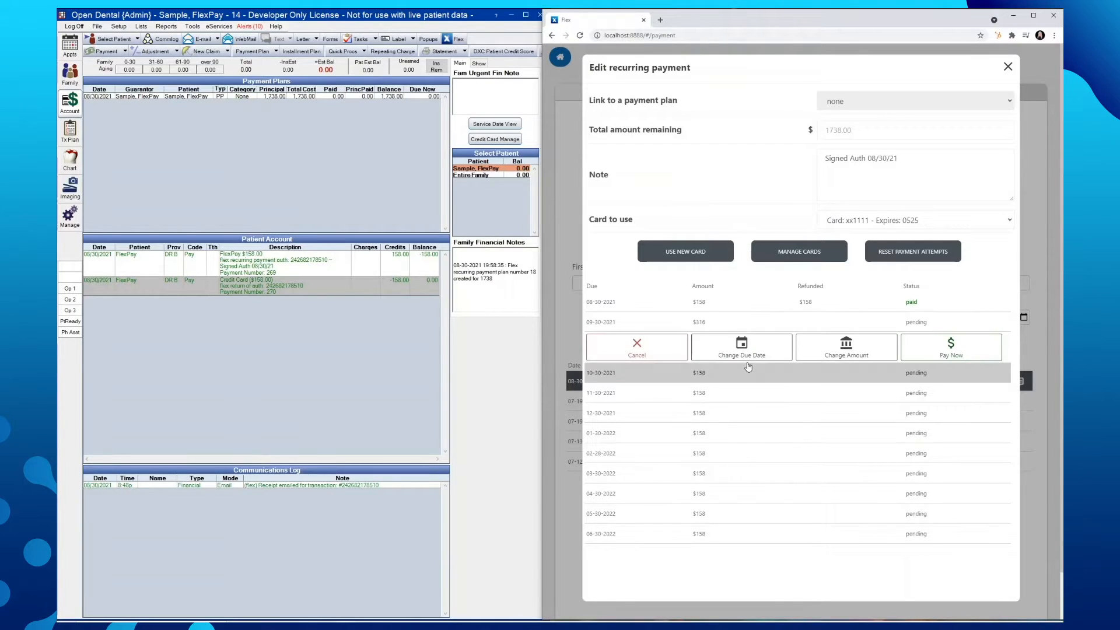
click(740, 348)
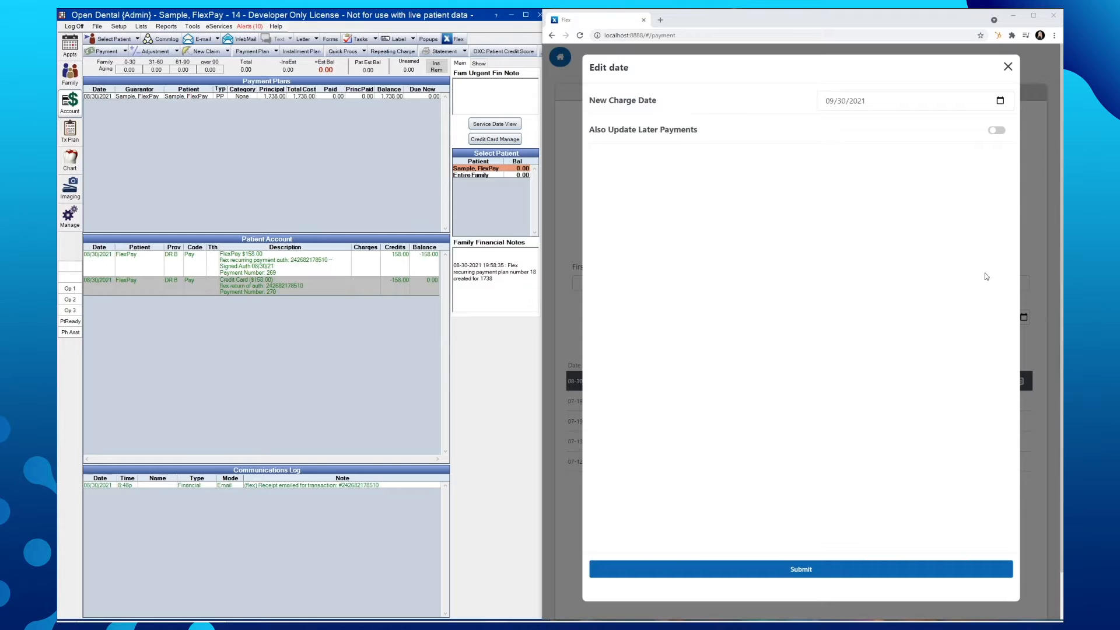
mouse_move(938, 142)
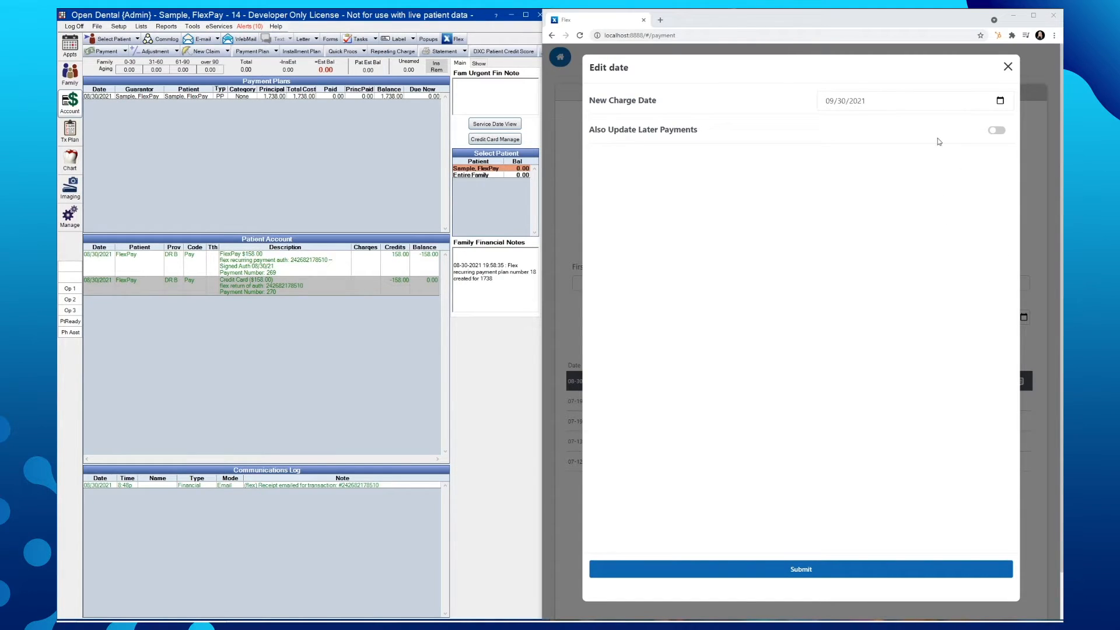
click(999, 101)
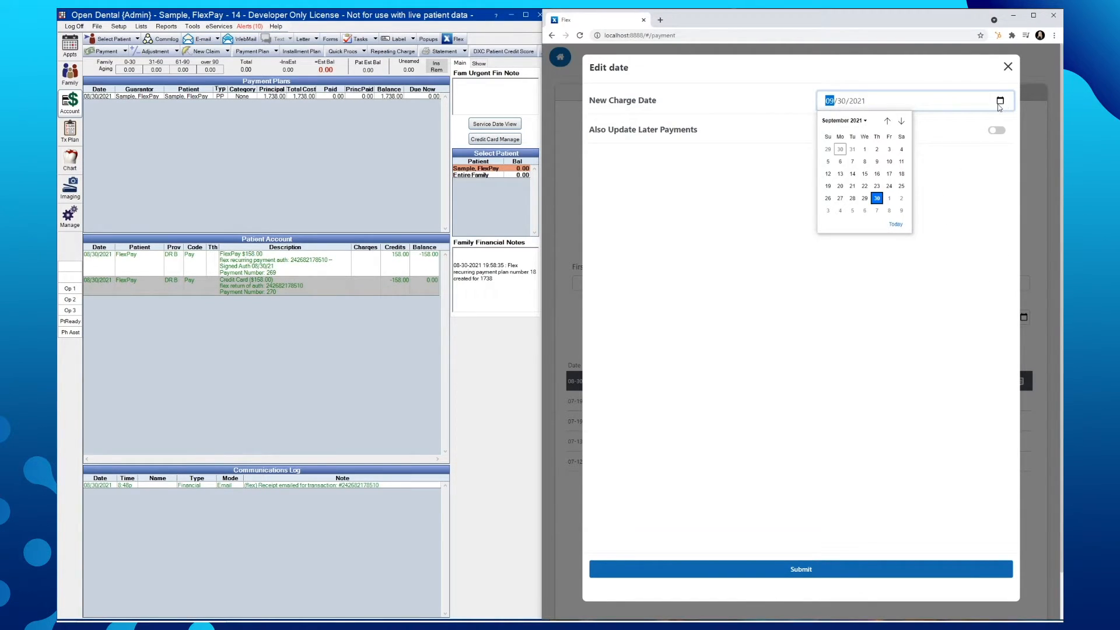
mouse_move(852, 210)
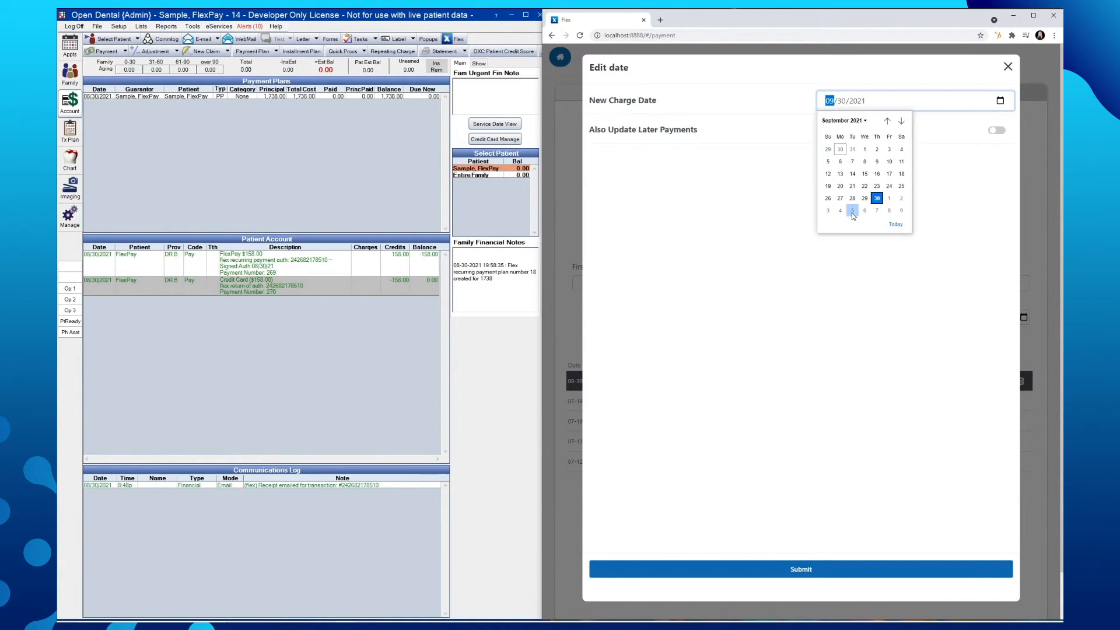
click(851, 210)
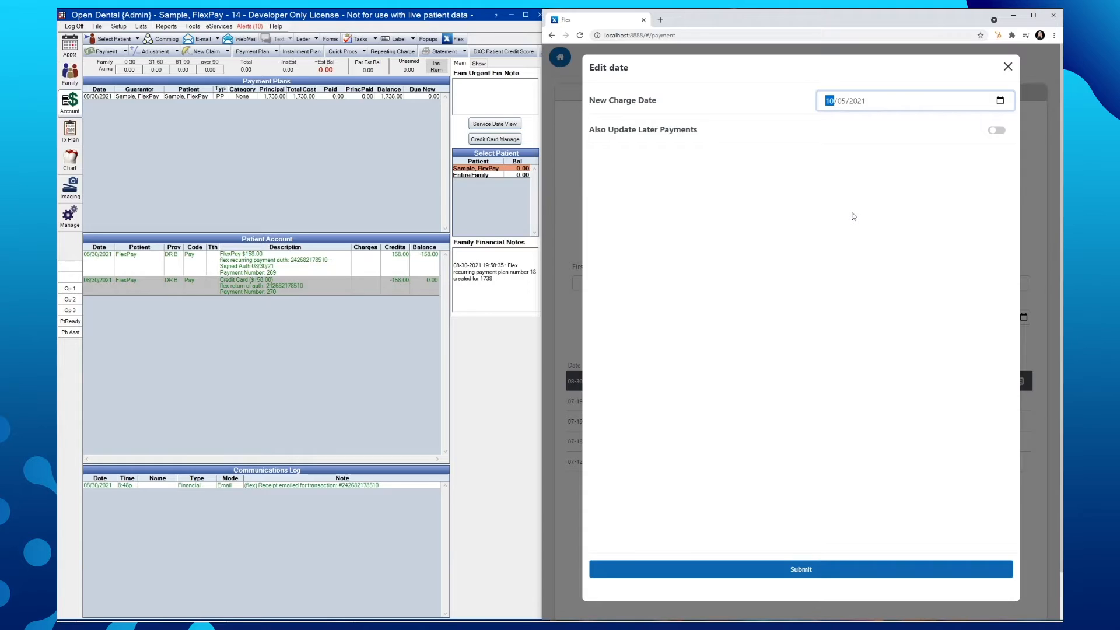
mouse_move(618, 145)
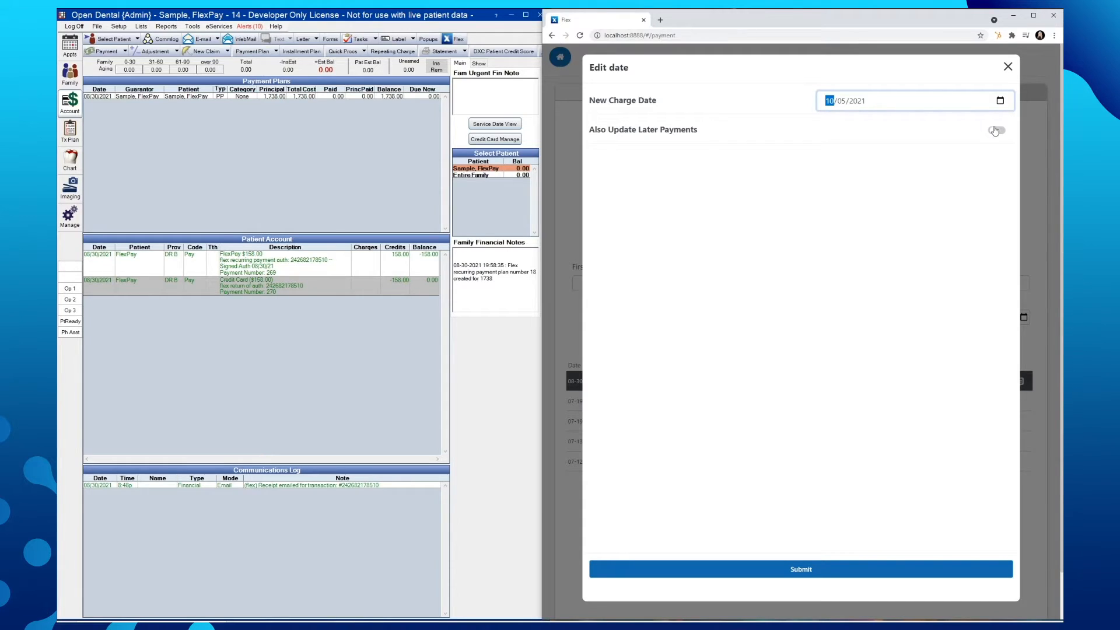
click(995, 131)
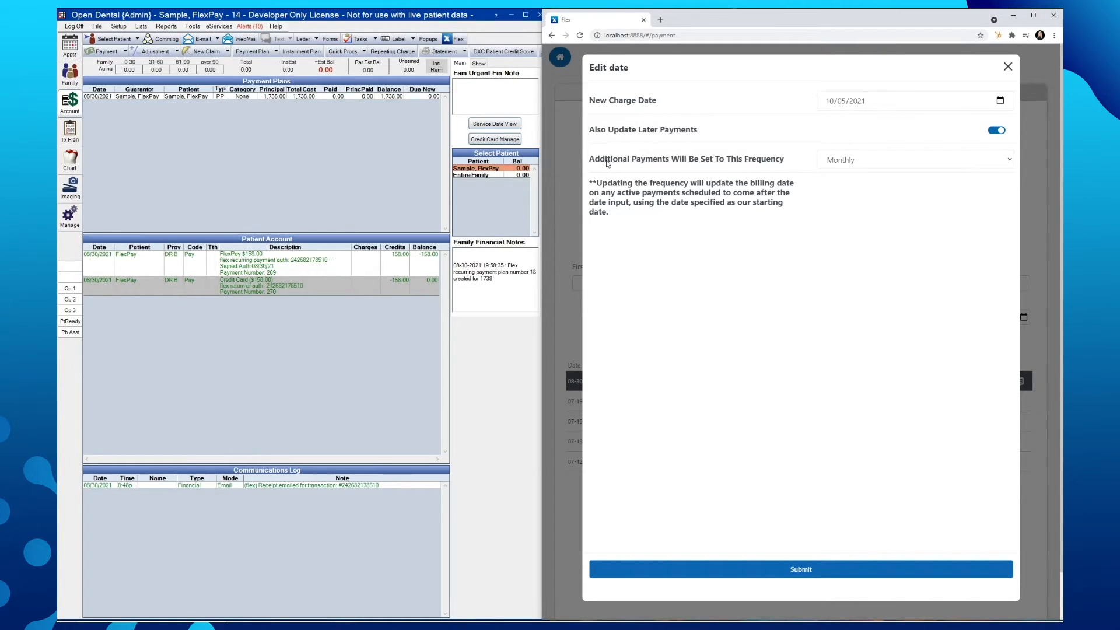
mouse_move(846, 154)
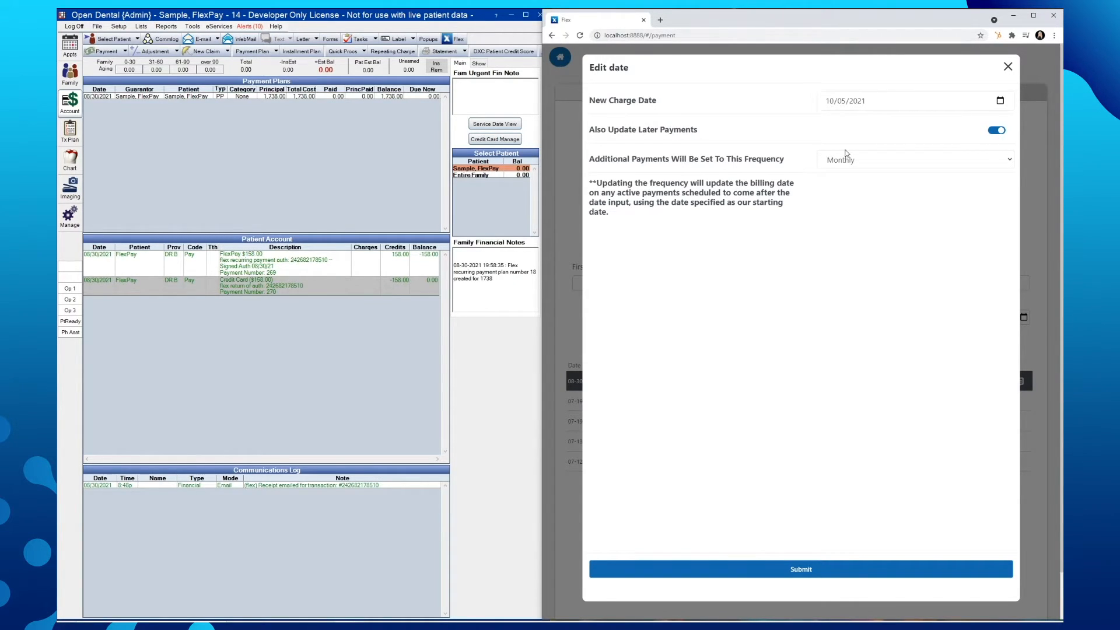
click(914, 160)
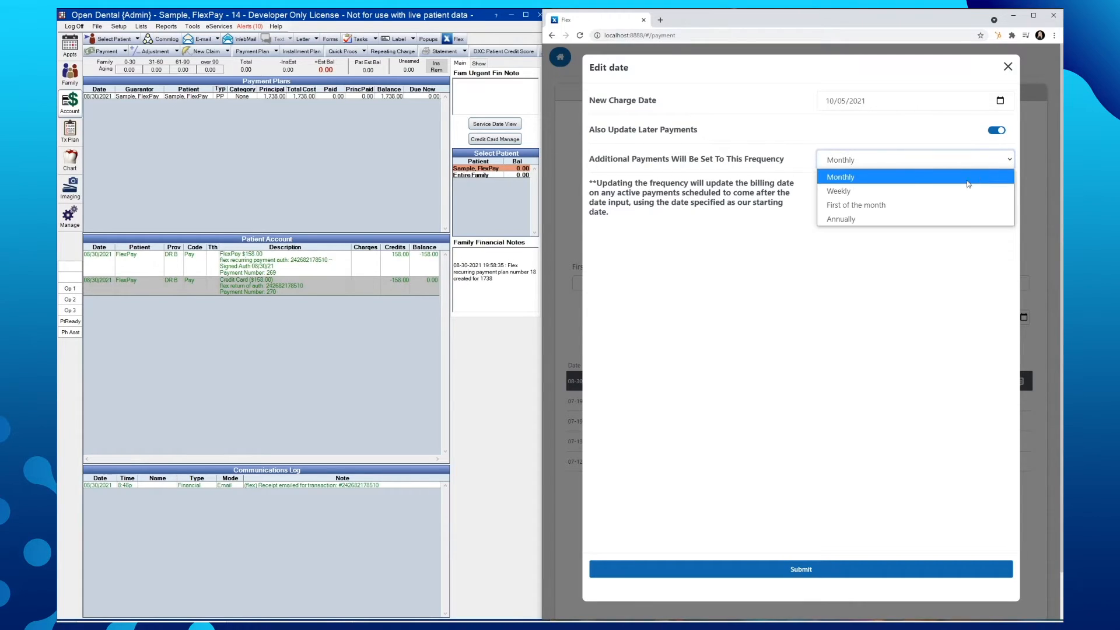
mouse_move(914, 205)
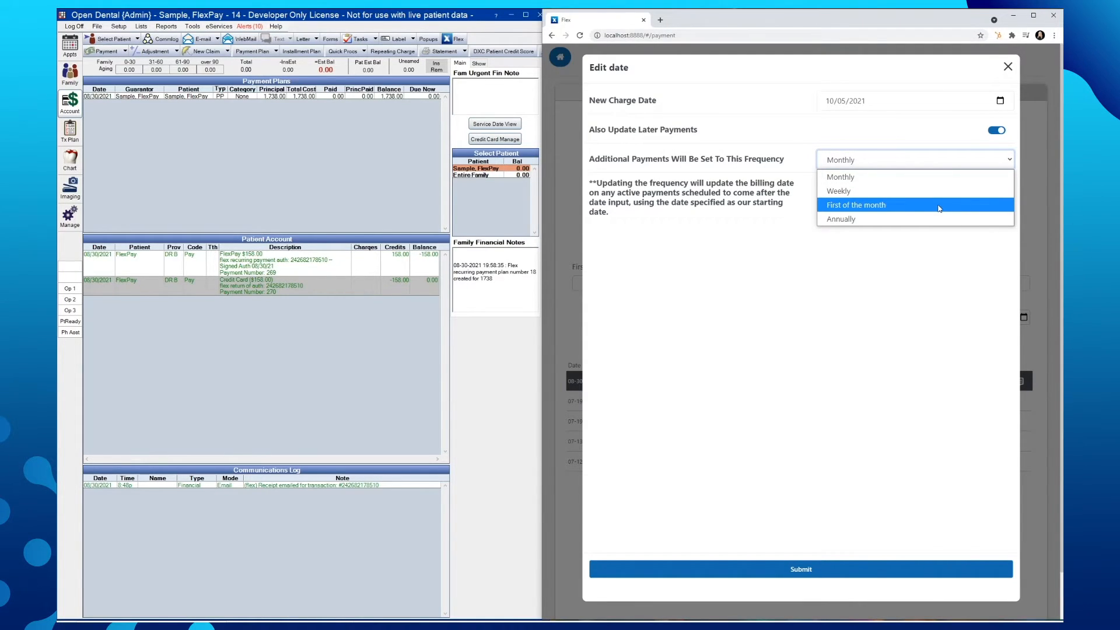
mouse_move(889, 190)
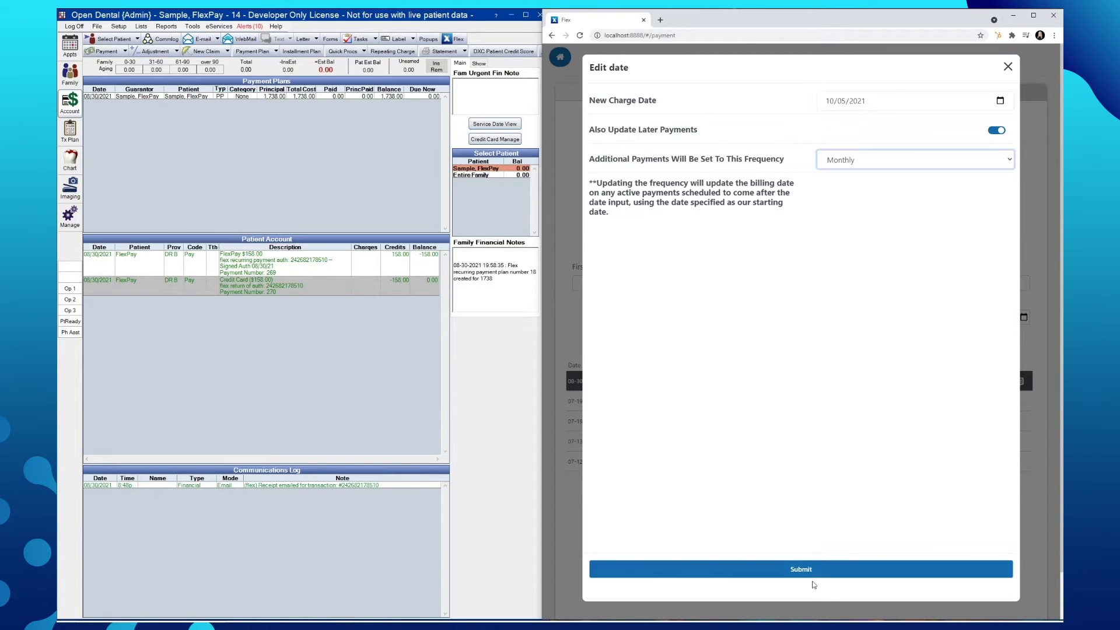
Step: Submit the new charge date so payments fall on the 5th, then close the plan editor
click(800, 568)
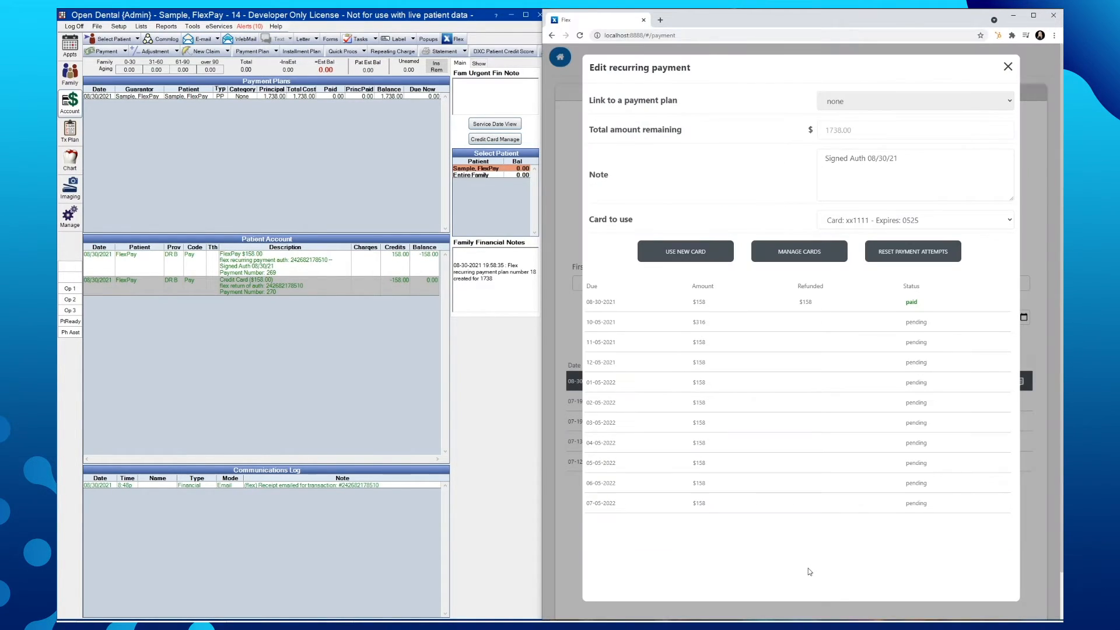
mouse_move(640, 294)
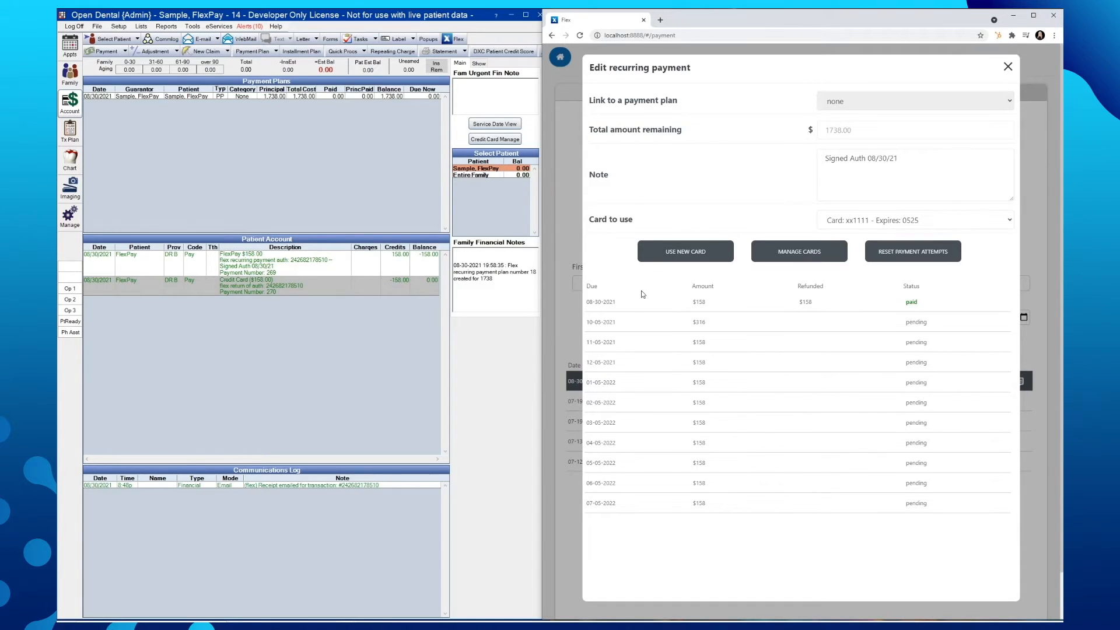
mouse_move(641, 528)
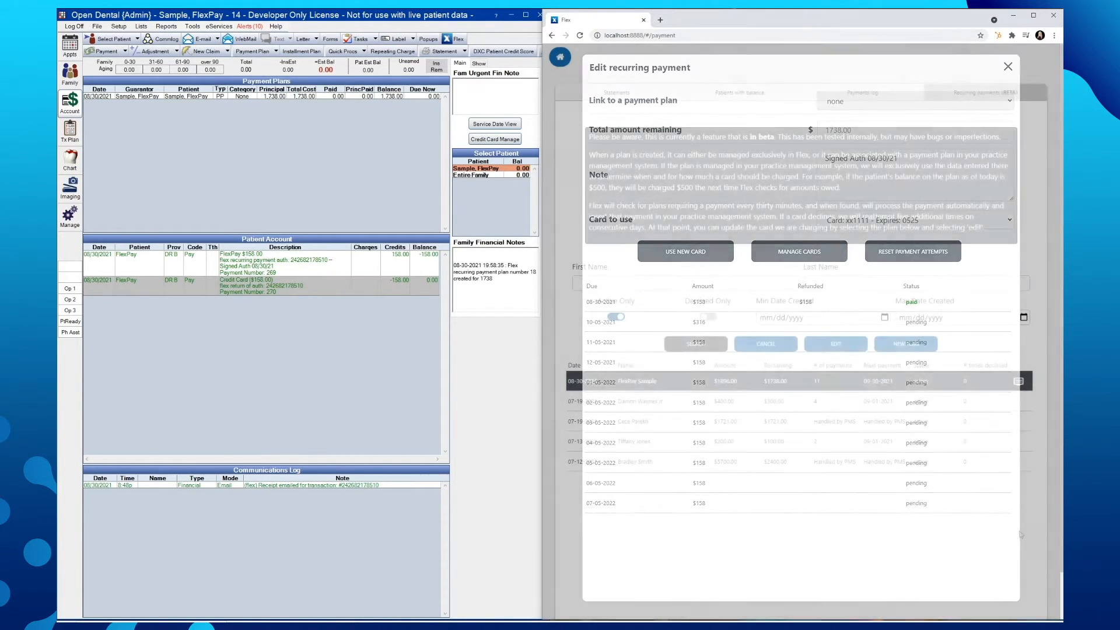
click(1006, 66)
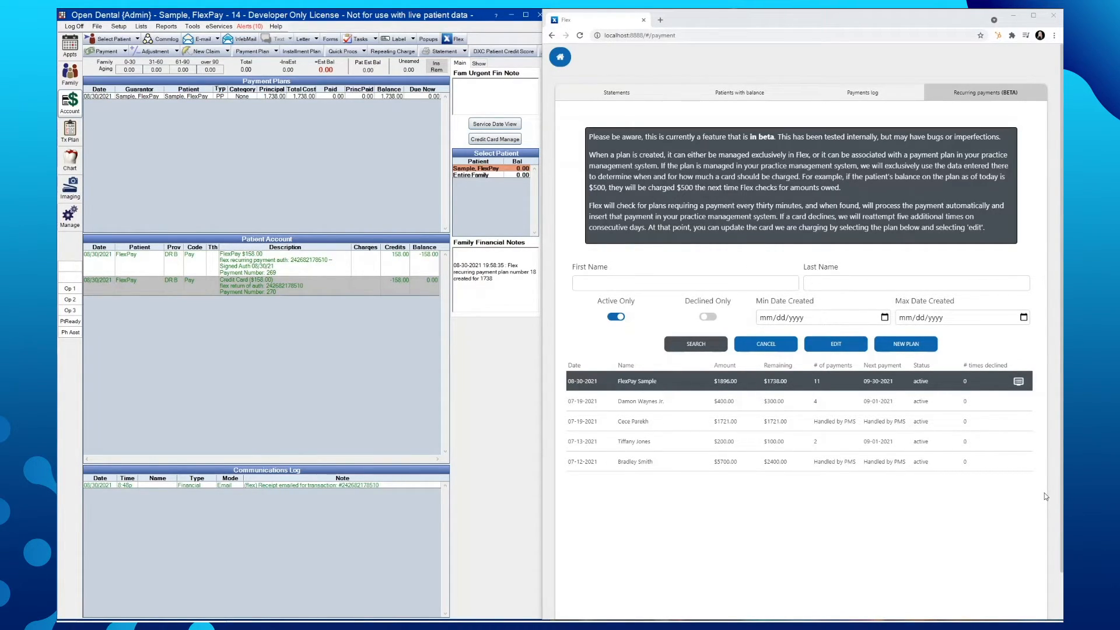
mouse_move(1017, 380)
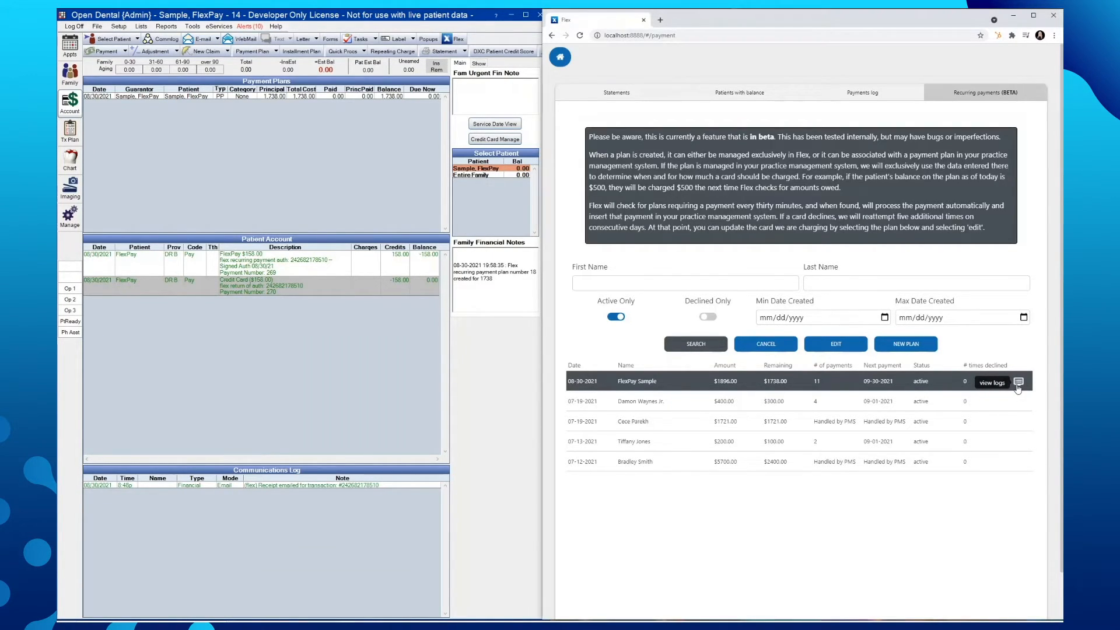
click(991, 383)
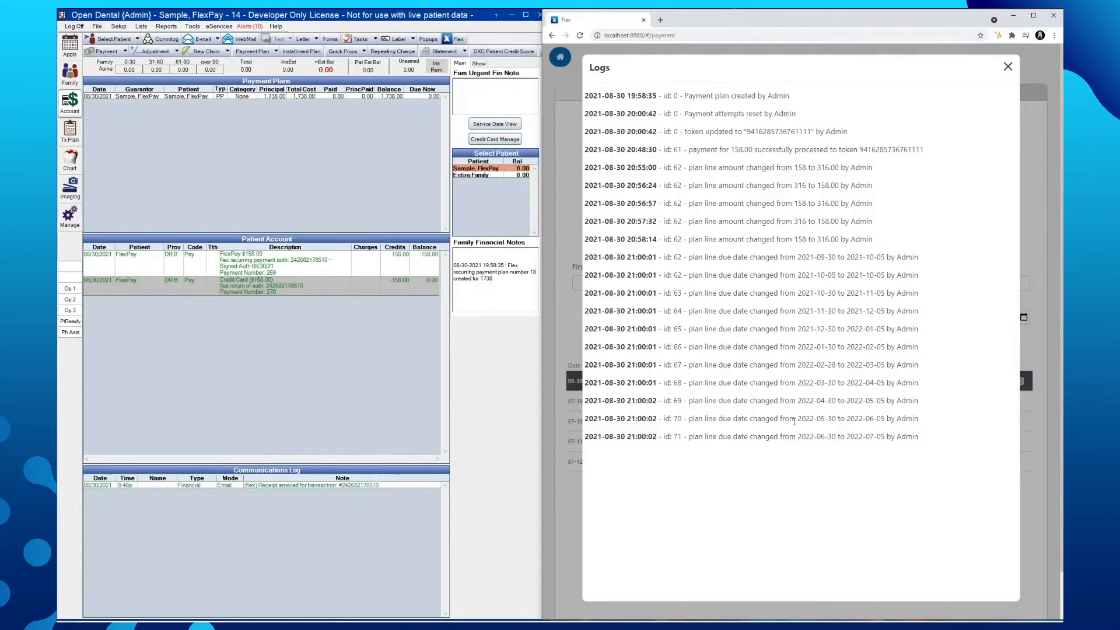
mouse_move(1008, 67)
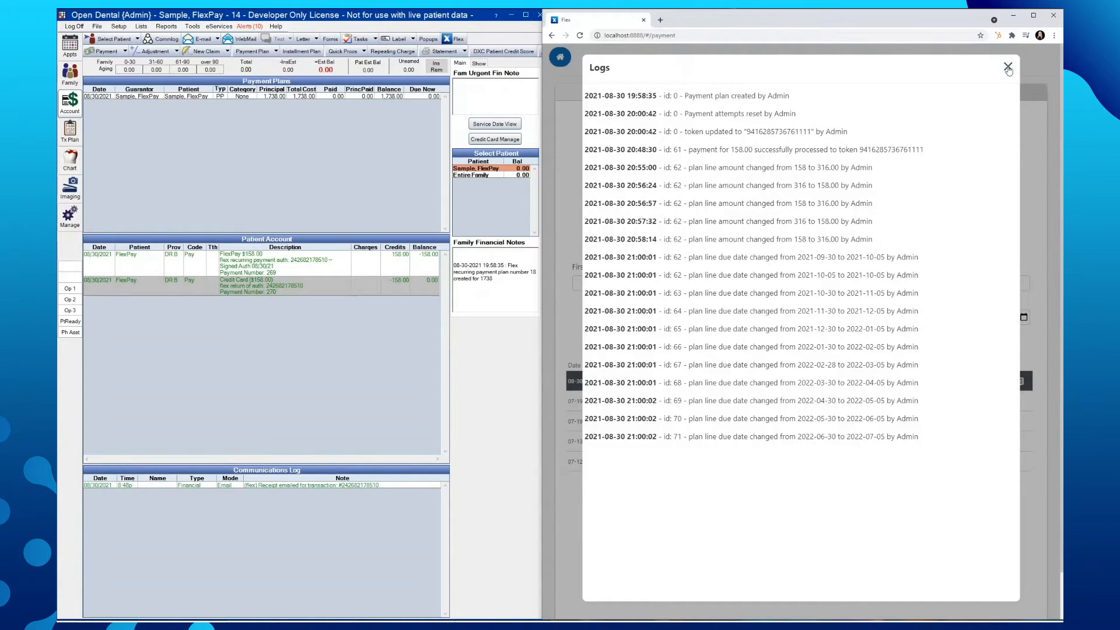
mouse_move(1007, 67)
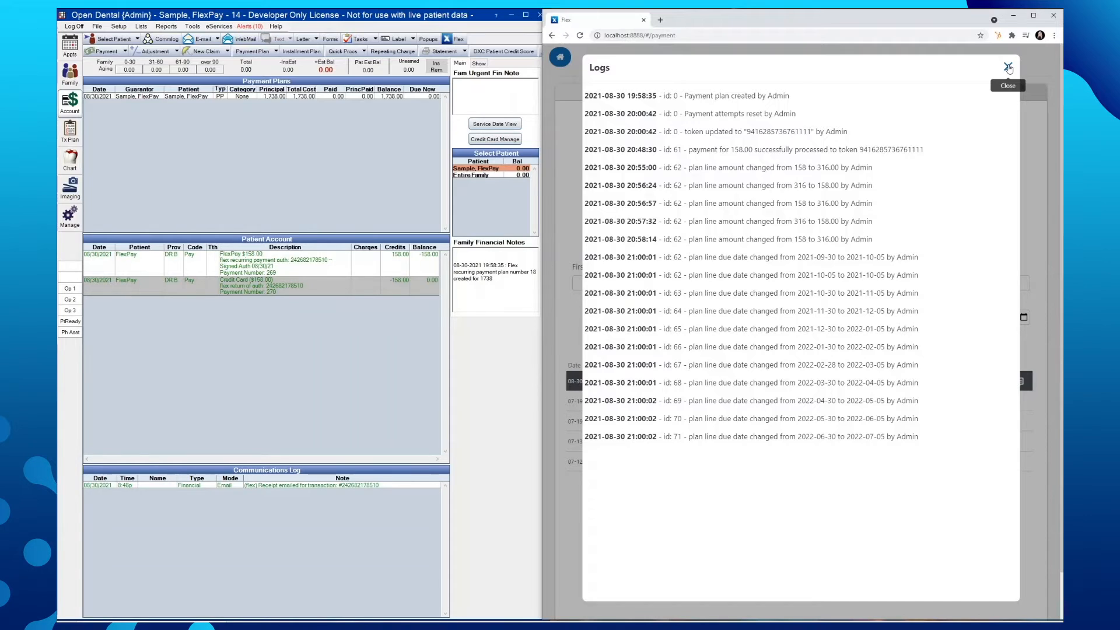
click(1008, 68)
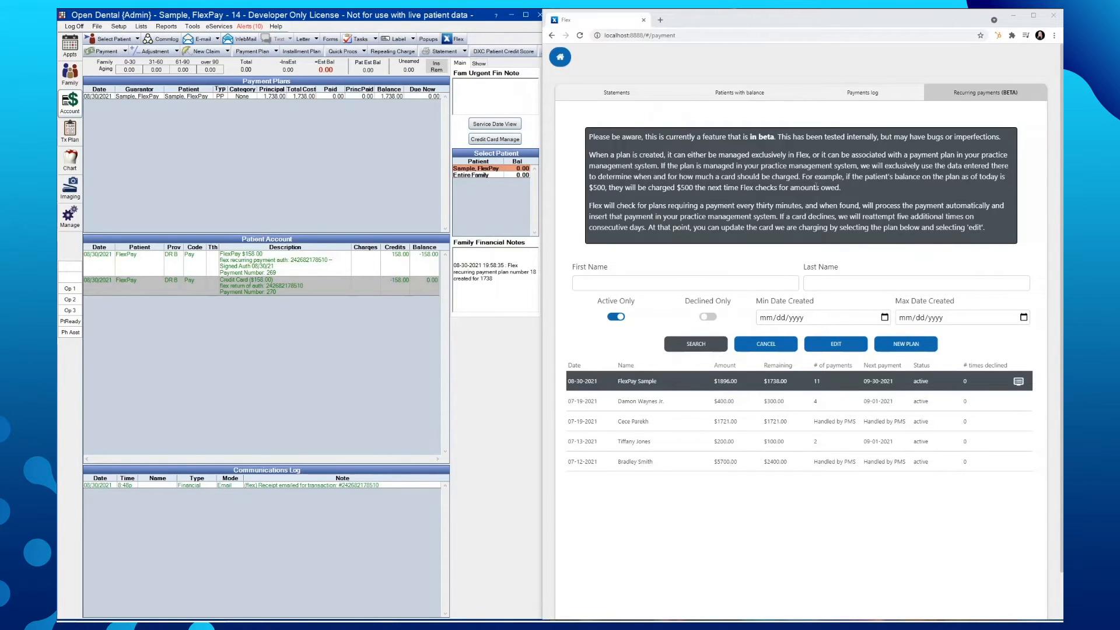
mouse_move(560, 58)
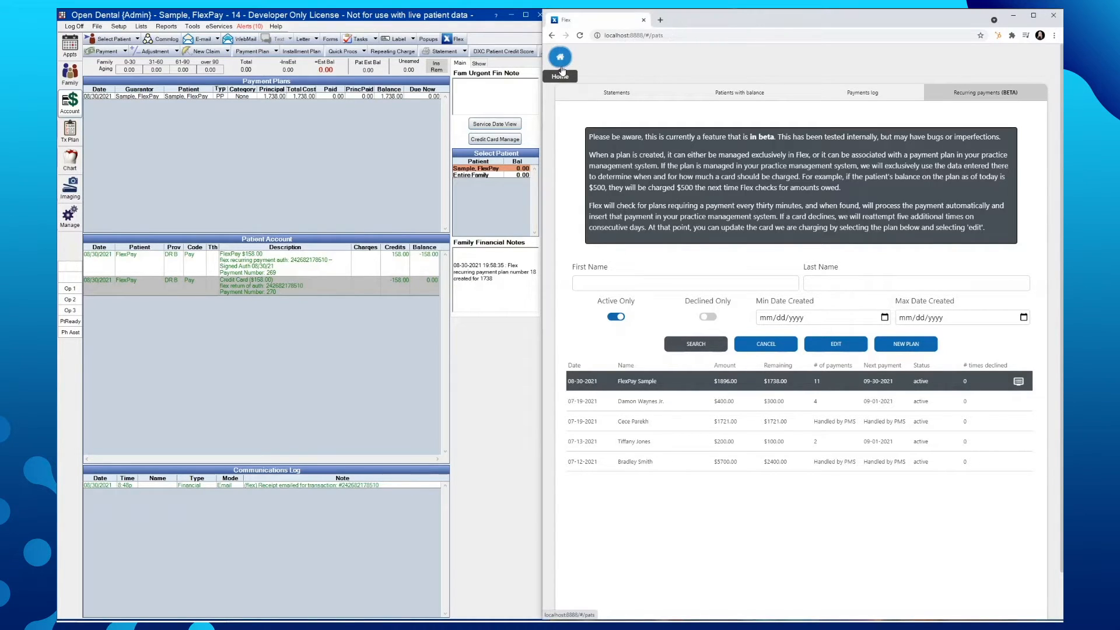
Step: From the Flex home screen, visit Settings and view the Server settings tab
click(560, 56)
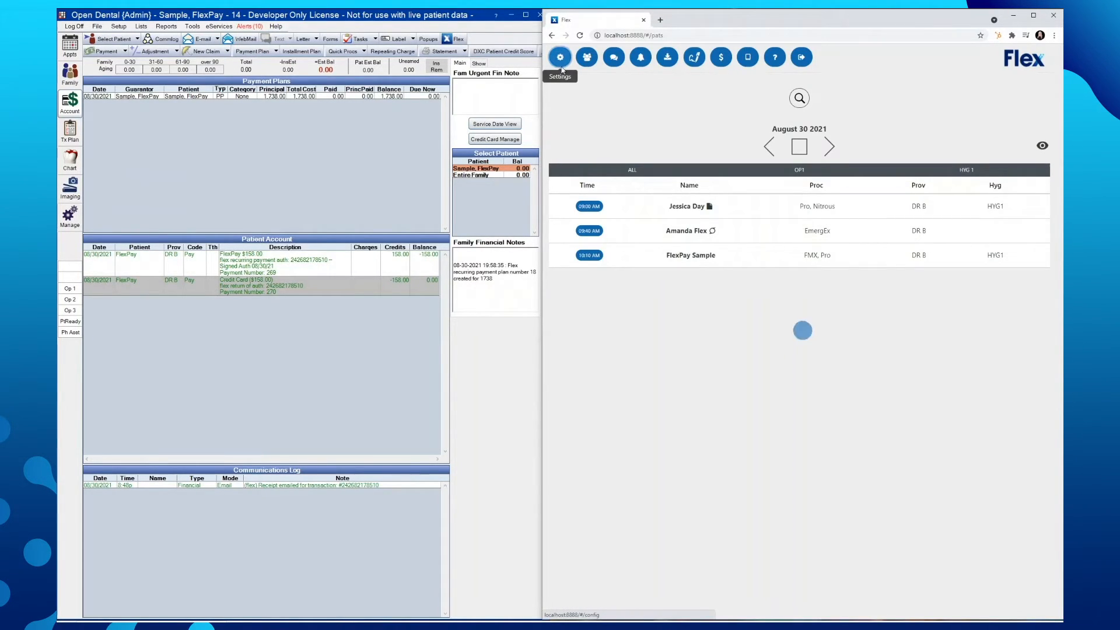
click(560, 57)
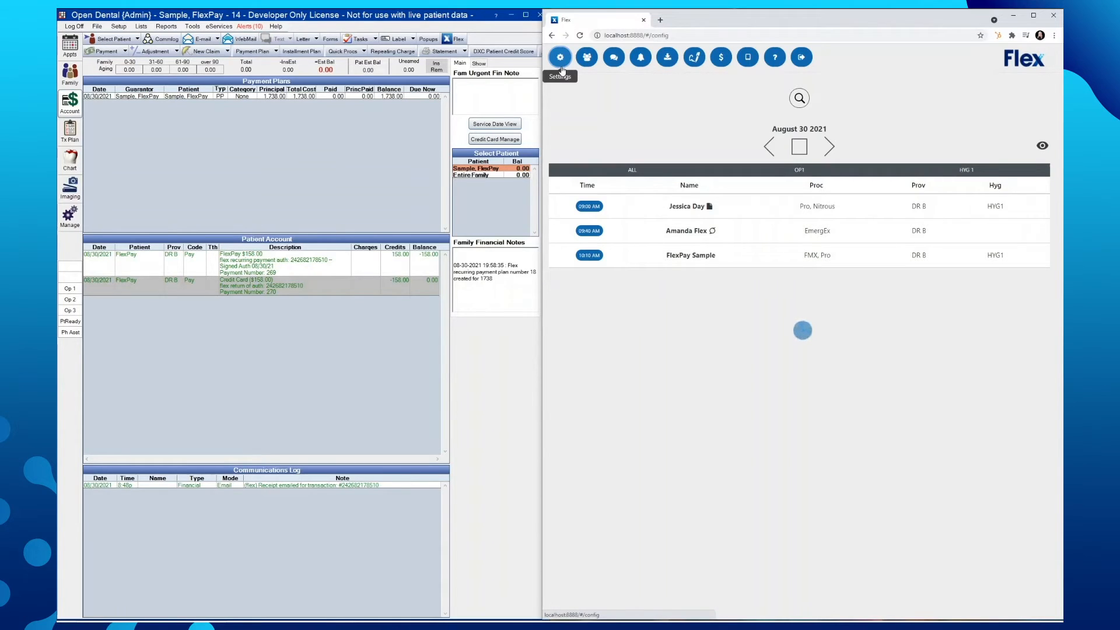
click(558, 57)
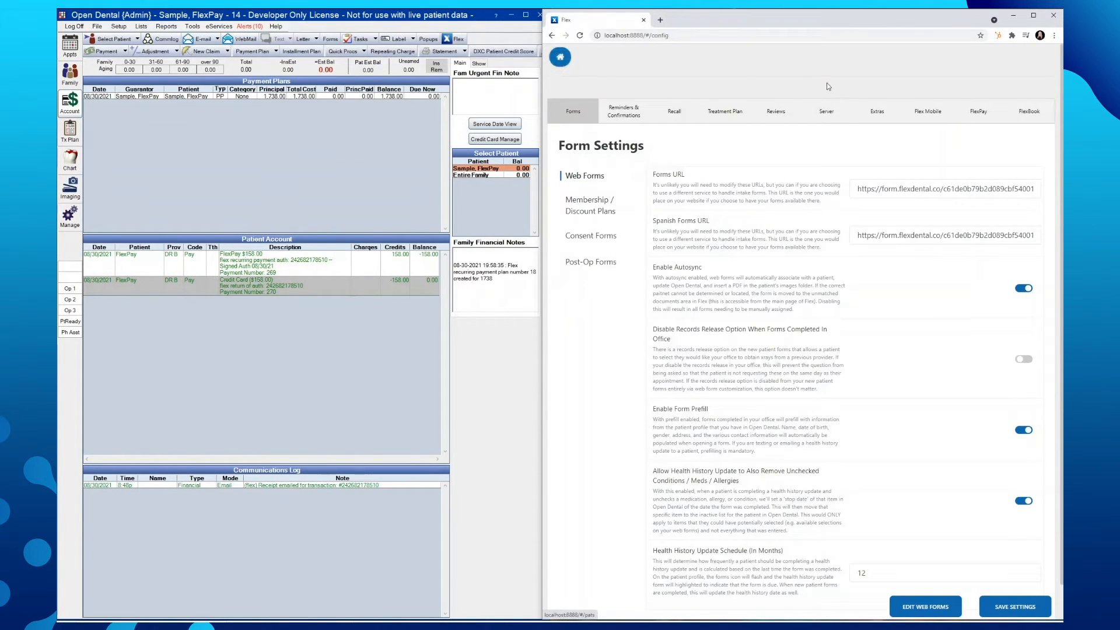
mouse_move(825, 111)
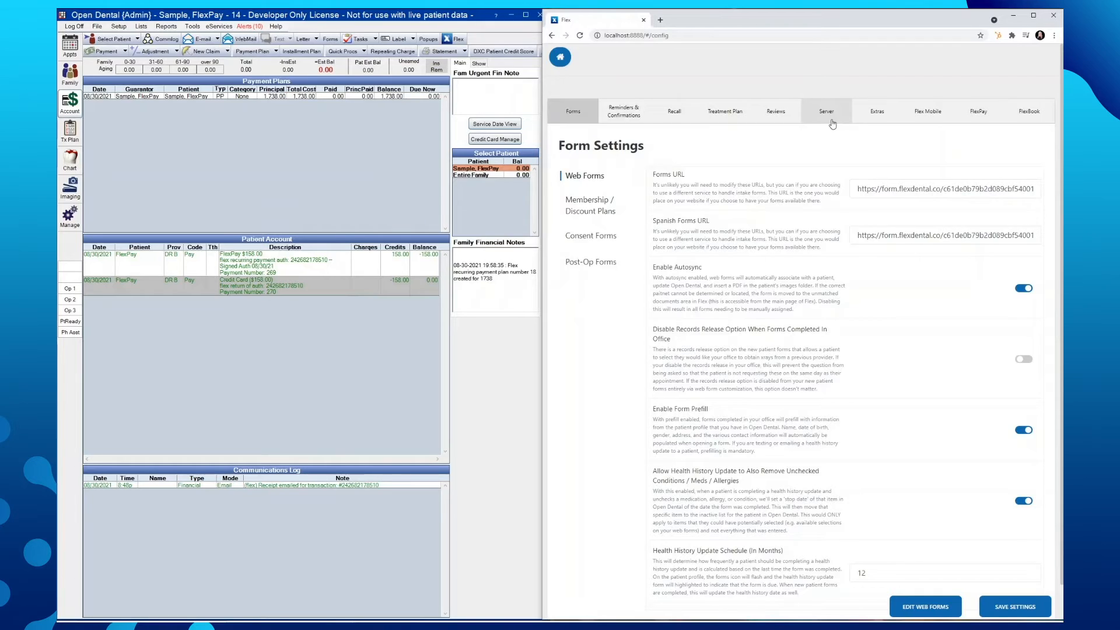
click(826, 111)
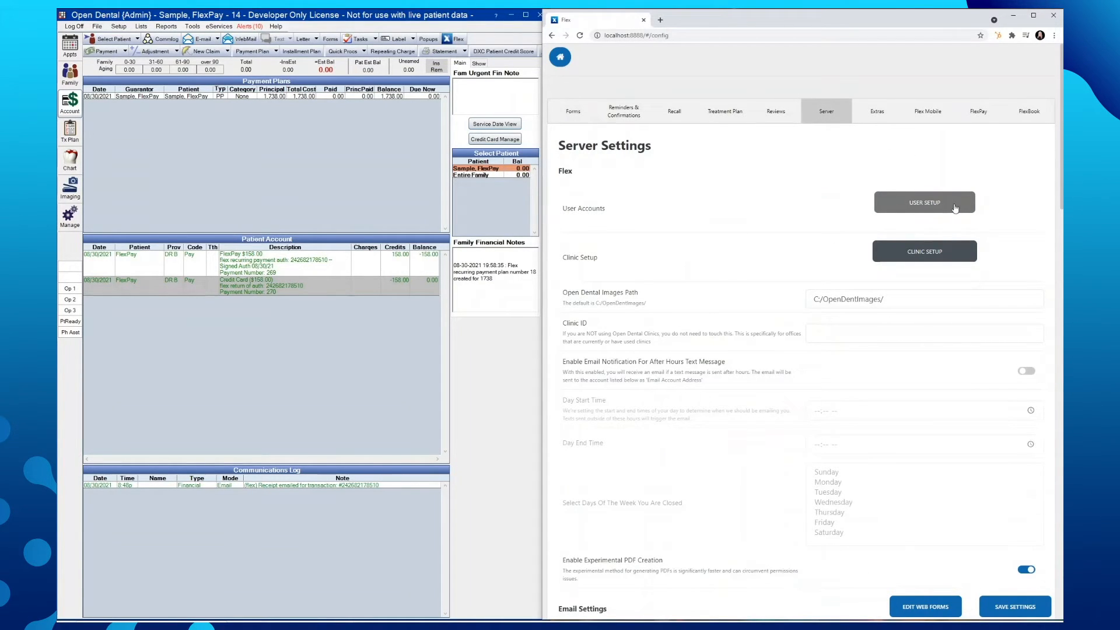
click(924, 202)
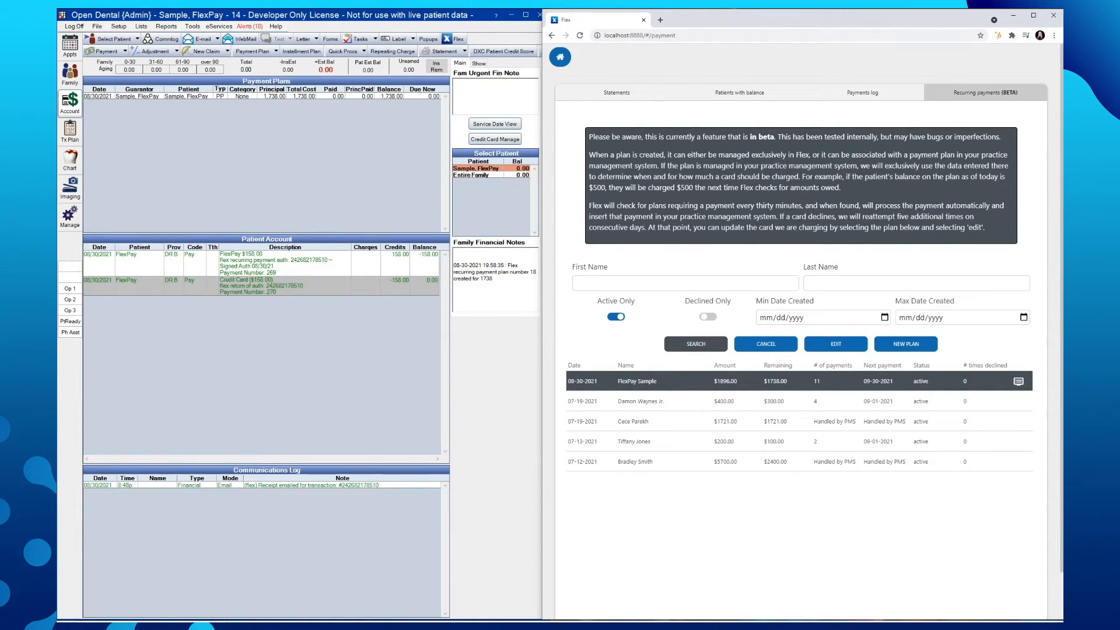
mouse_move(940, 400)
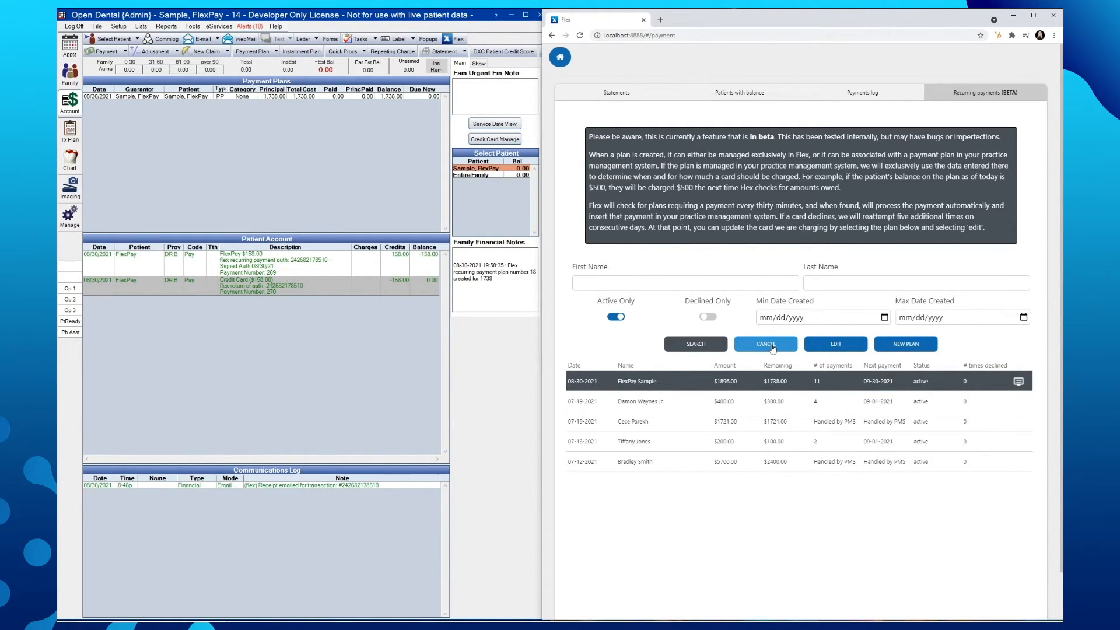
Step: Request cancellation of the selected FlexPay Sample recurring plan
click(765, 343)
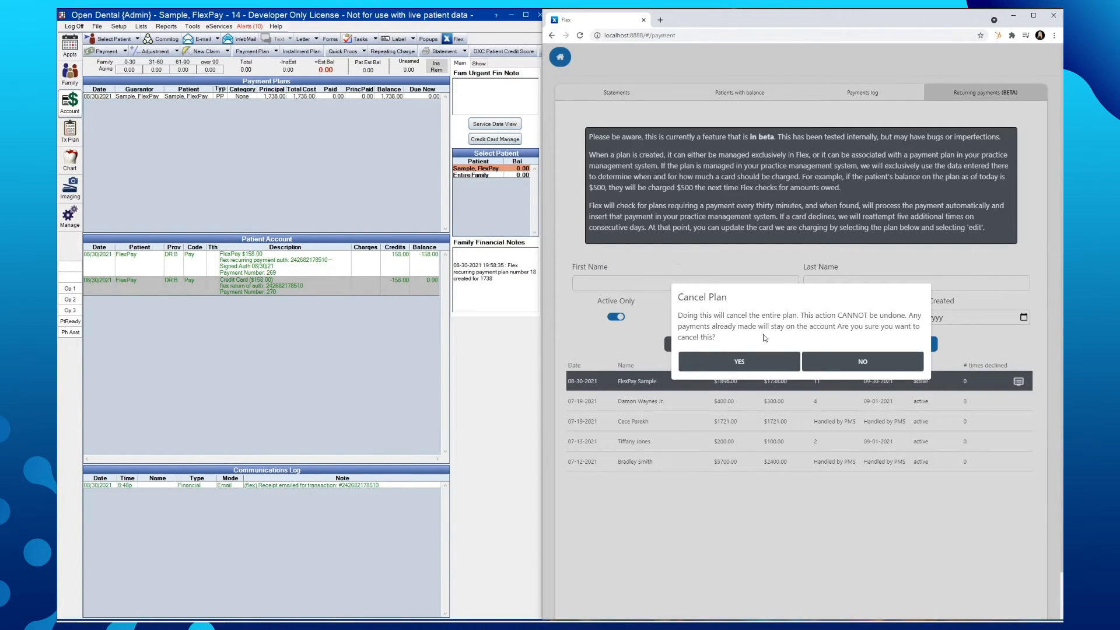
mouse_move(742, 351)
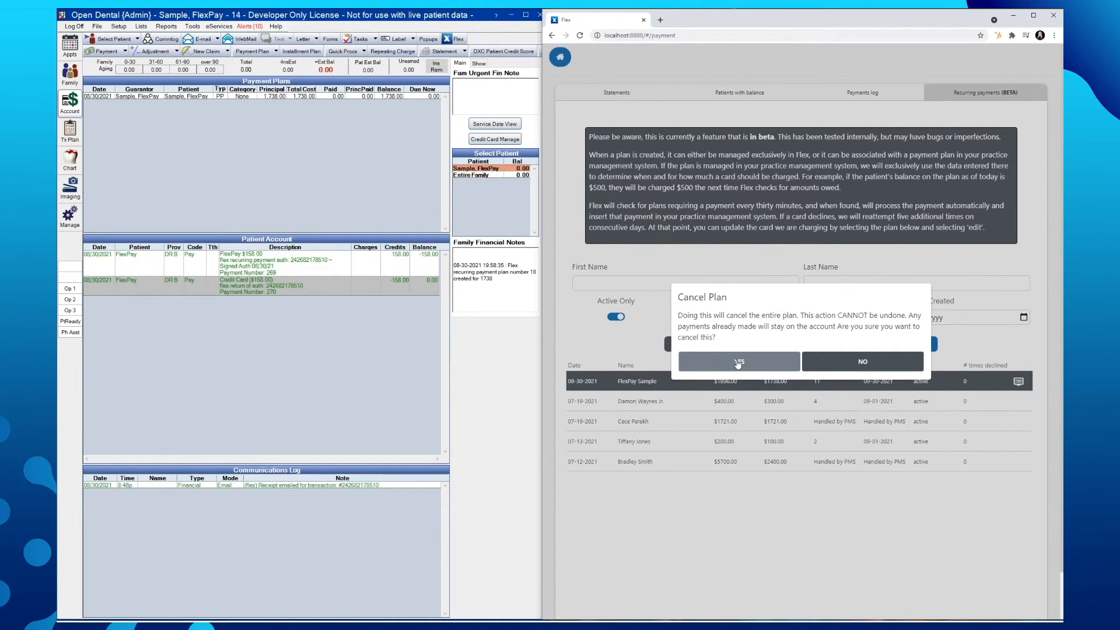
Step: Confirm cancelling the entire FlexPay Sample plan
click(739, 361)
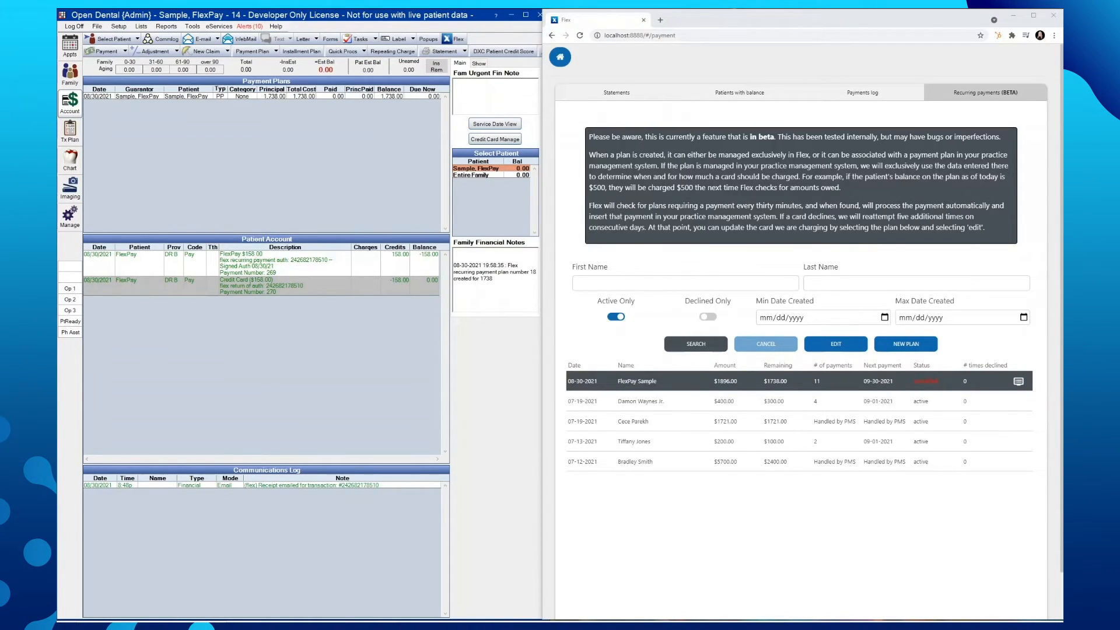
mouse_move(782, 575)
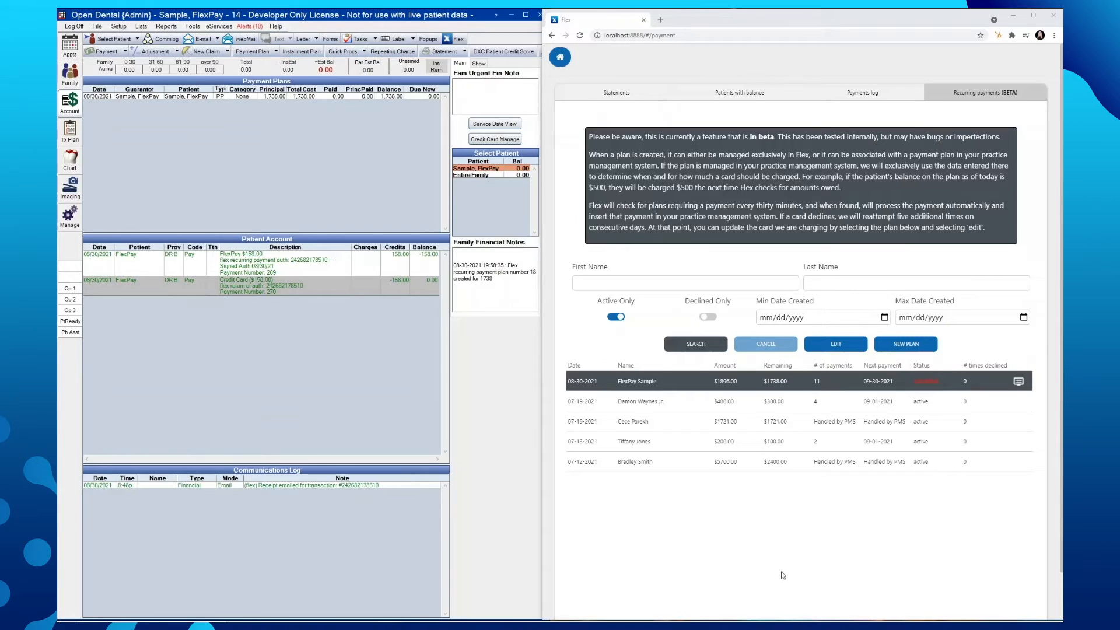
mouse_move(320, 272)
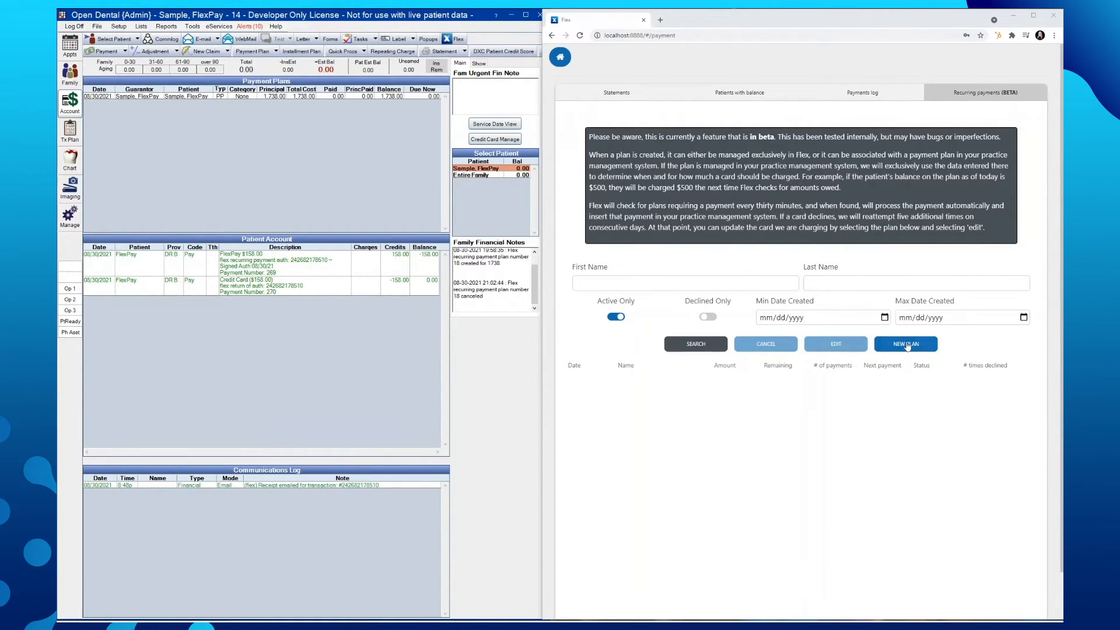
Step: Start a new recurring payment for FlexPay Sample linked to the 08/30/2021 payment plan
click(905, 343)
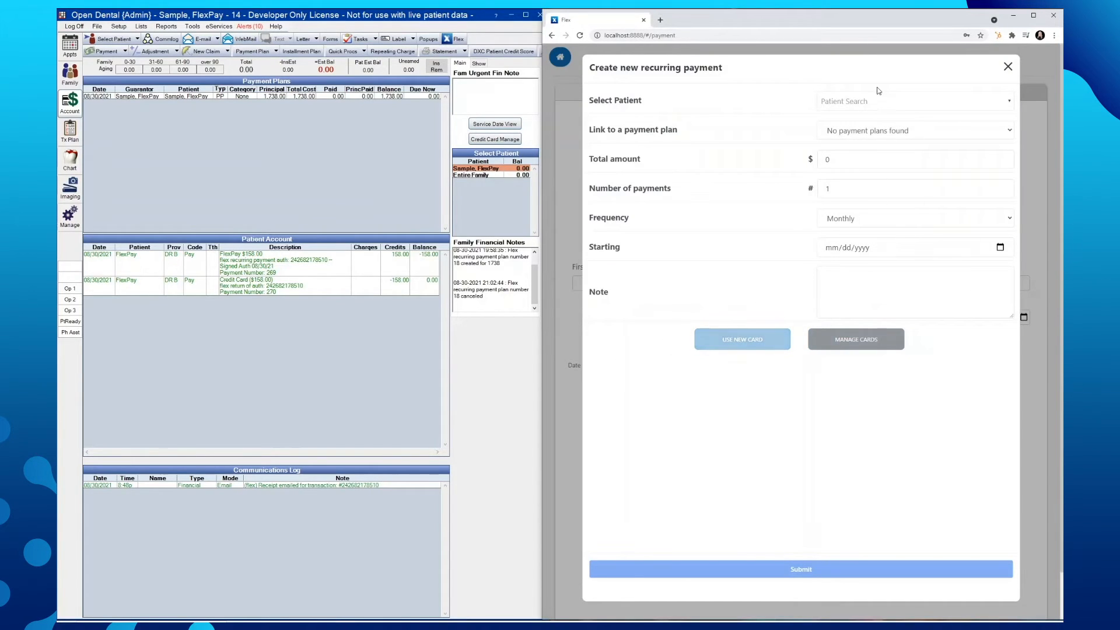
click(914, 100)
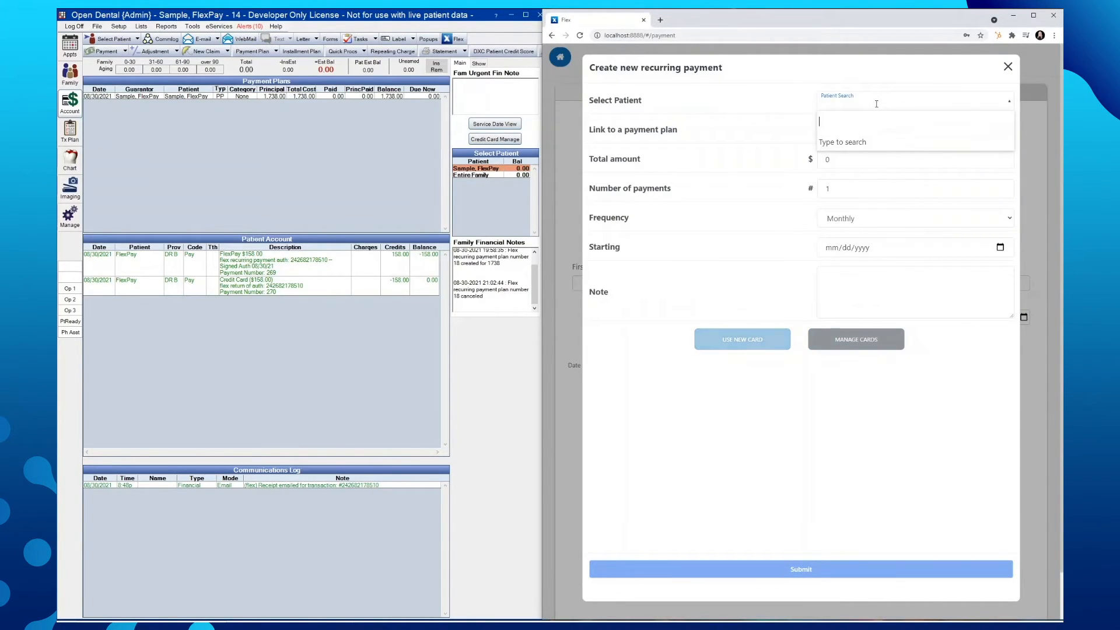
text(Flex)
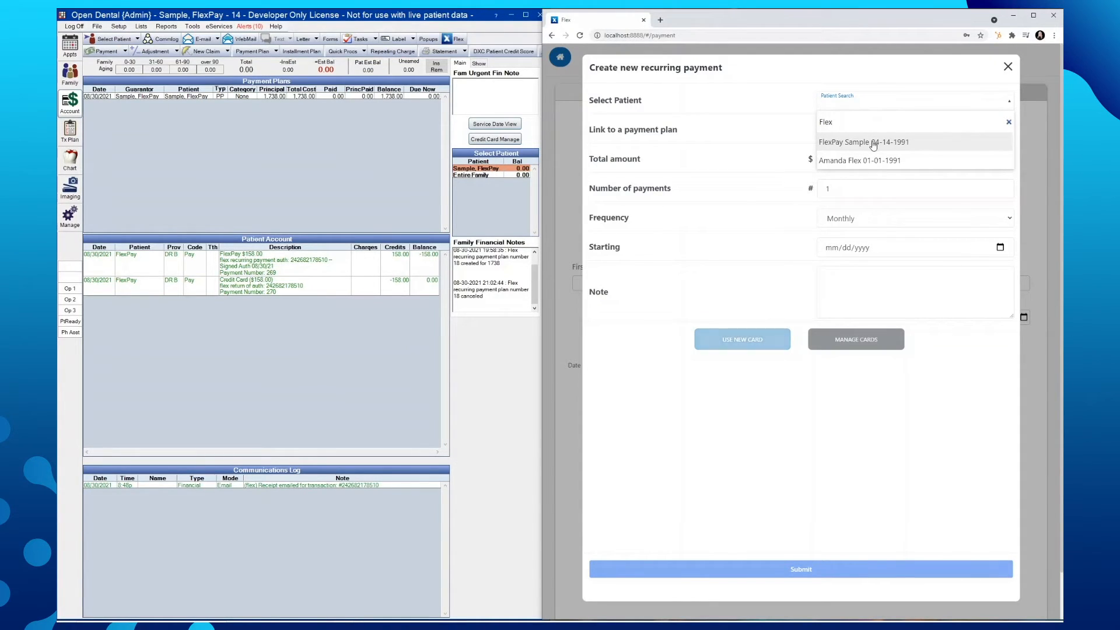
click(863, 141)
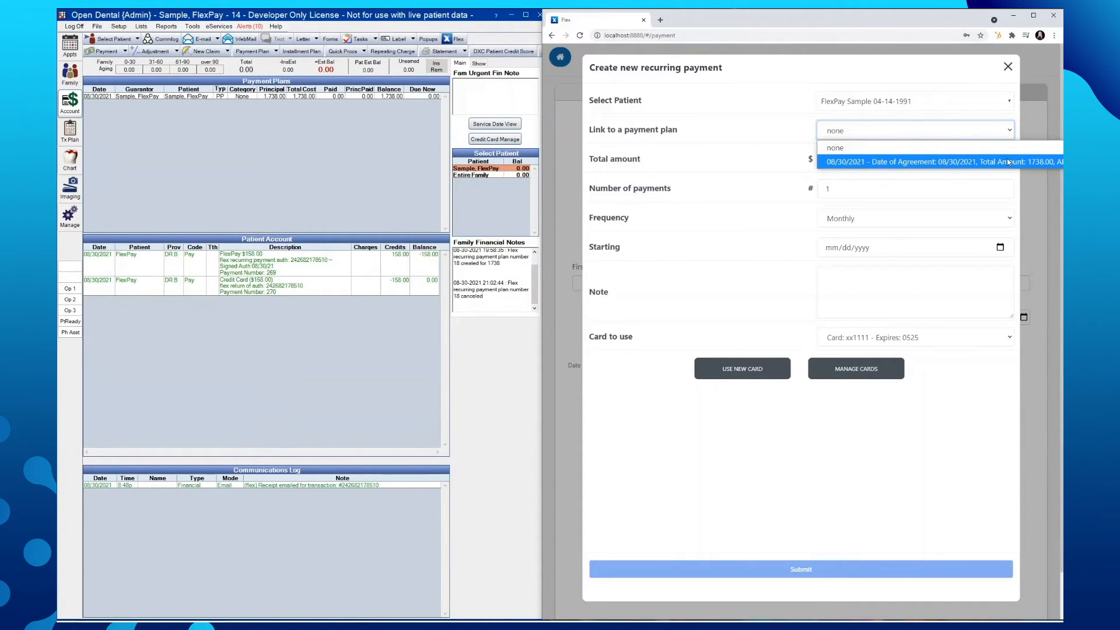
click(940, 161)
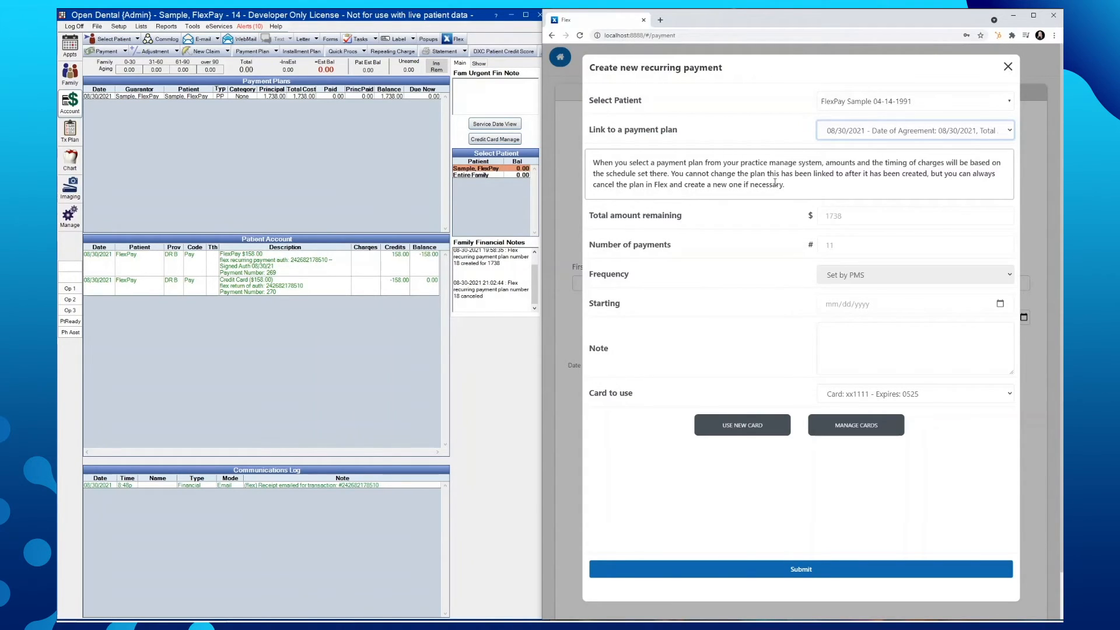
mouse_move(612, 360)
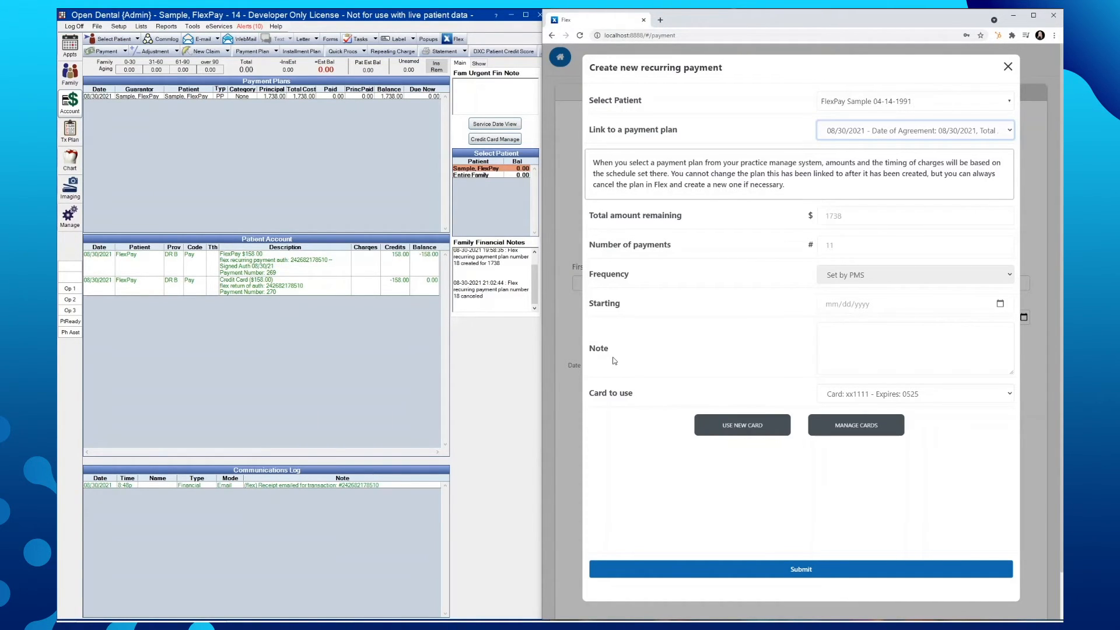
mouse_move(743, 351)
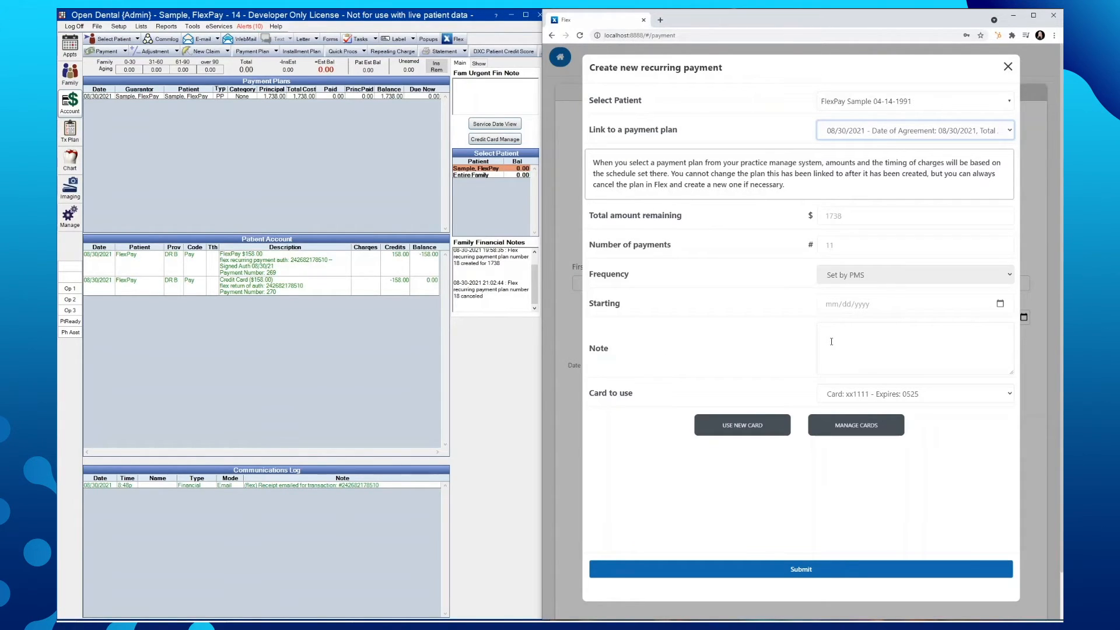
Step: Add the note 'Signed Auth 08/30/21' to the payment
click(914, 349)
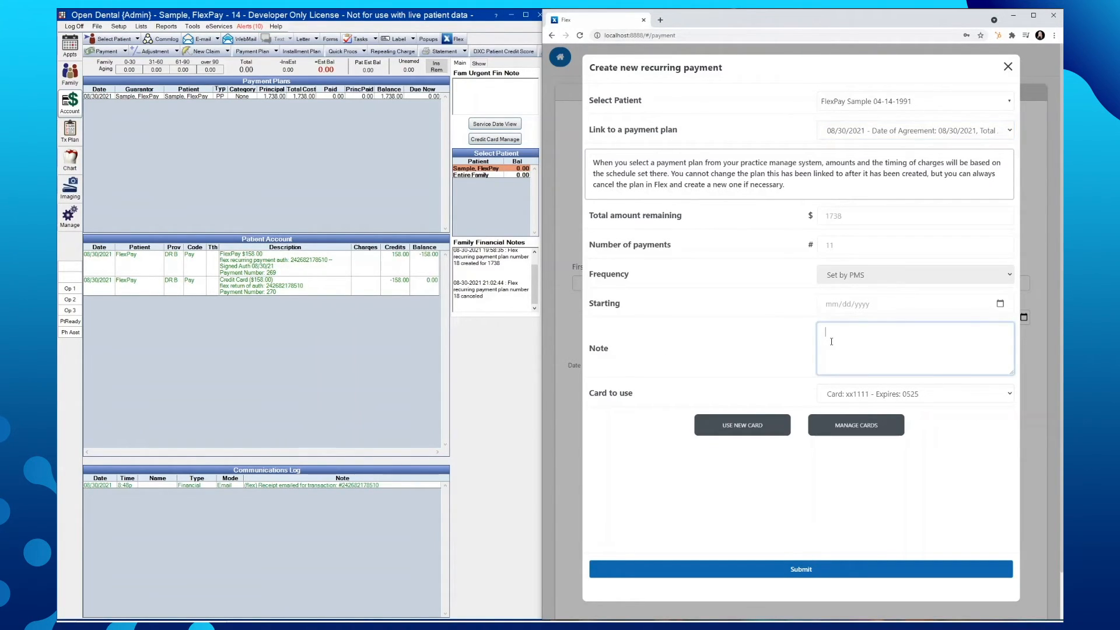
text(Signed Auth 08/30/21)
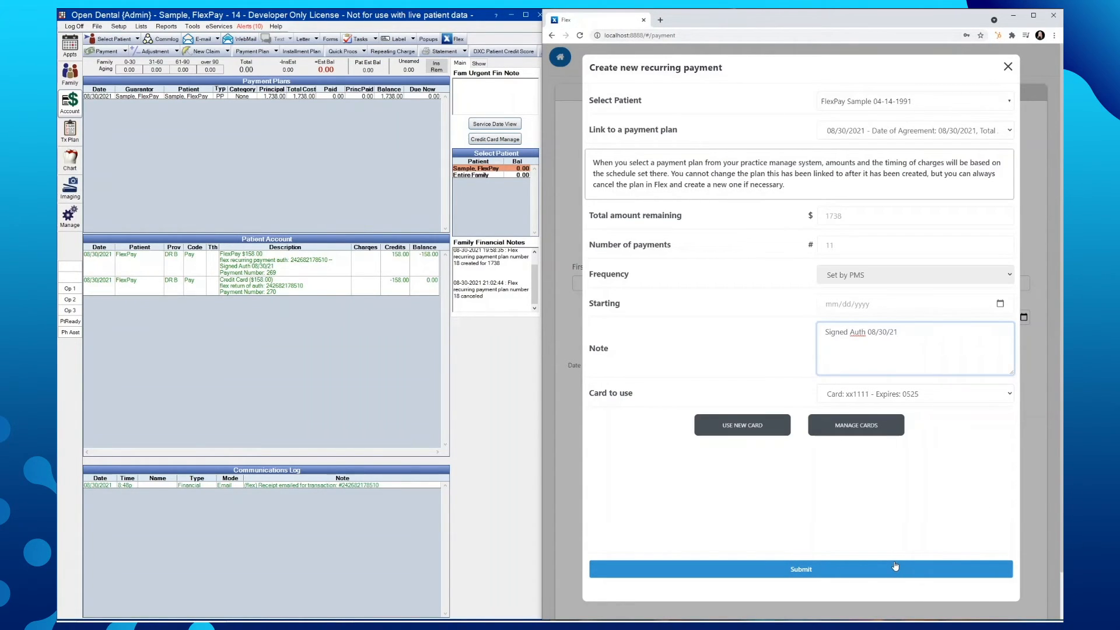
Step: Submit the linked $1738.00 recurring payment for FlexPay Sample
click(800, 568)
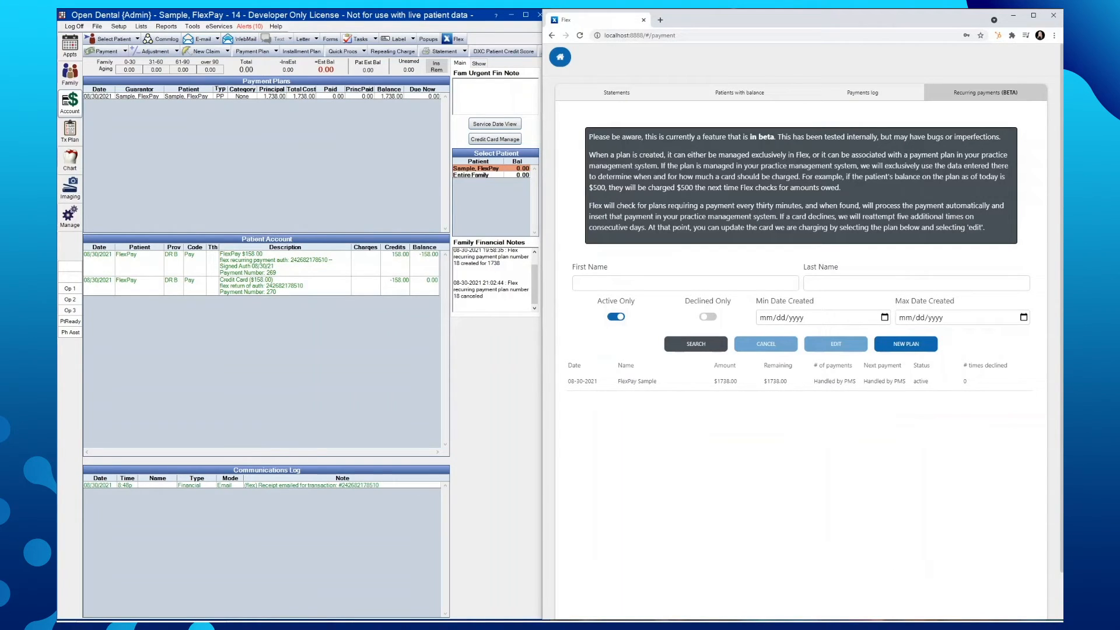
mouse_move(696, 440)
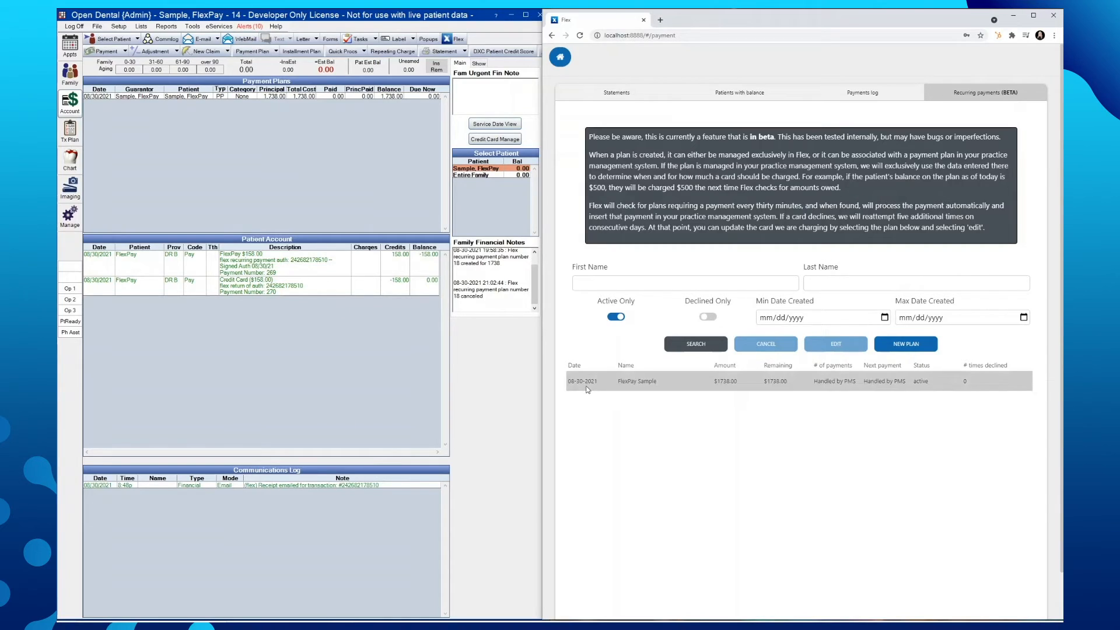
mouse_move(638, 380)
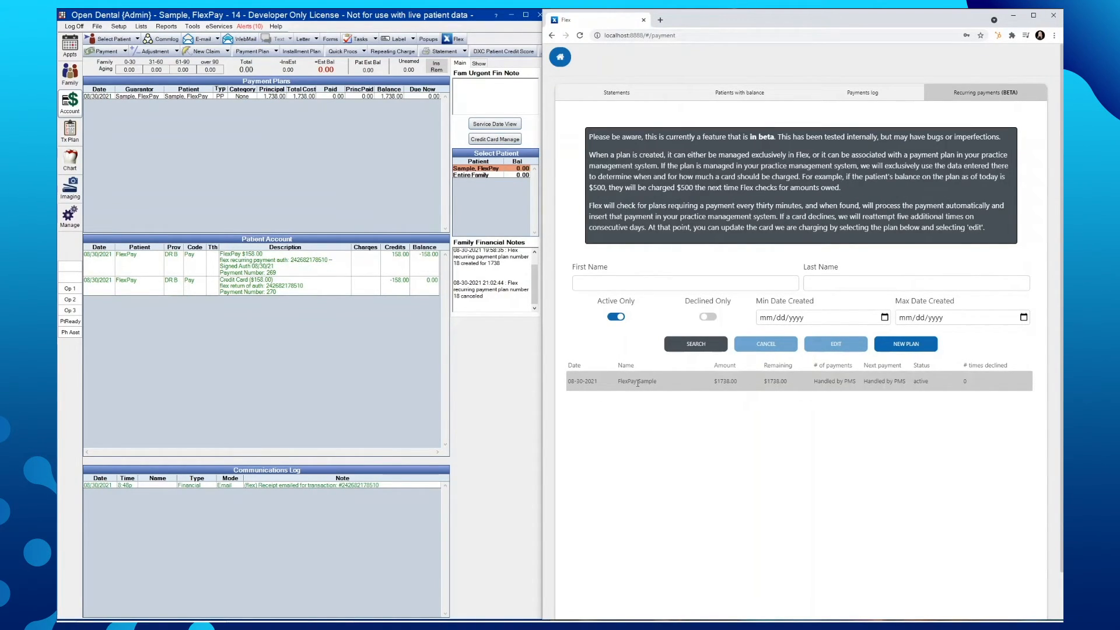
mouse_move(645, 395)
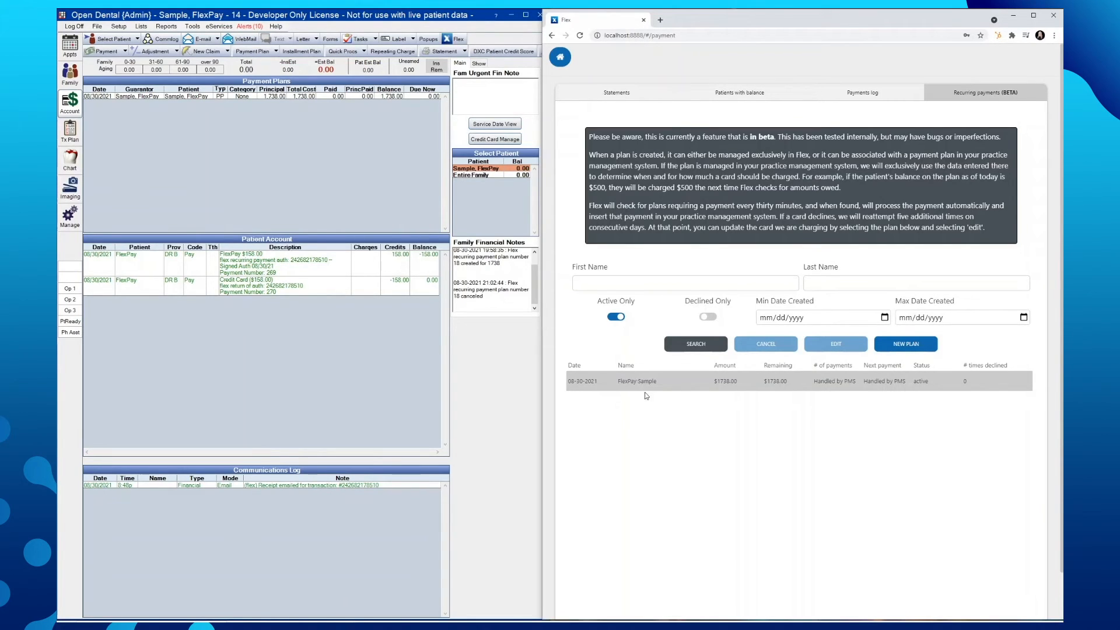
mouse_move(719, 379)
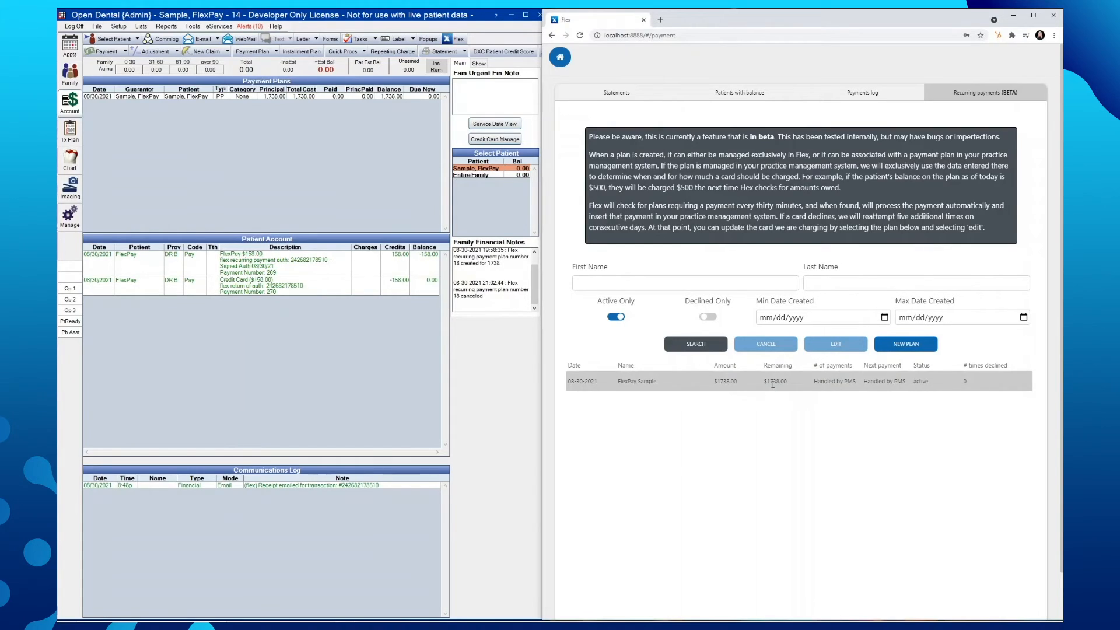
mouse_move(838, 380)
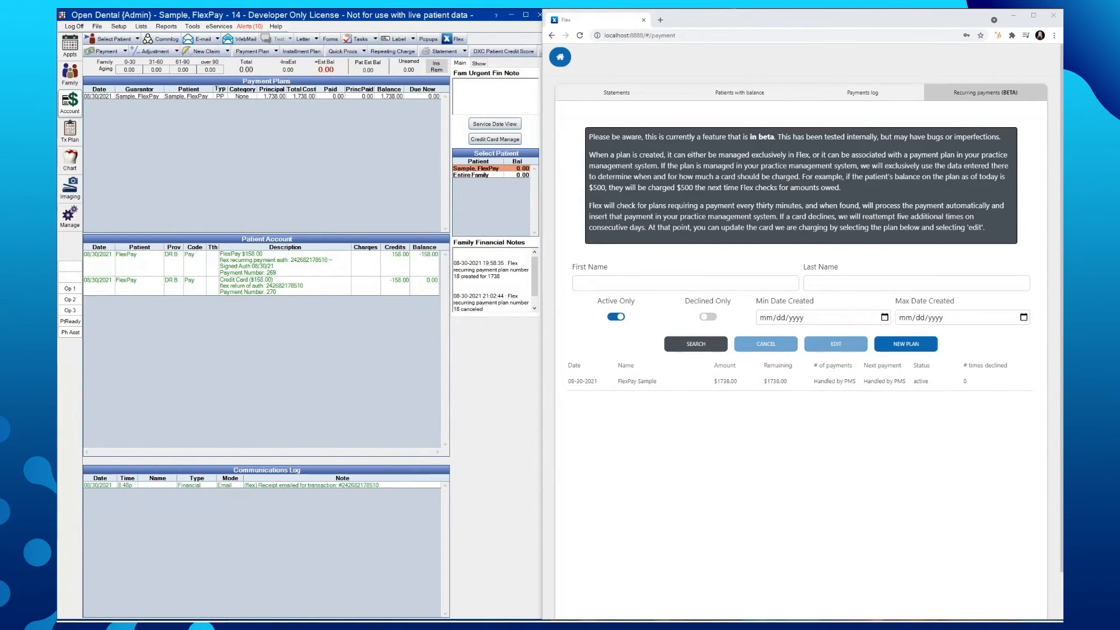
mouse_move(754, 553)
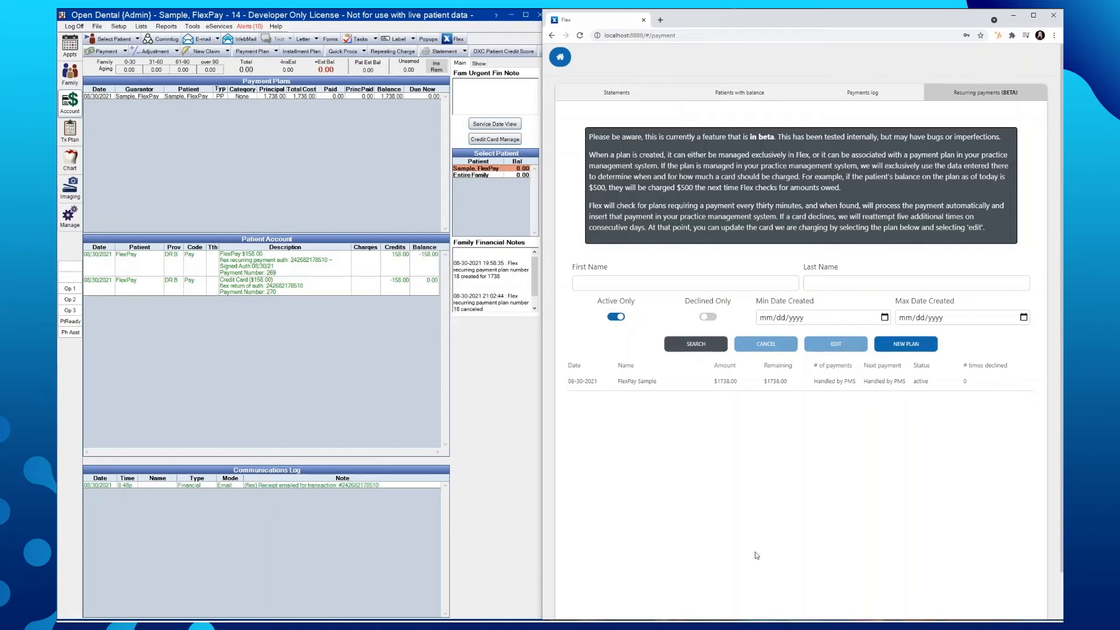
mouse_move(905, 343)
text(fle)
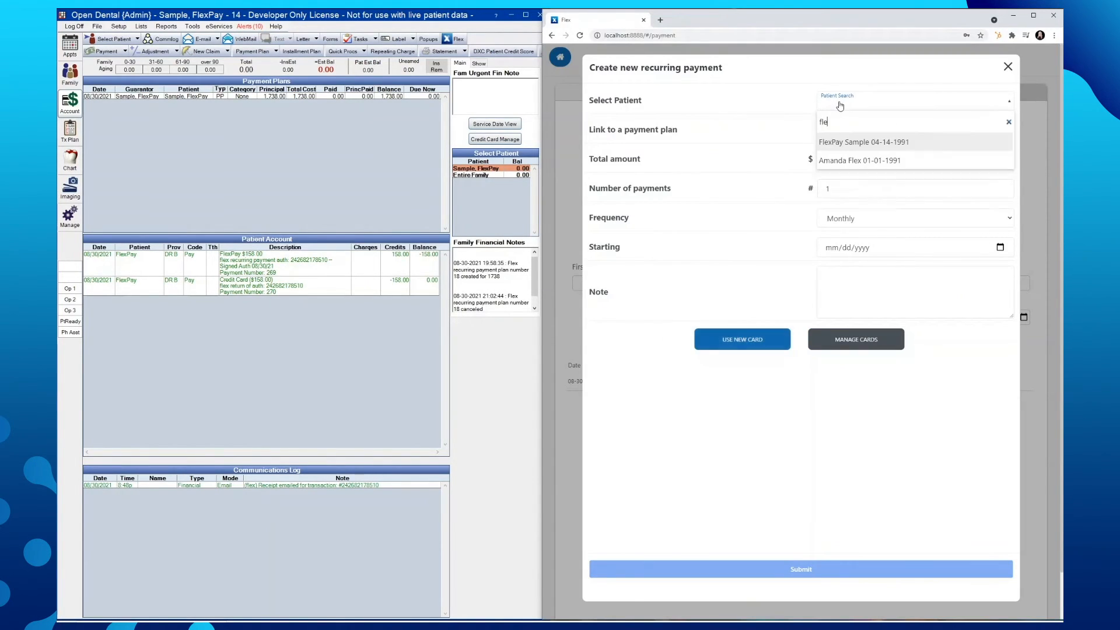
Step: Pick FlexPay Sample with the 08/30/2021 plan, then close the form unsubmitted
click(862, 141)
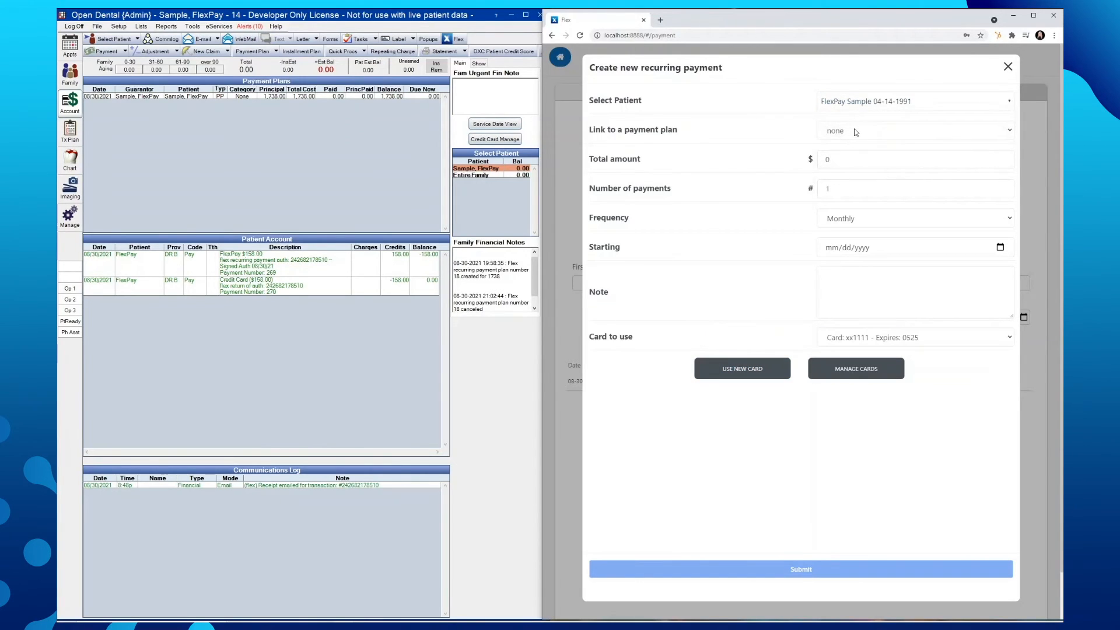
click(914, 130)
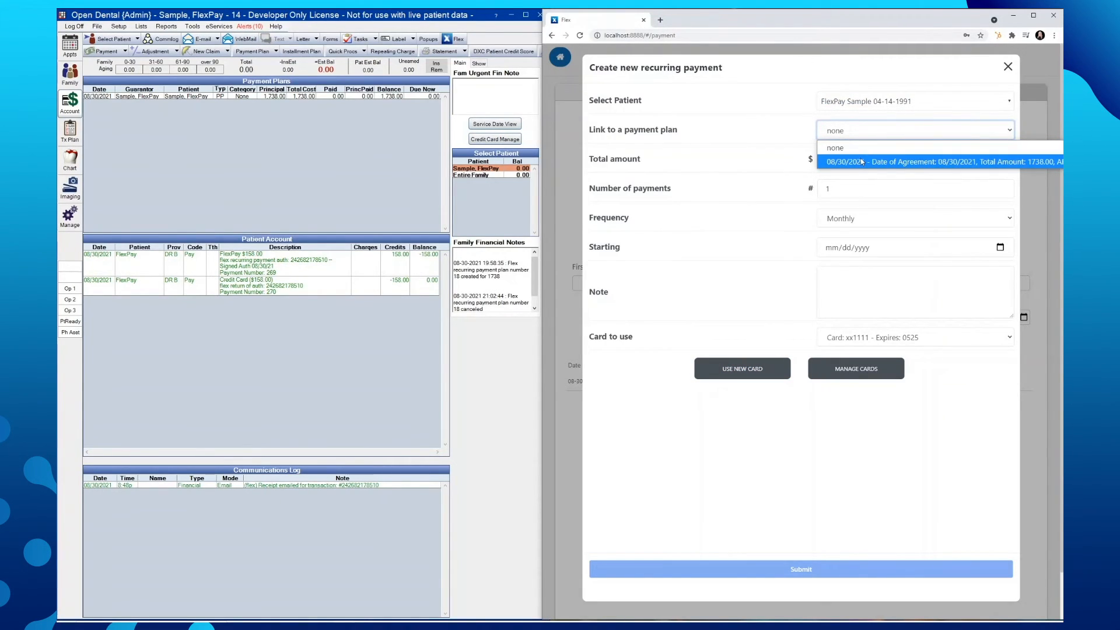
click(943, 161)
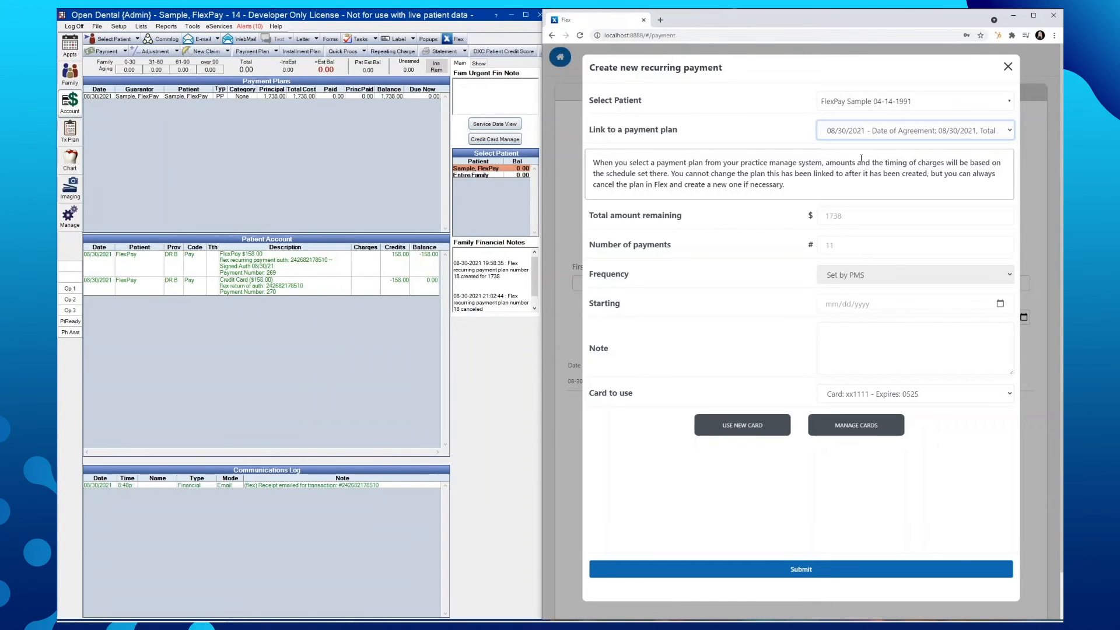
mouse_move(778, 337)
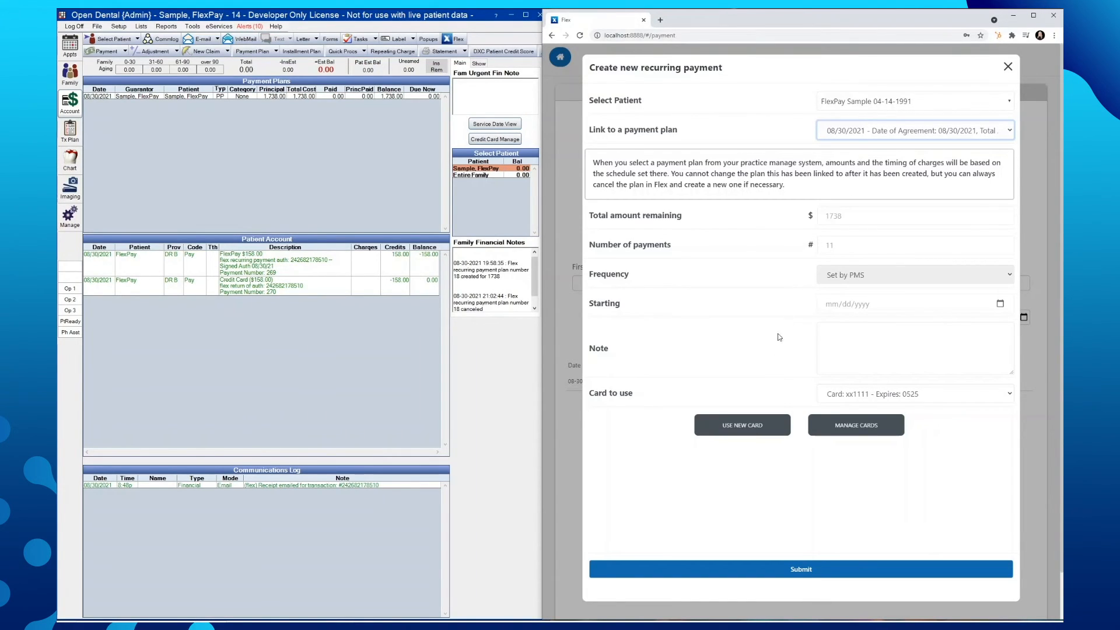
mouse_move(1008, 67)
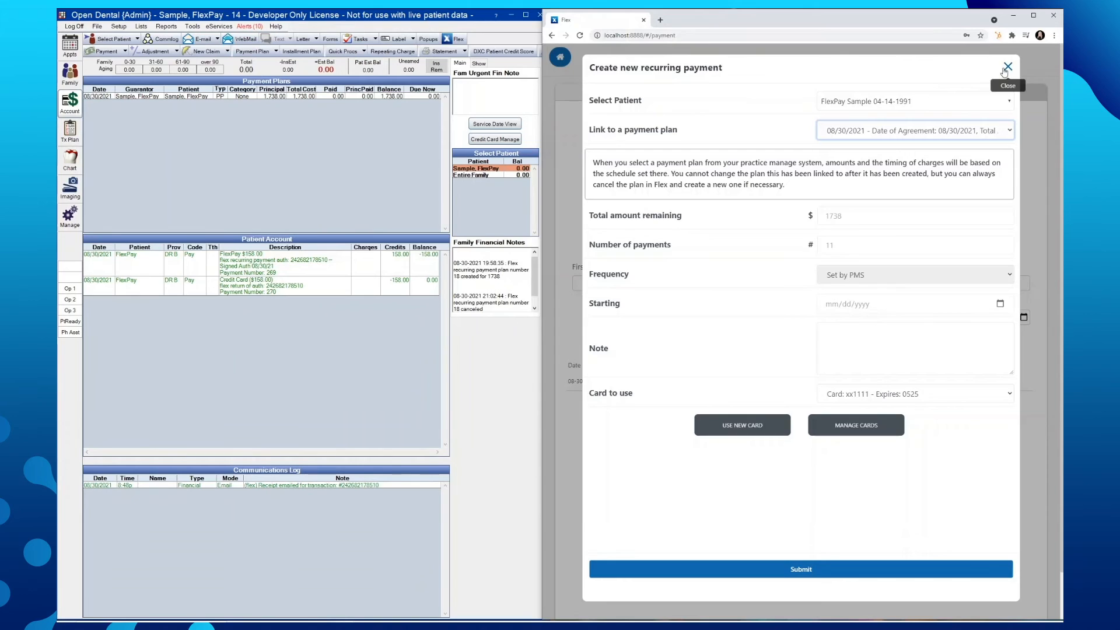
click(1006, 68)
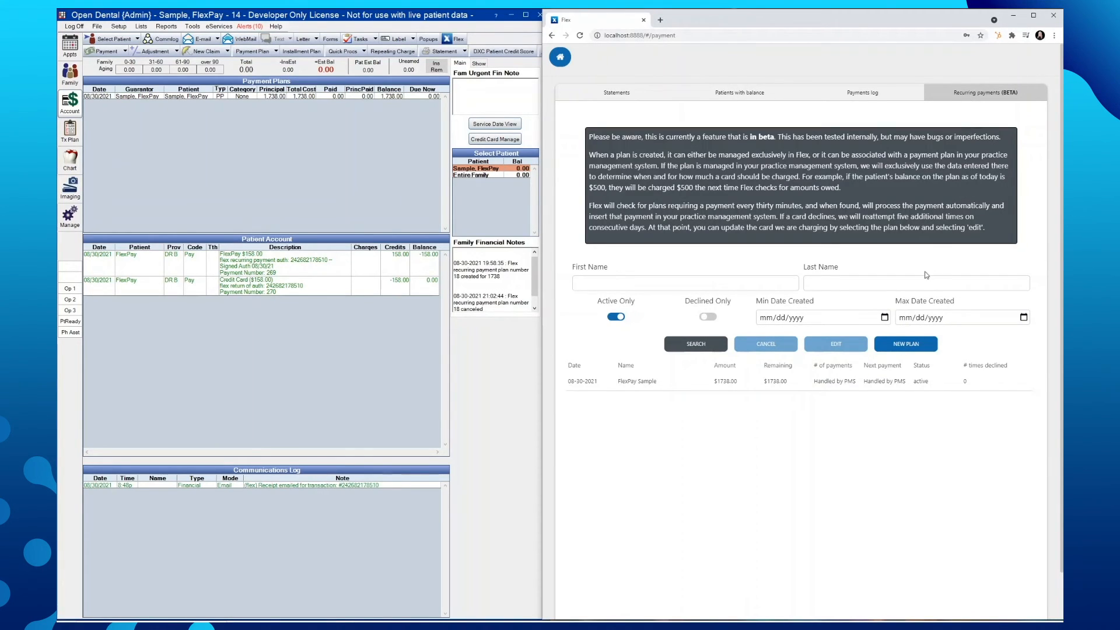
mouse_move(846, 267)
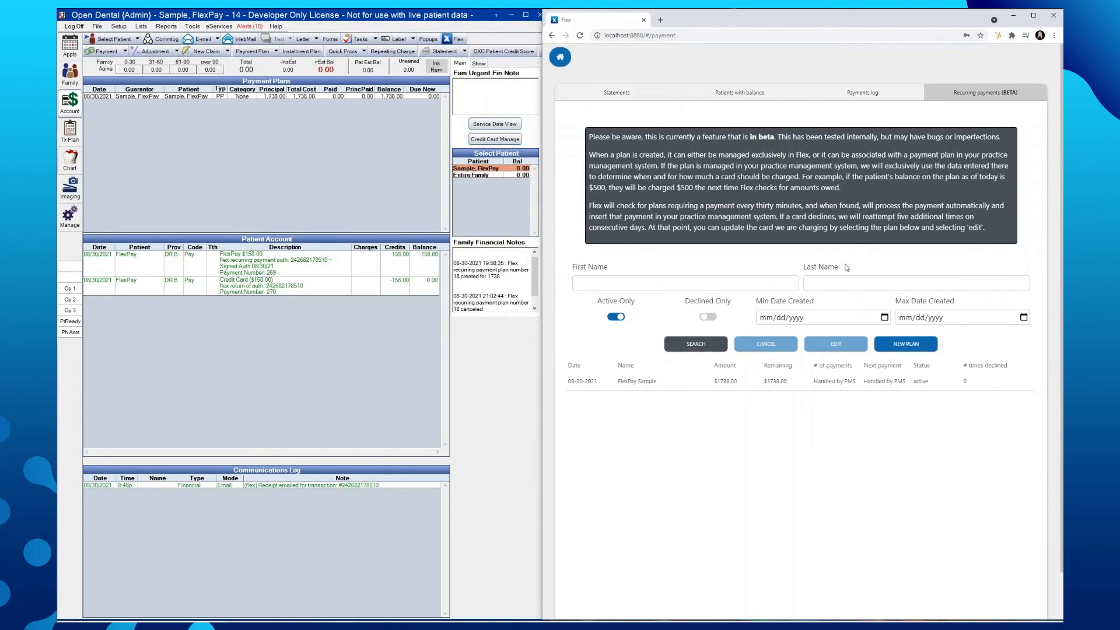
mouse_move(821, 318)
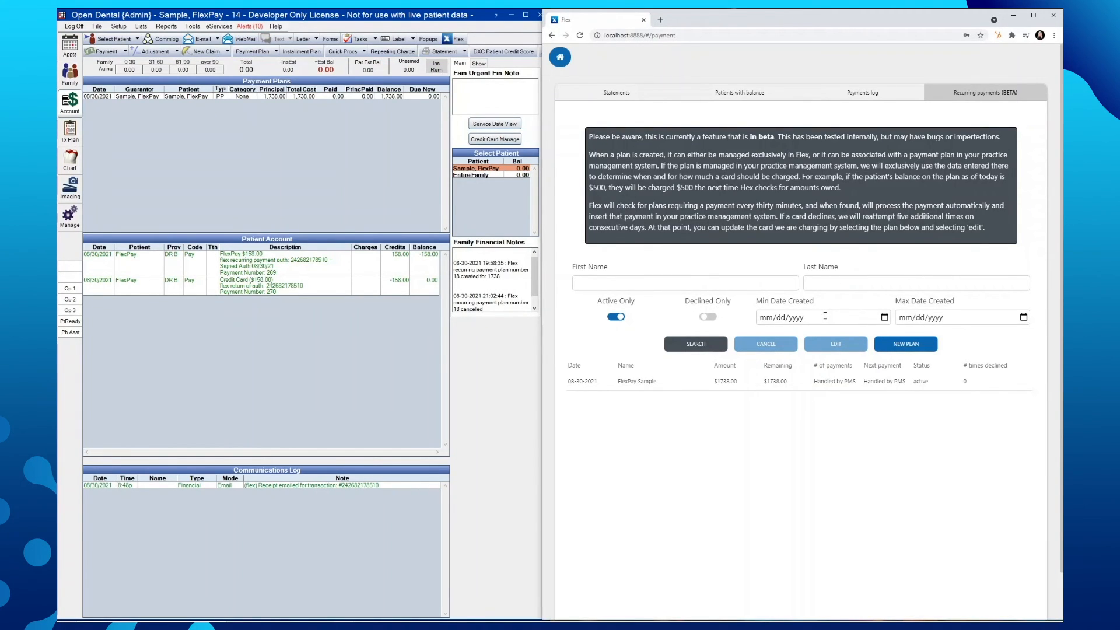
mouse_move(914, 321)
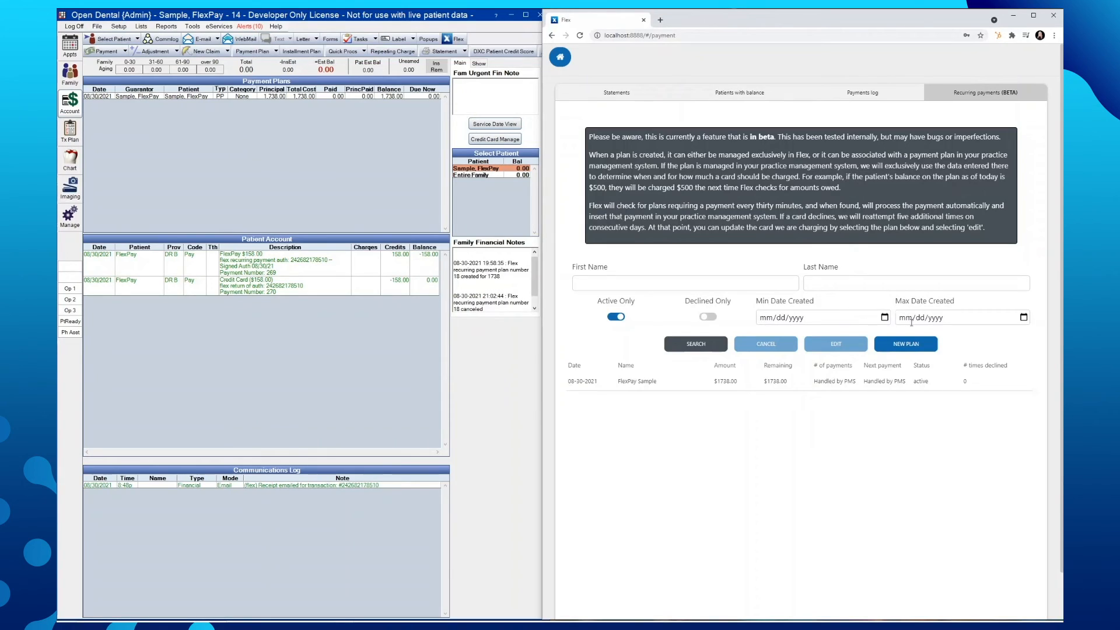
mouse_move(643, 305)
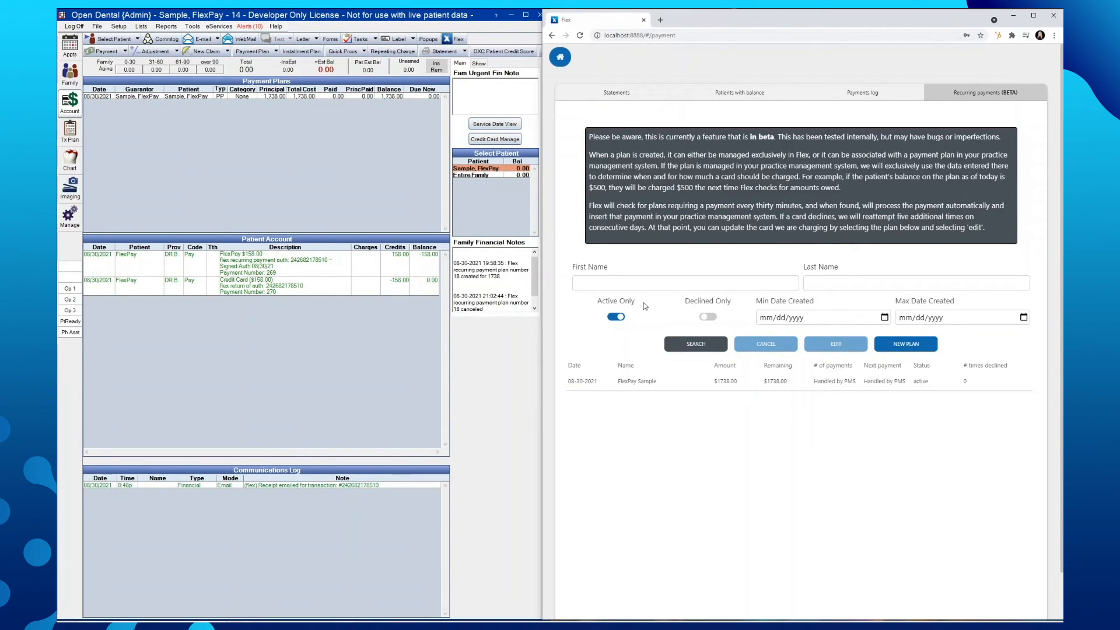
mouse_move(617, 319)
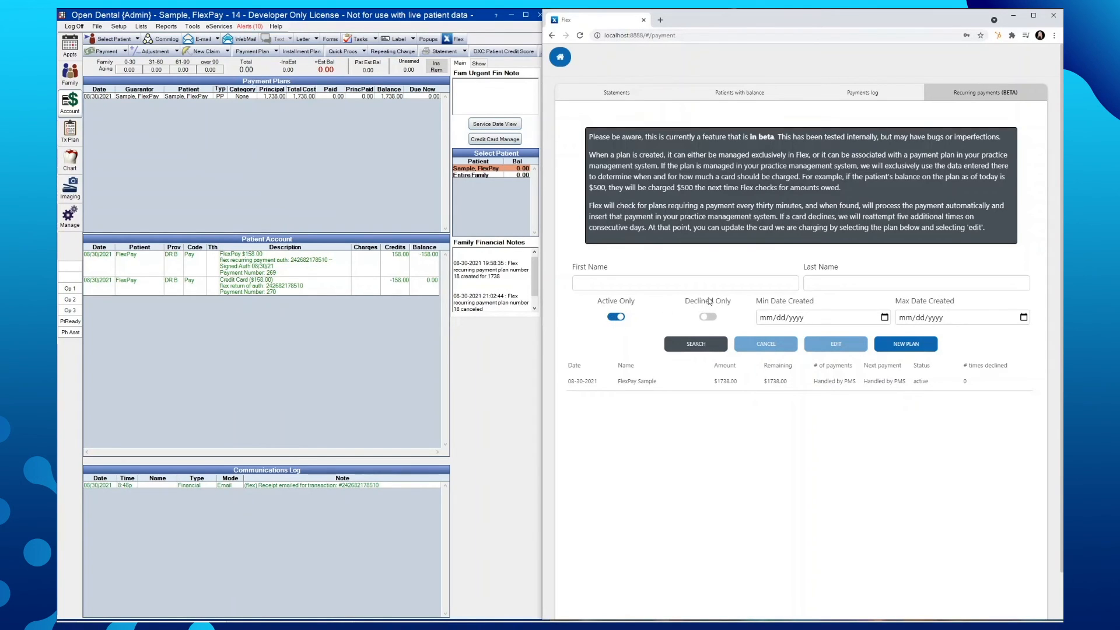
mouse_move(643, 317)
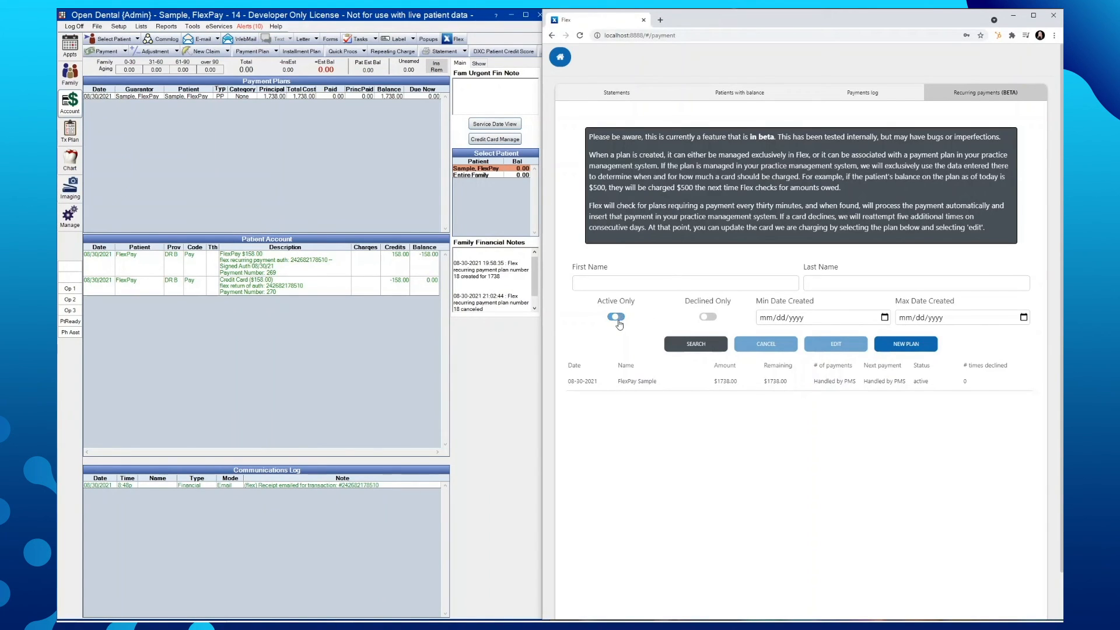
Step: Switch off Active Only and rerun the search to list cancelled plans too
click(615, 316)
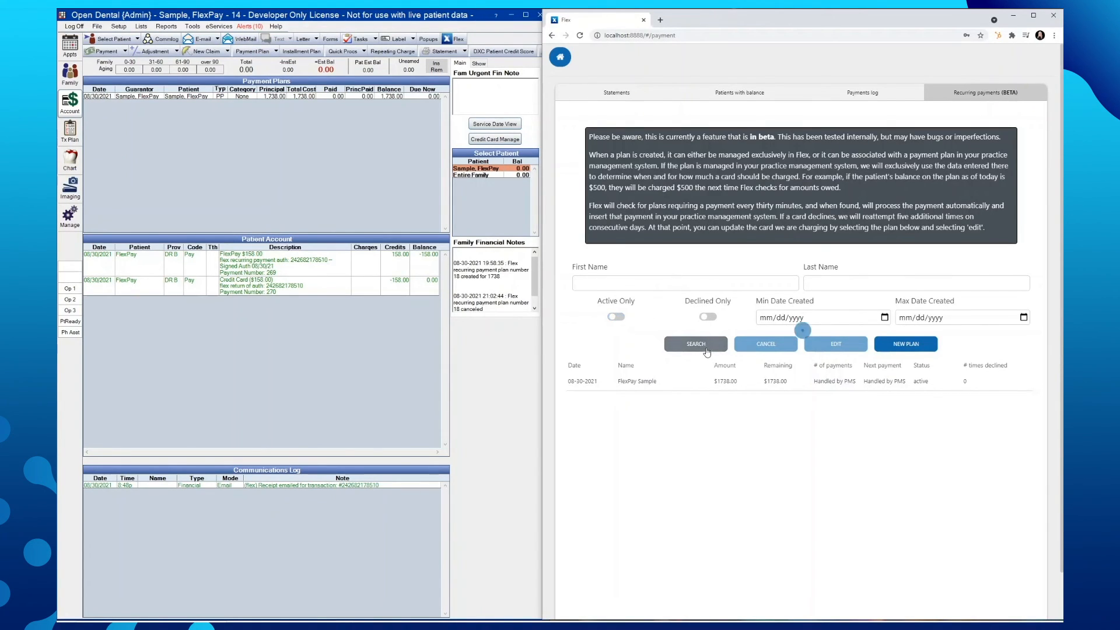
click(614, 316)
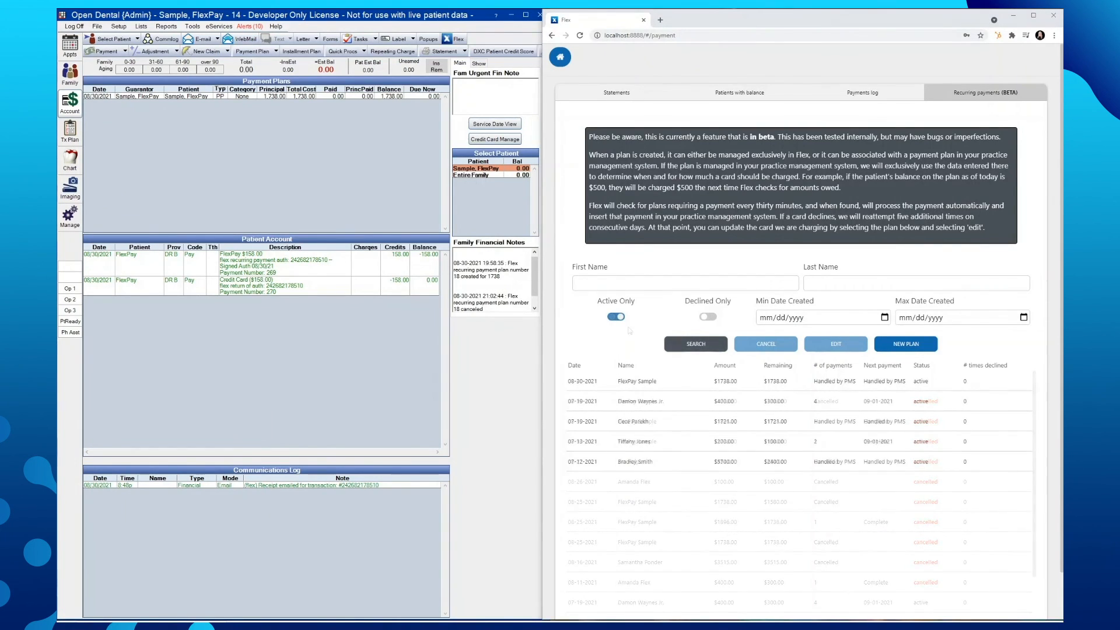